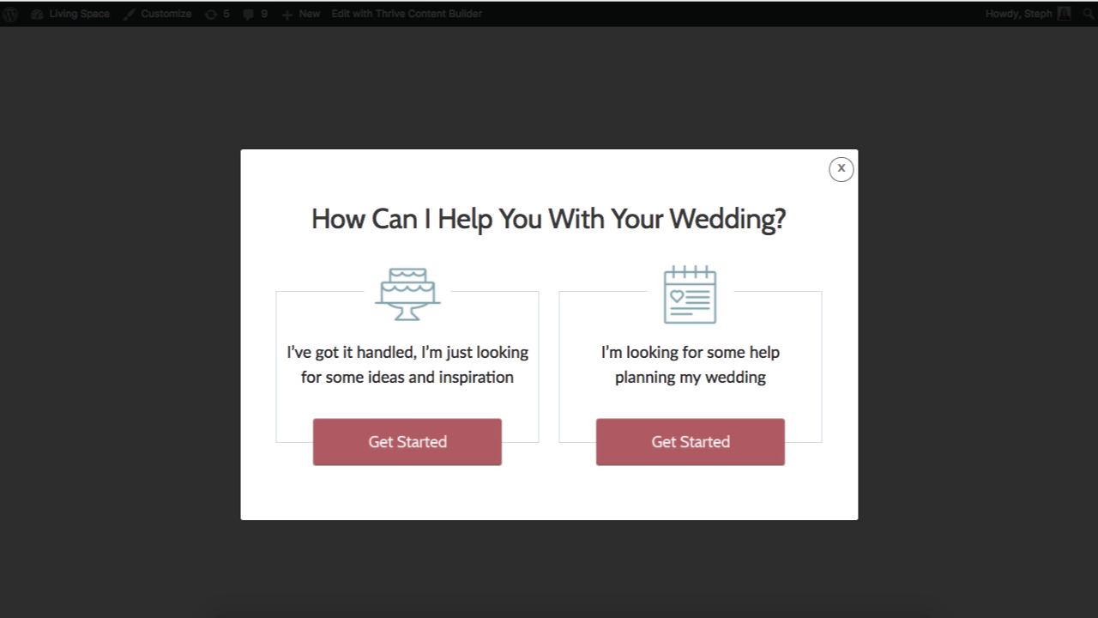
mouse_move(705, 187)
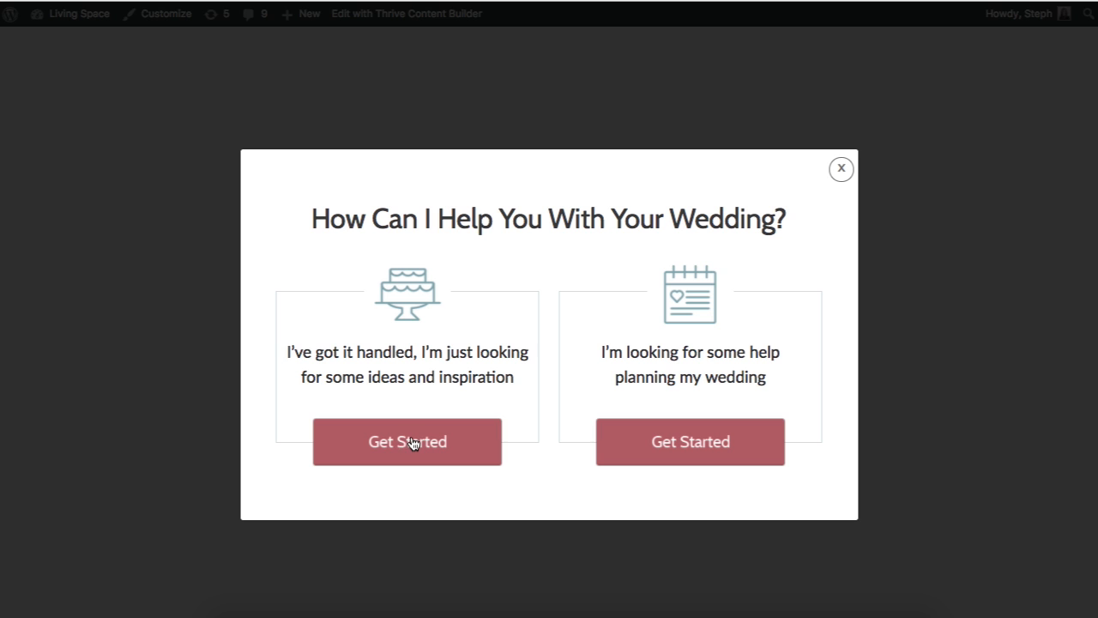
mouse_move(397, 444)
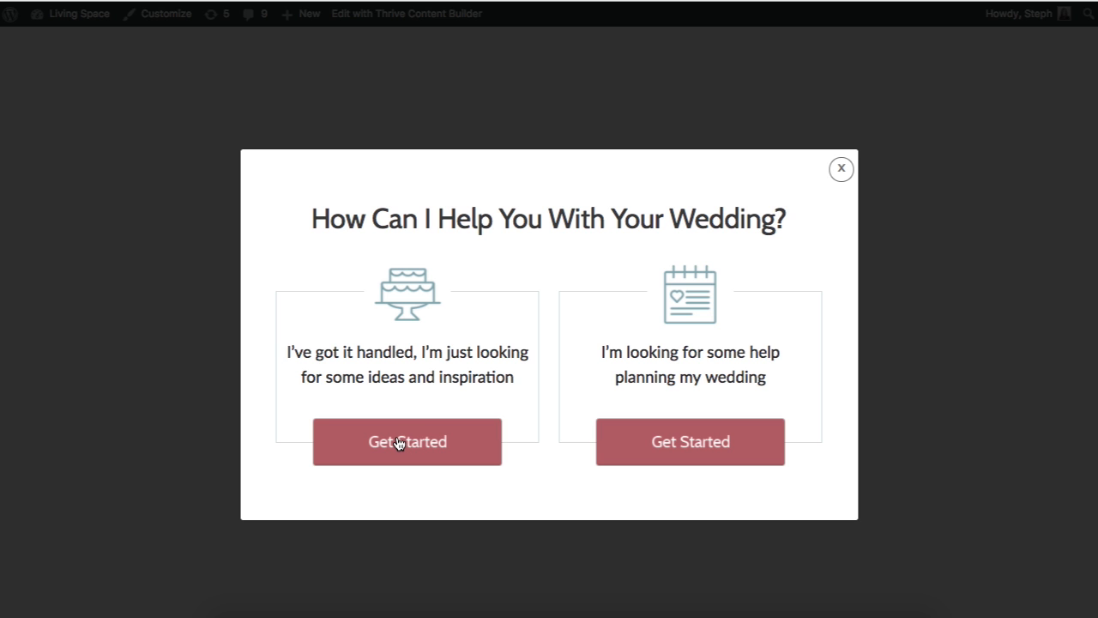
Preview the lightbox and view its opt-in guide step via the left Get Started button
left_click(406, 441)
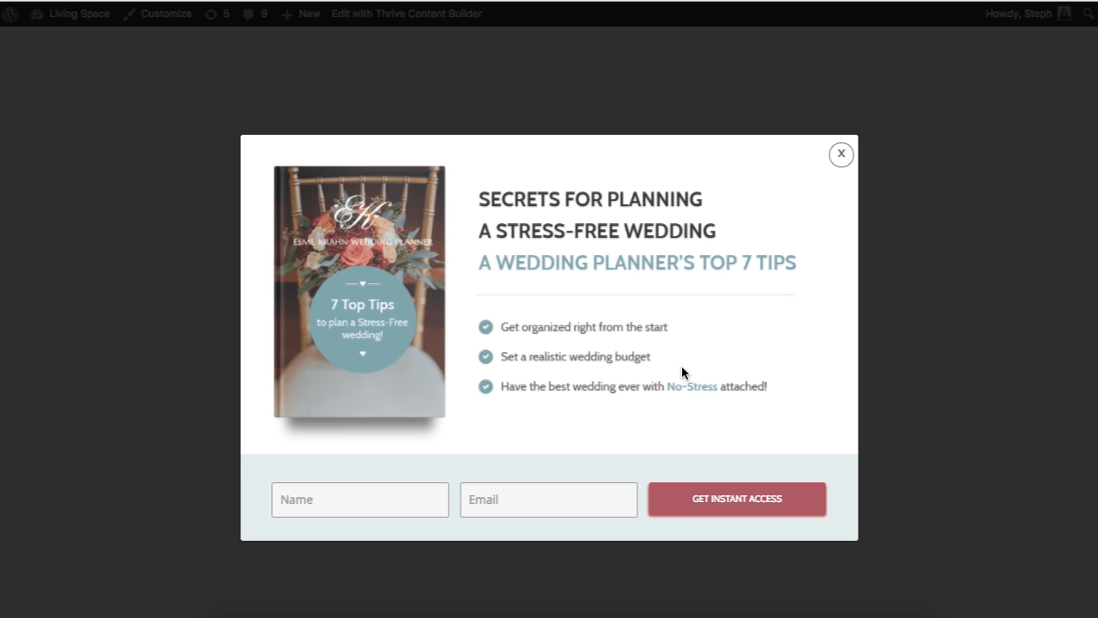
mouse_move(569, 468)
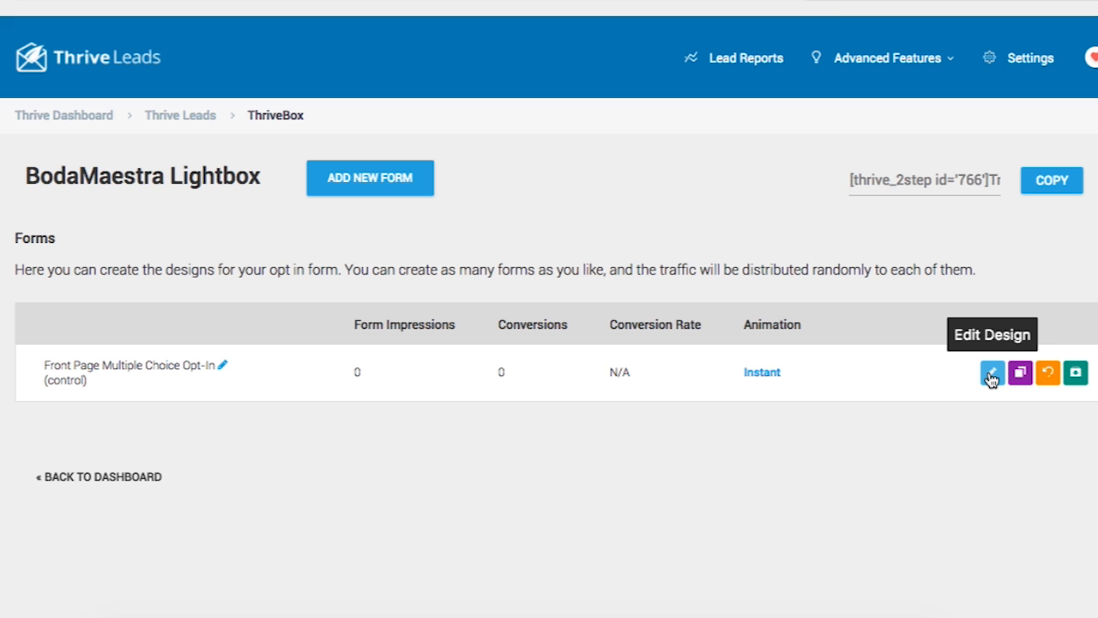
Edit the BodaMaestra Lightbox form's design and browse to the Blank Screen template
left_click(992, 373)
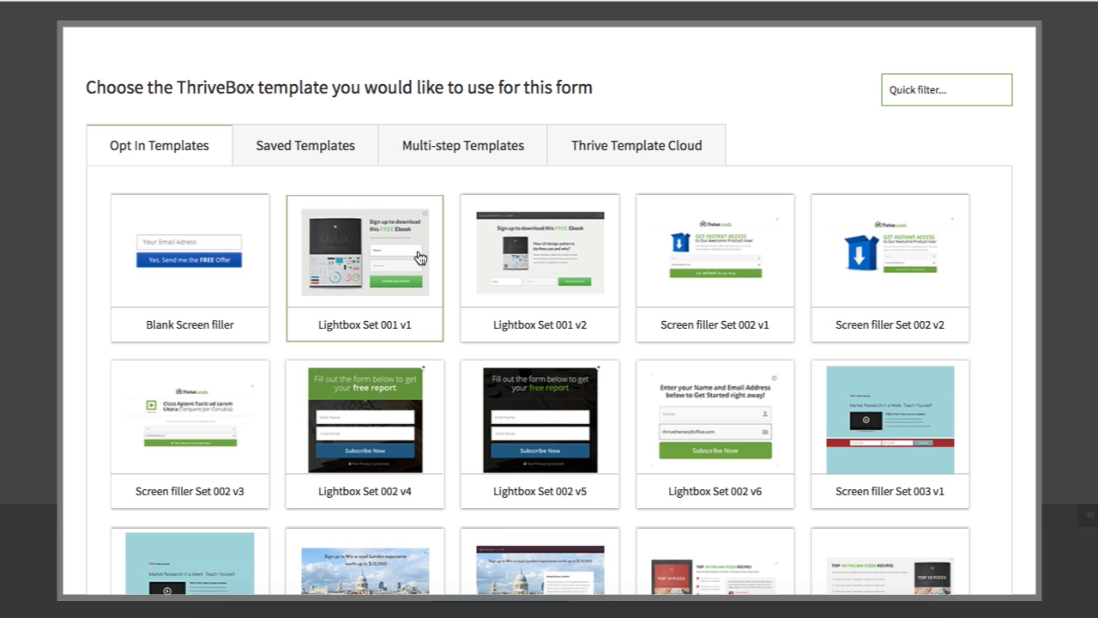
scroll("down", 3)
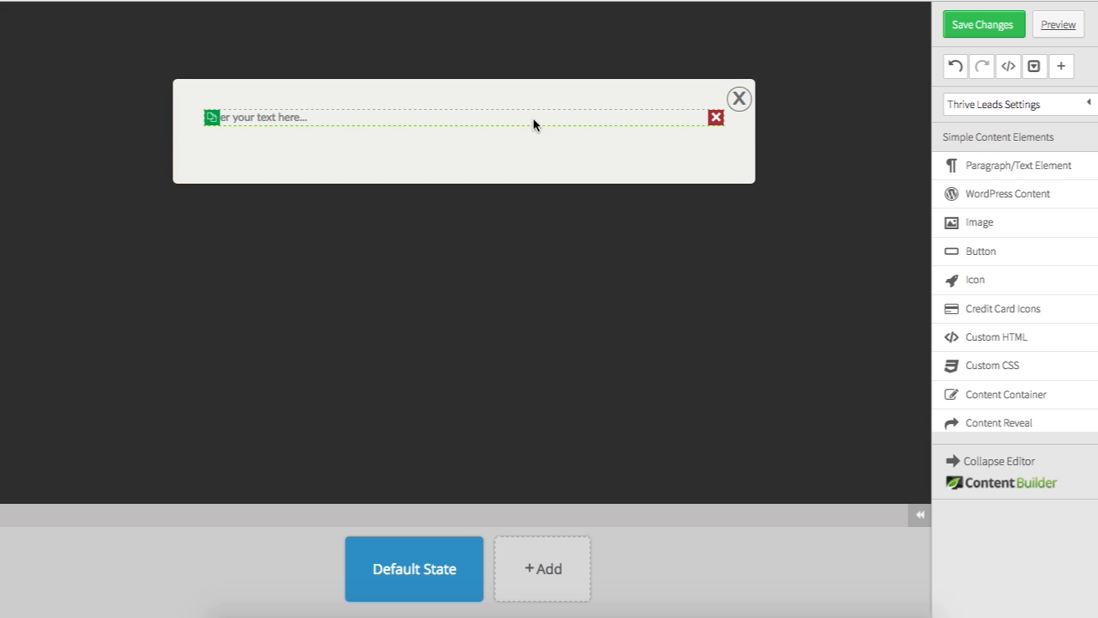
Enter the heading 'How Can I Help You With Your Wedding?' and copy a colour code from the specs
type("How Can I Help You With Your Wedding?")
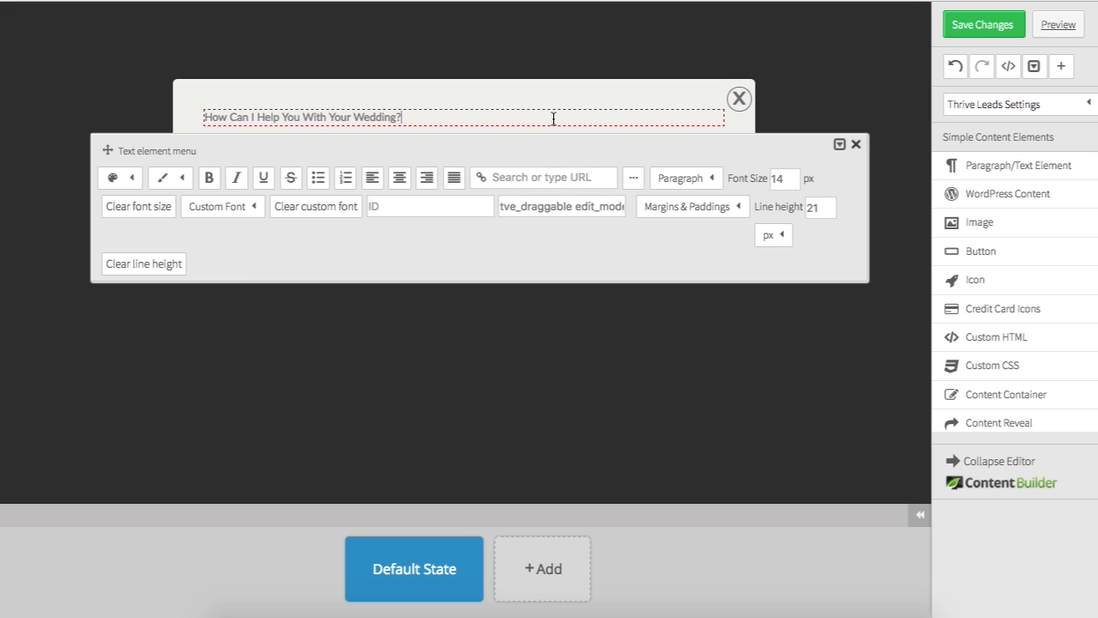
left_click(784, 179)
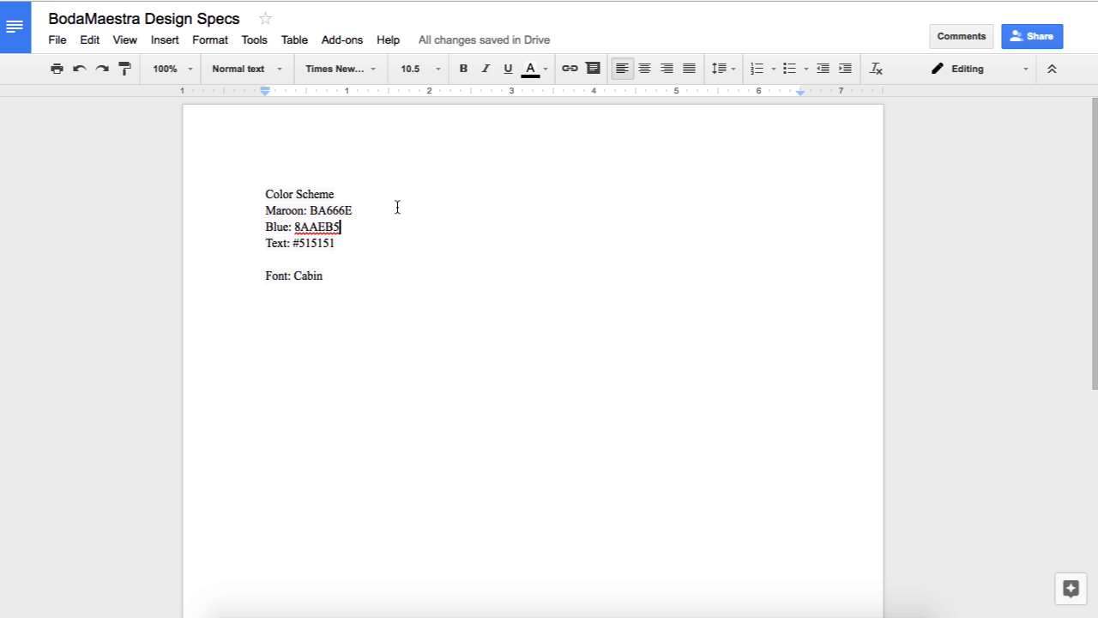
double_click(315, 243)
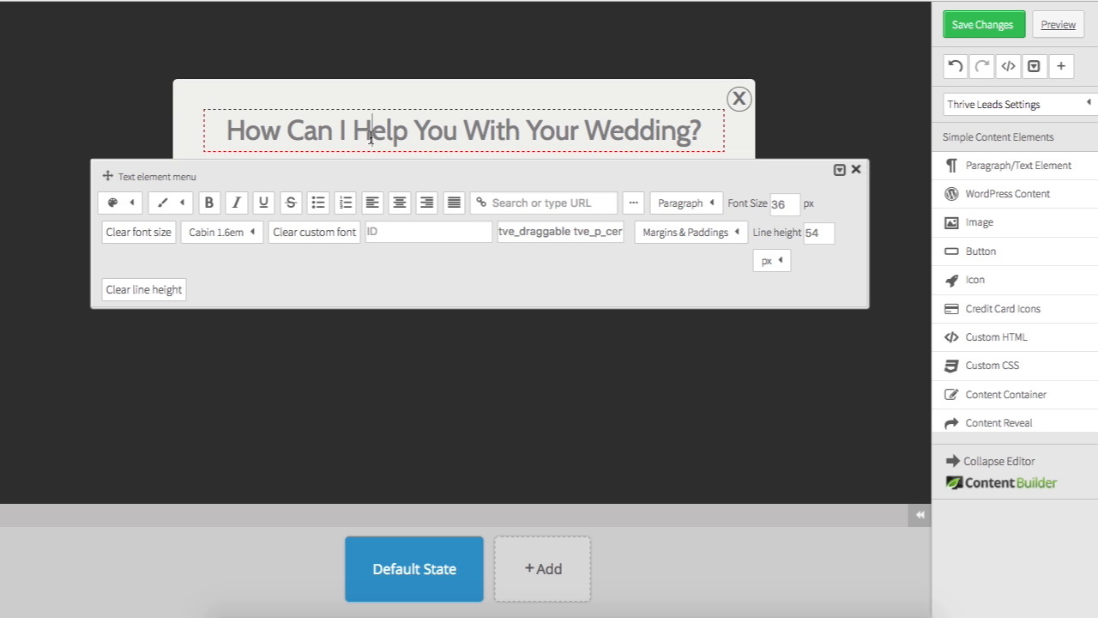
Apply text colour #515151 to the heading and close the formatting panel
left_click(132, 202)
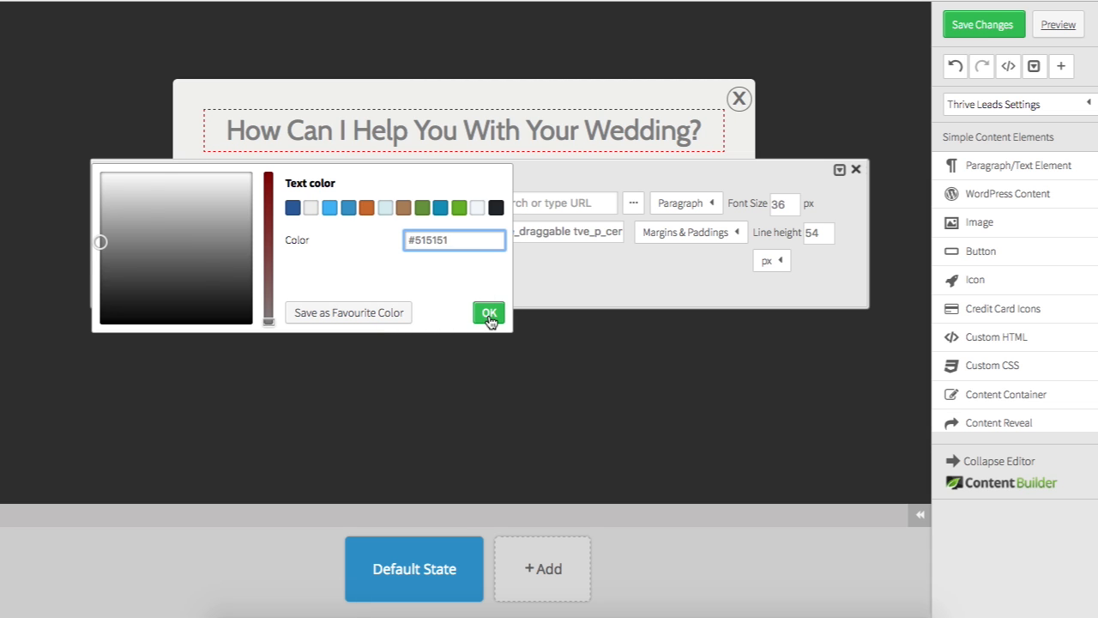
left_click(489, 312)
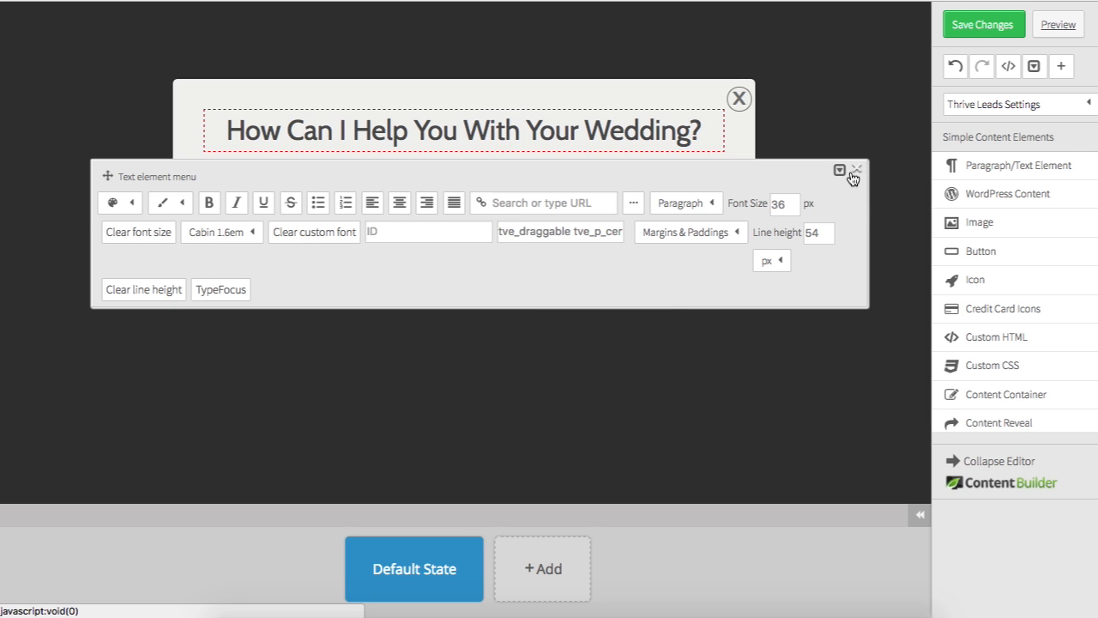
left_click(856, 169)
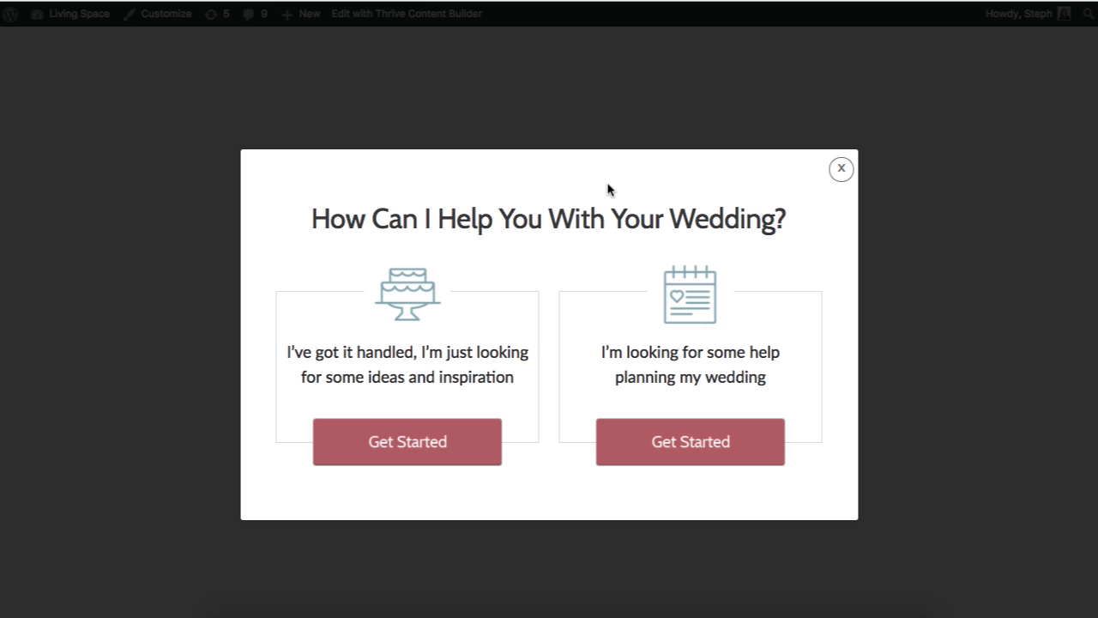
mouse_move(514, 390)
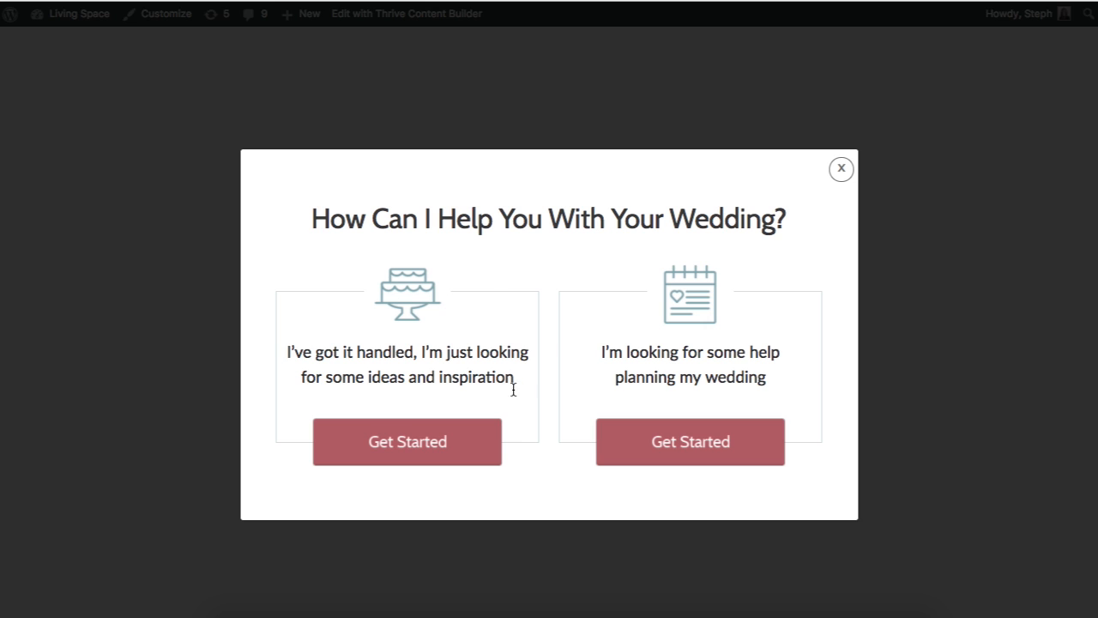
mouse_move(501, 352)
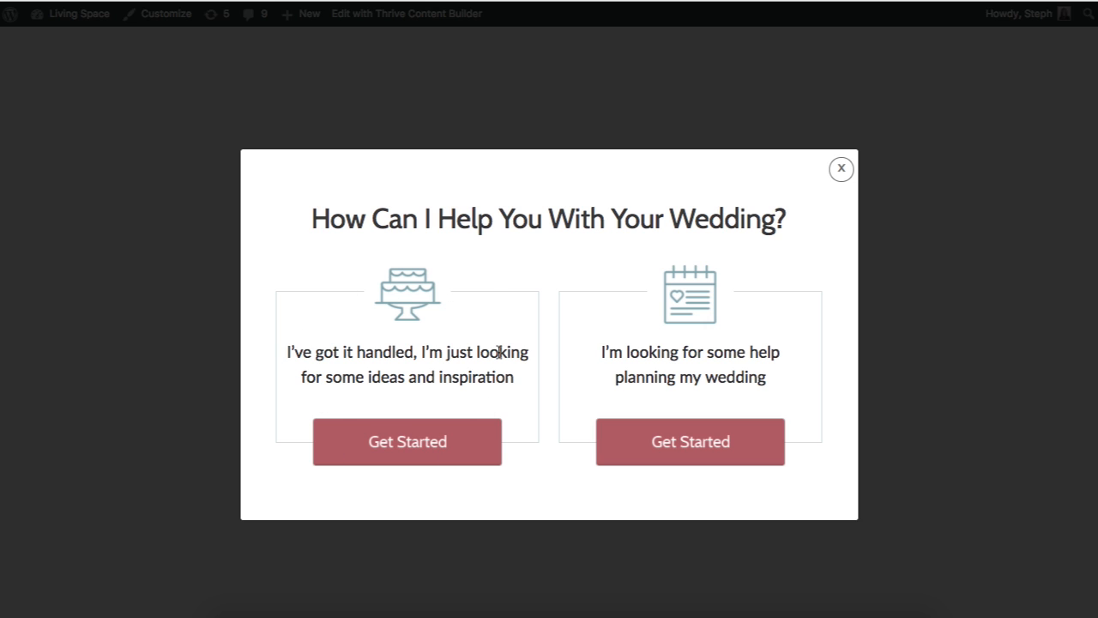
mouse_move(484, 446)
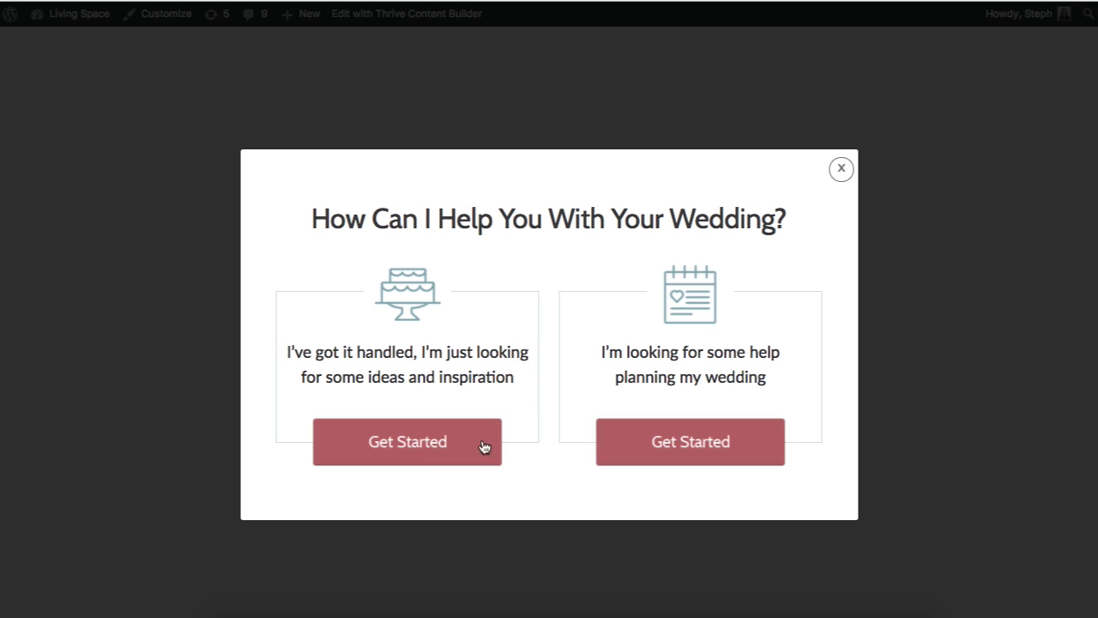
mouse_move(532, 358)
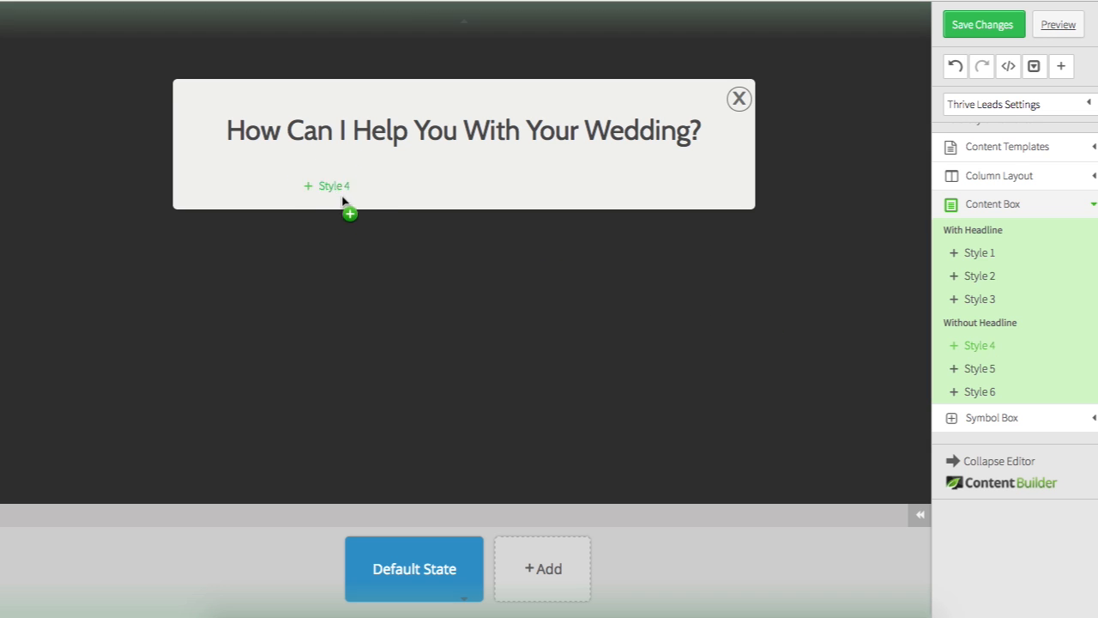
Insert a content box under the heading and give it border colour #8AAEB5
left_click(326, 185)
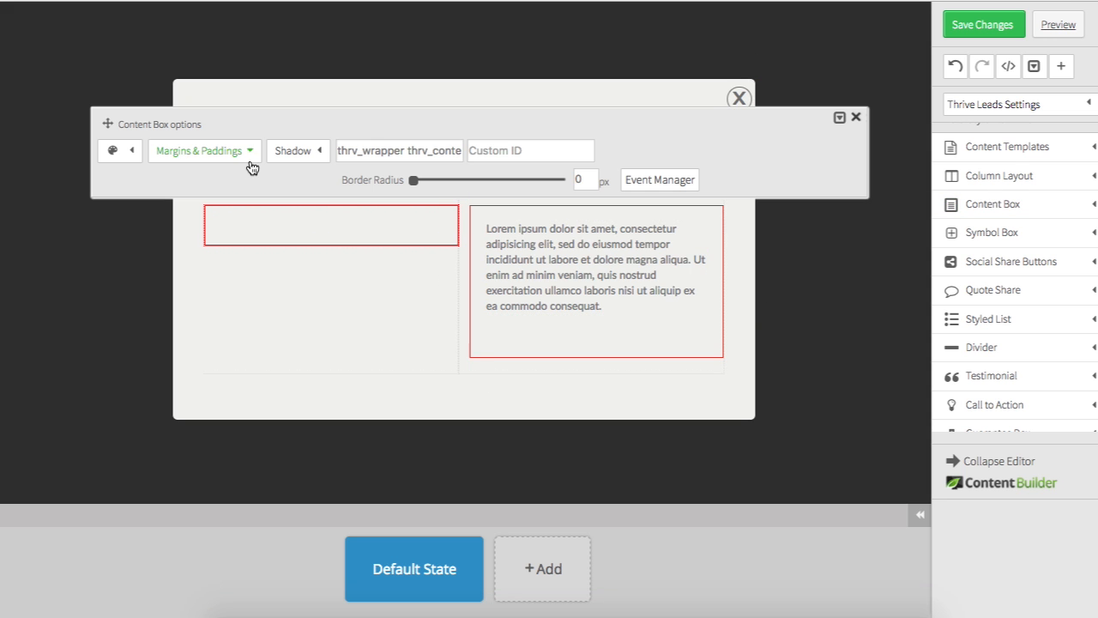
left_click(114, 150)
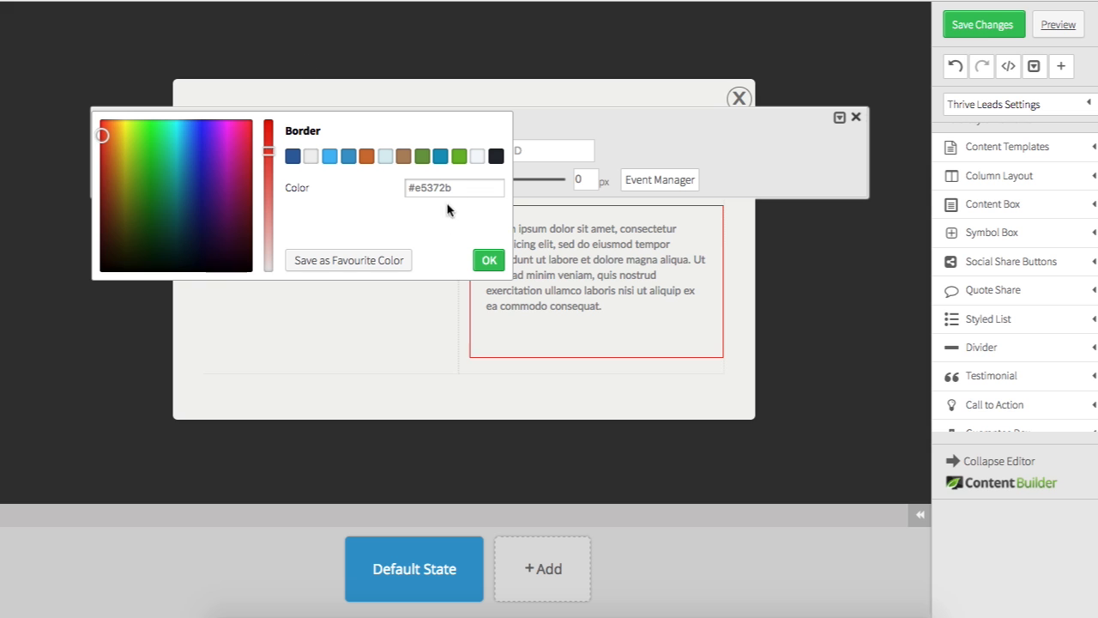
type("#8AAEB5")
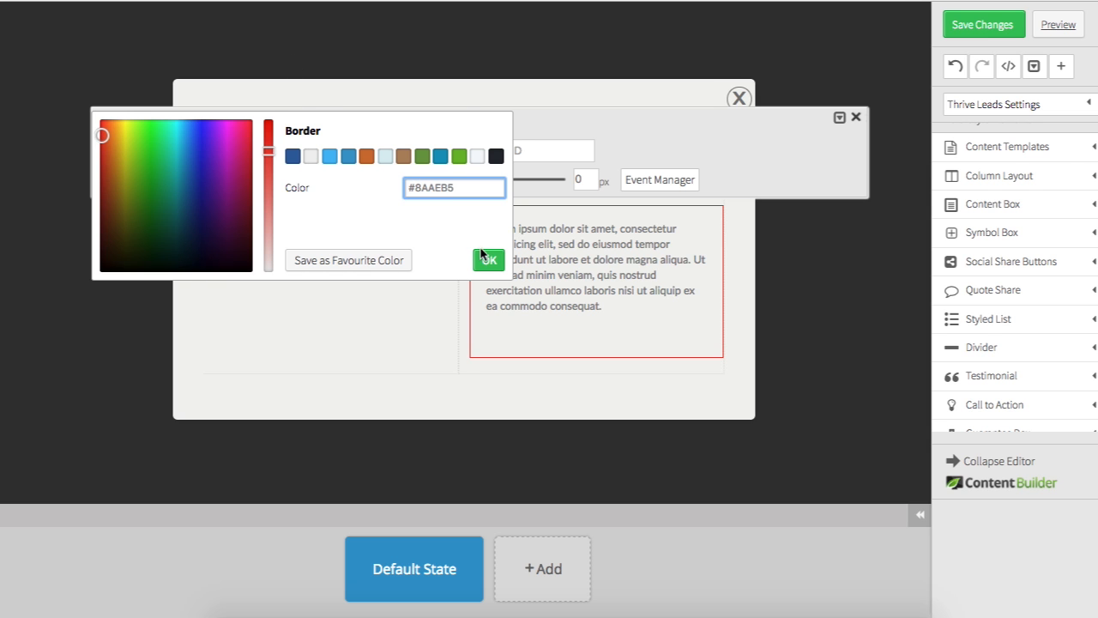
left_click(489, 260)
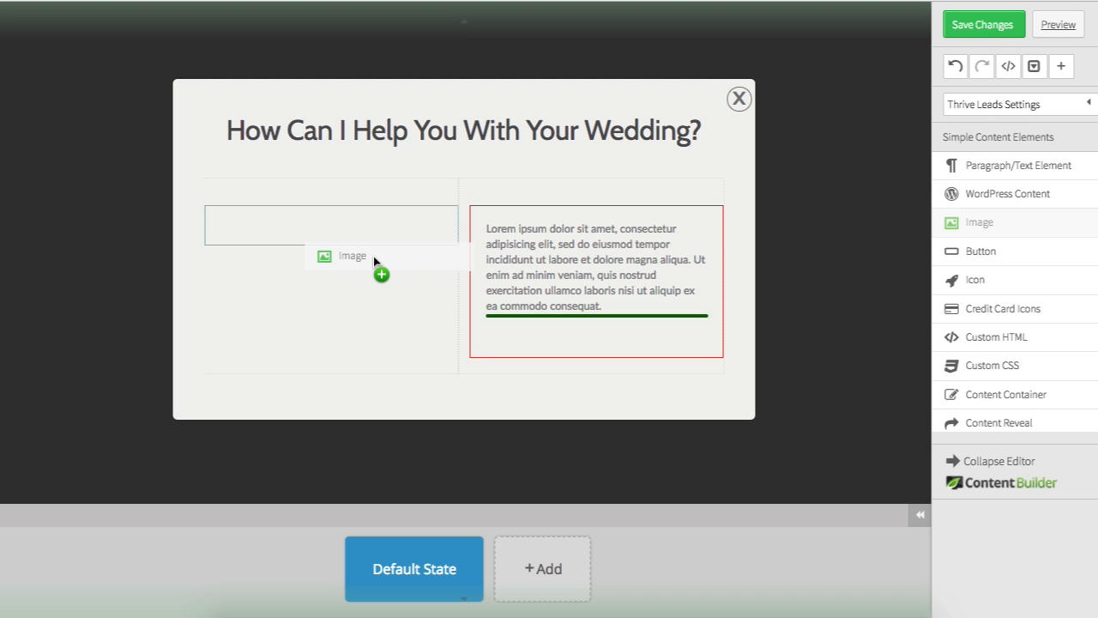
Insert the calendar icon from the Media Library into the left content box
left_click(331, 255)
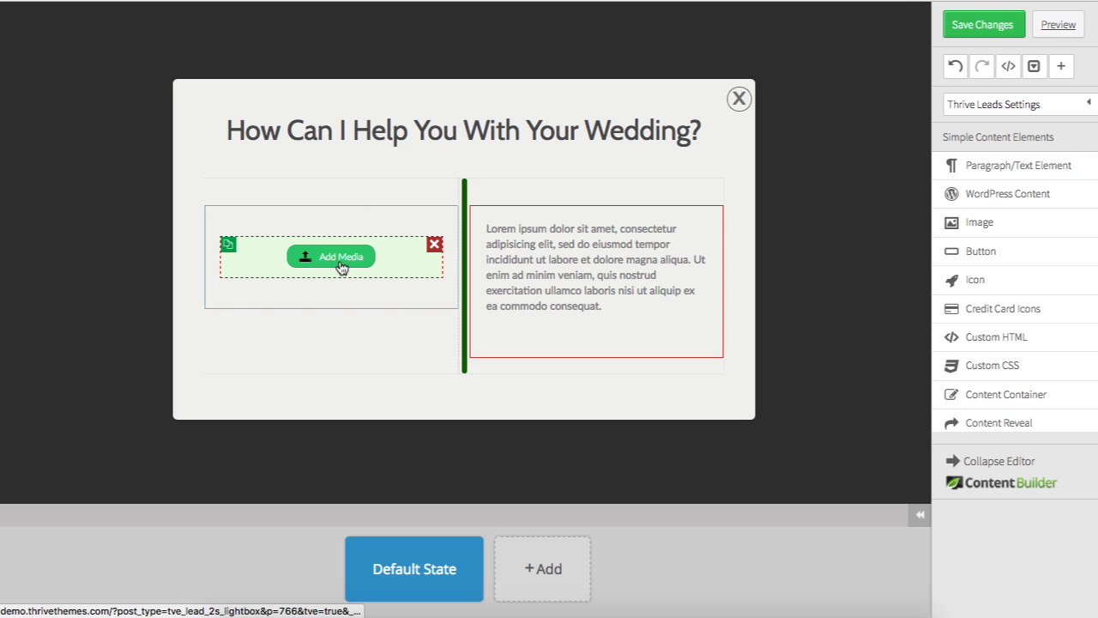
left_click(332, 257)
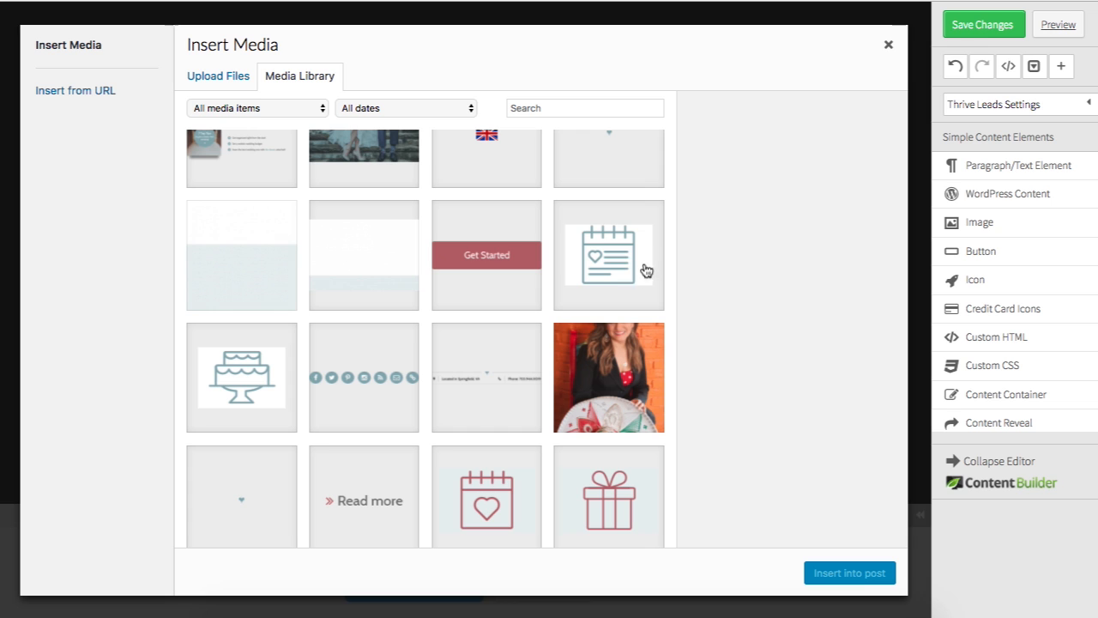
mouse_move(579, 285)
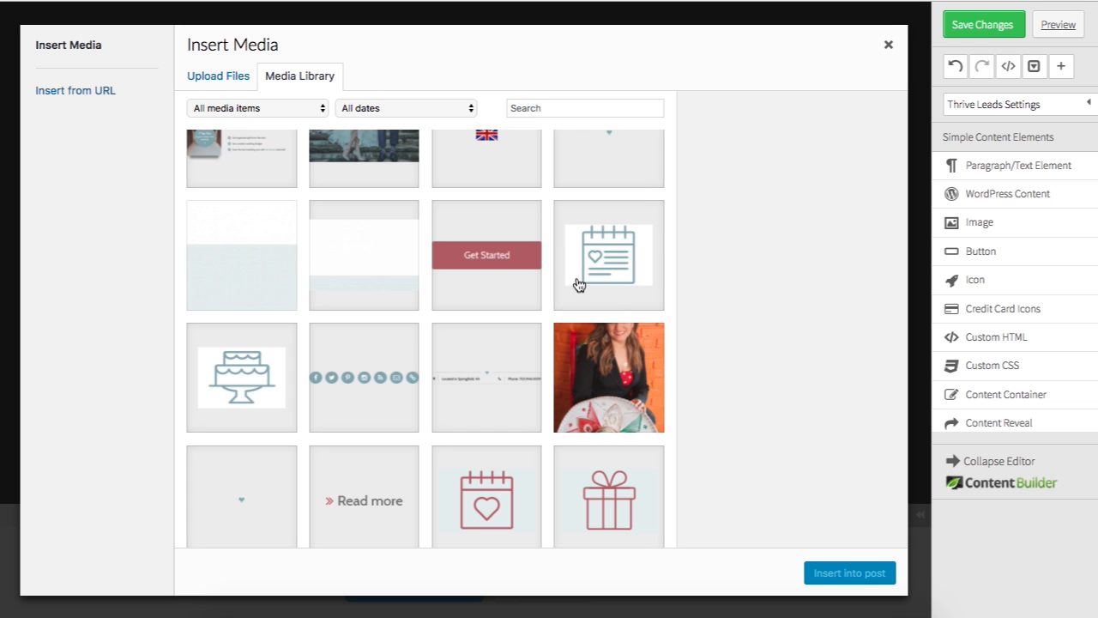
mouse_move(592, 253)
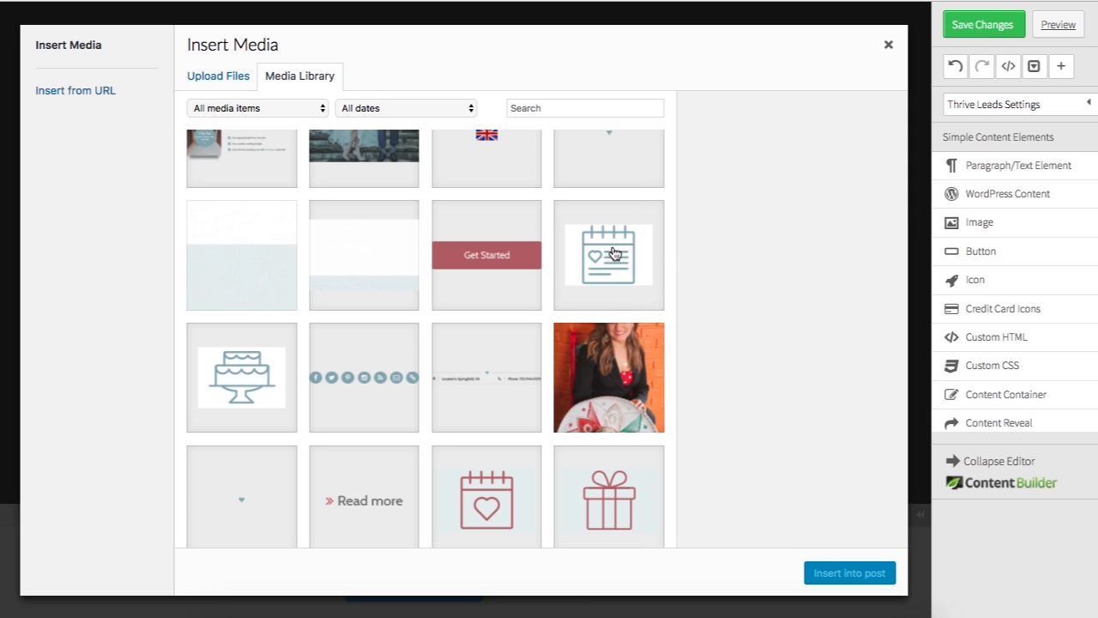
left_click(608, 254)
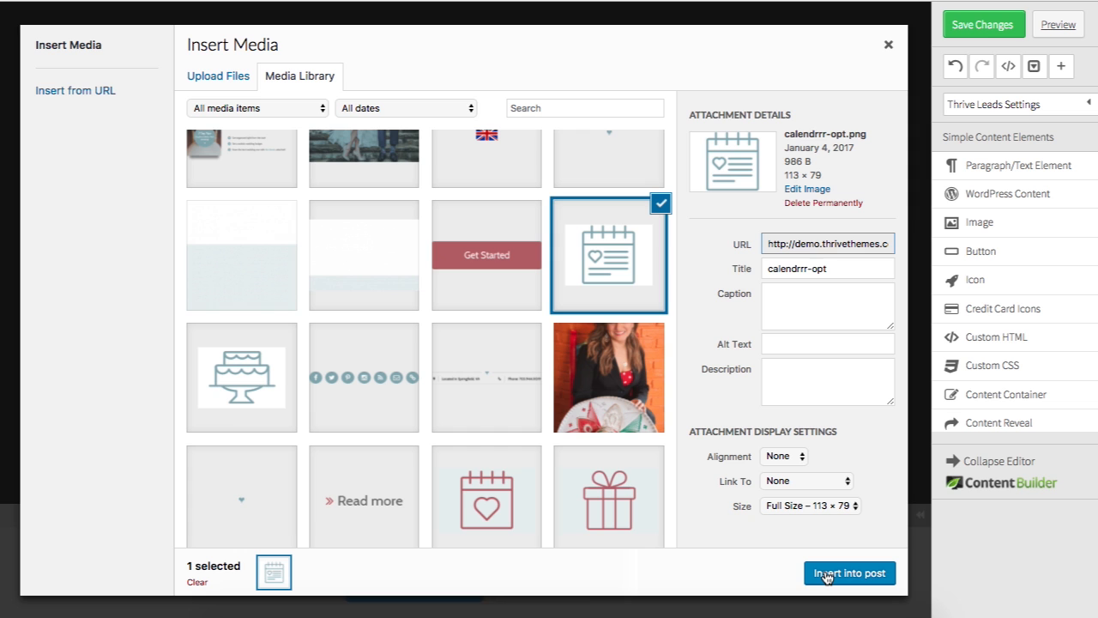
left_click(849, 573)
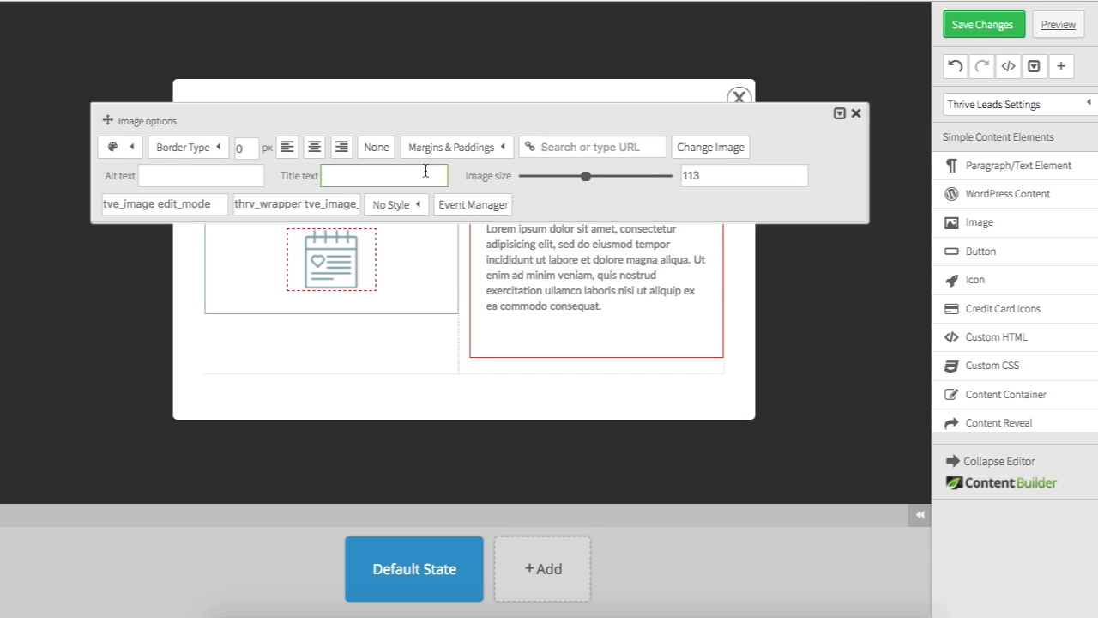
Set the calendar icon's top margin to -40 px and close the image options
left_click(451, 147)
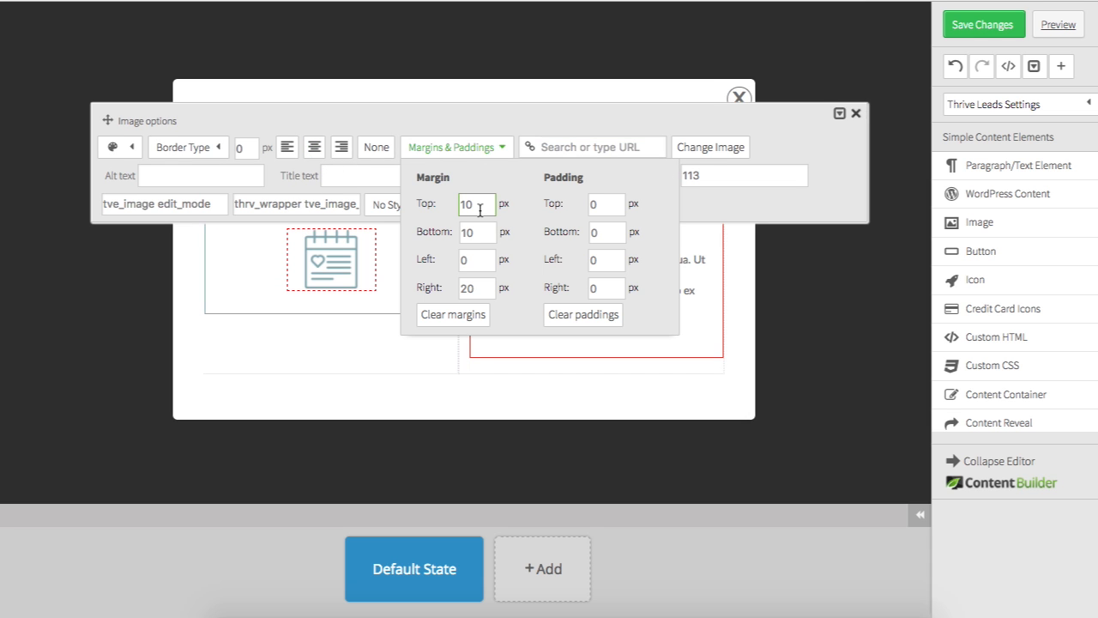
left_click(476, 204)
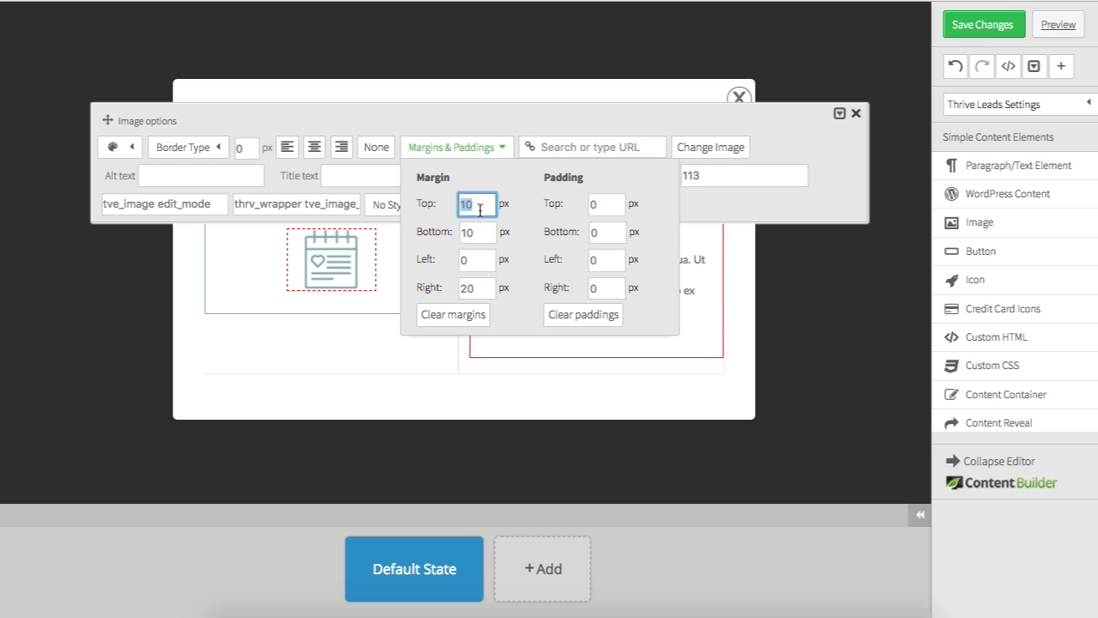
type("-20")
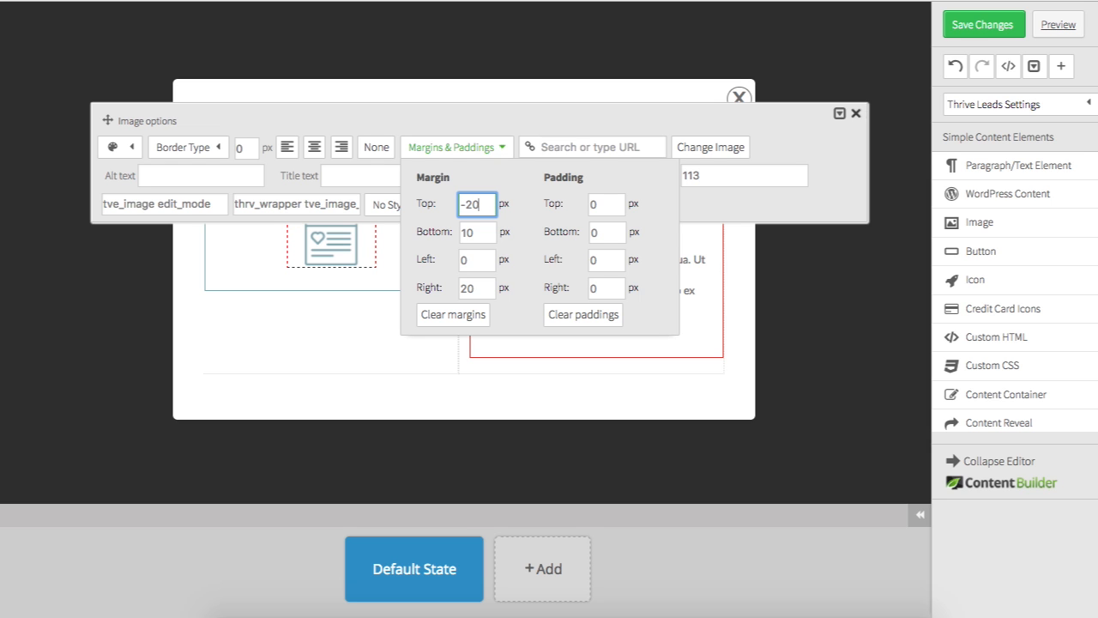
type("-40")
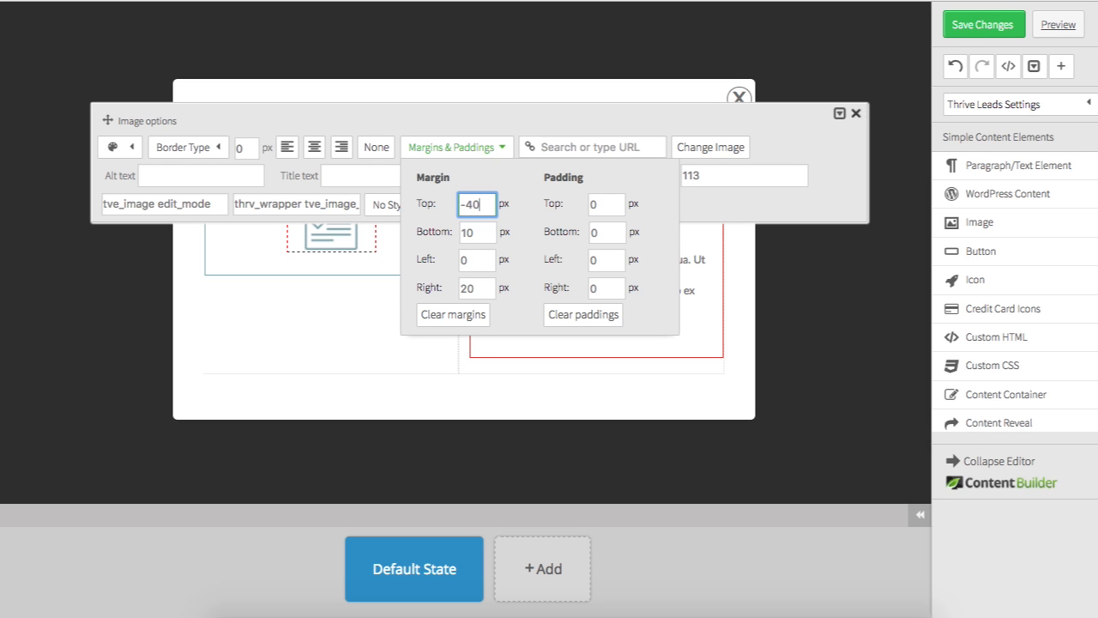
left_click(856, 113)
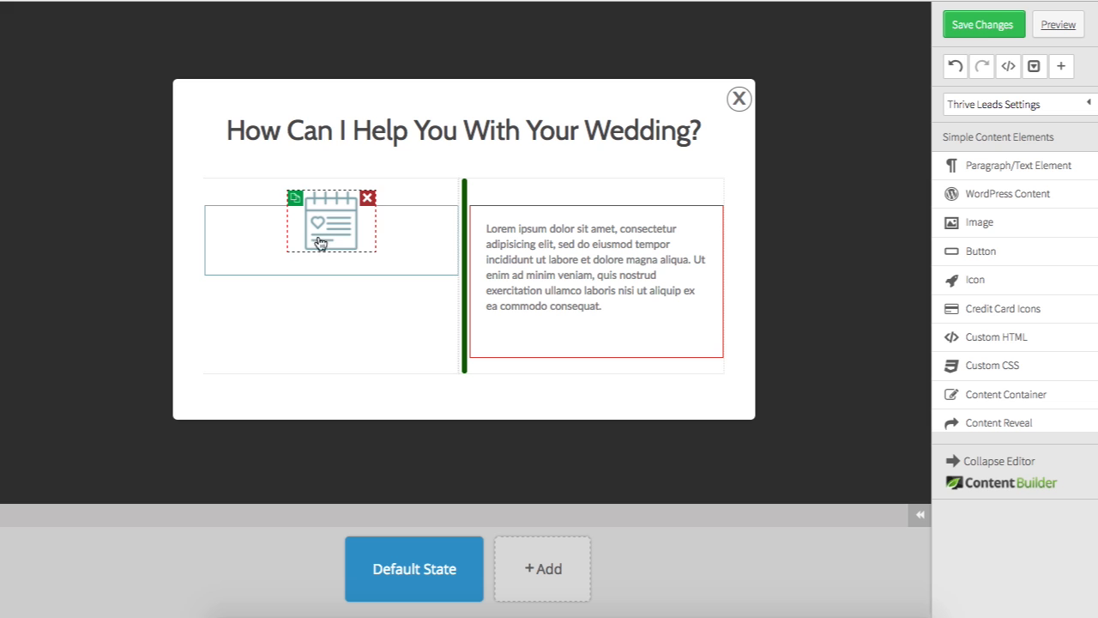
left_click(452, 108)
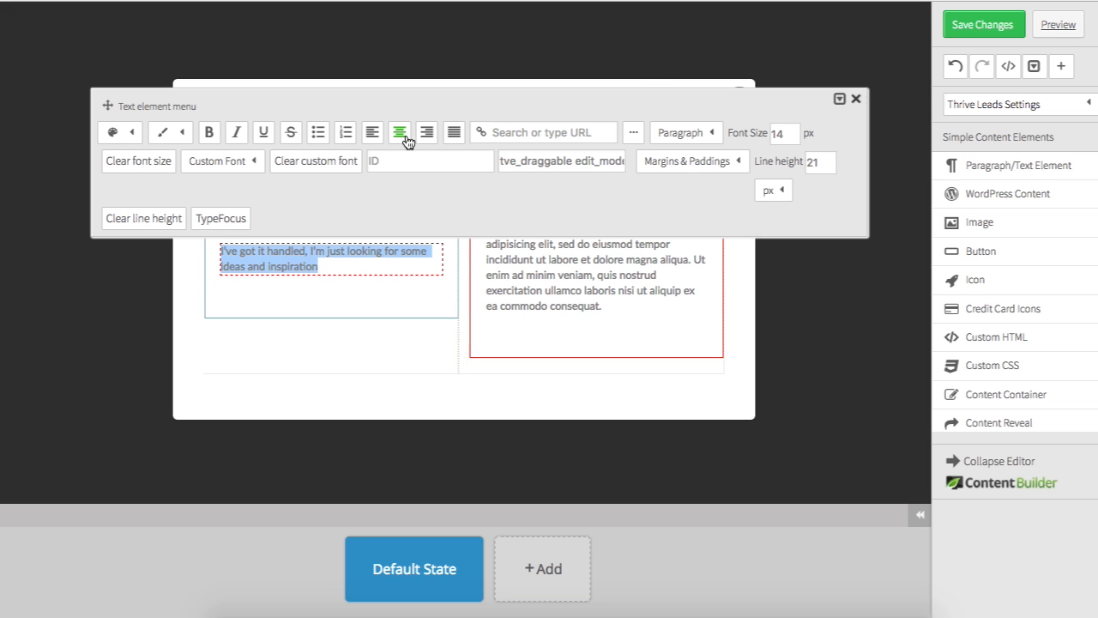
Enlarge the caption to font size 21 and make its text grey
left_click(113, 132)
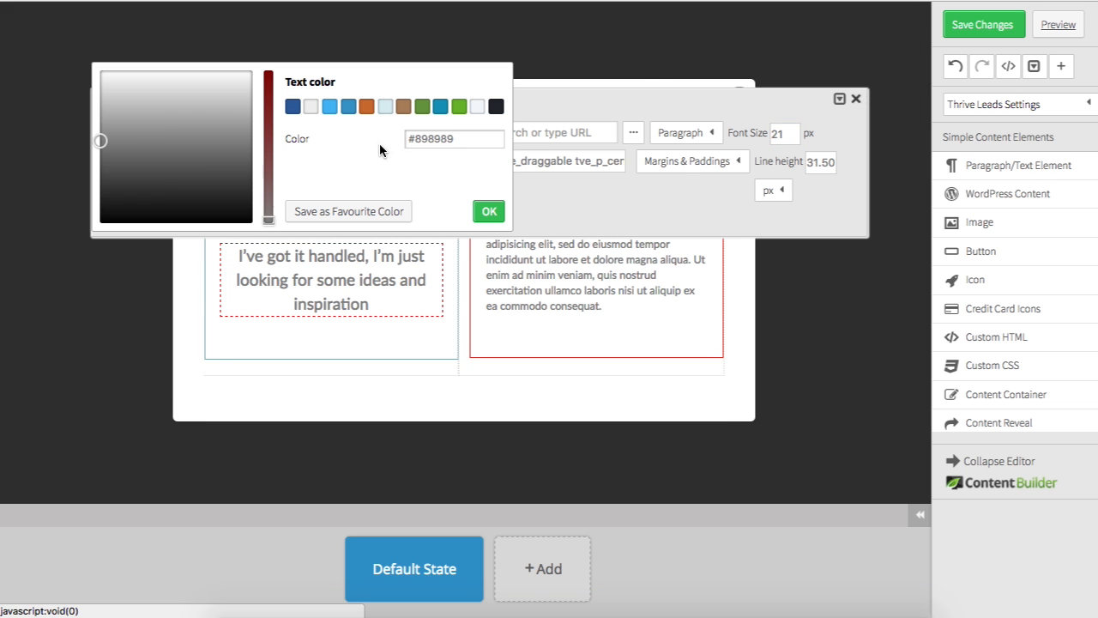
left_click(488, 211)
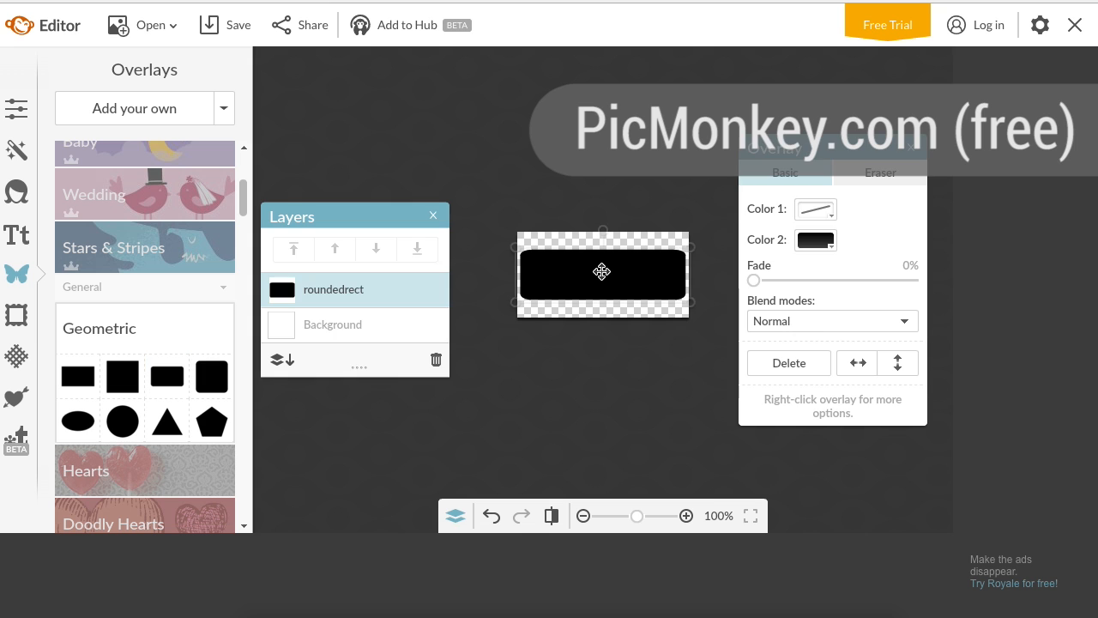
Enter the rose hex value in the rectangle overlay's Color 2 swatch
left_click(815, 239)
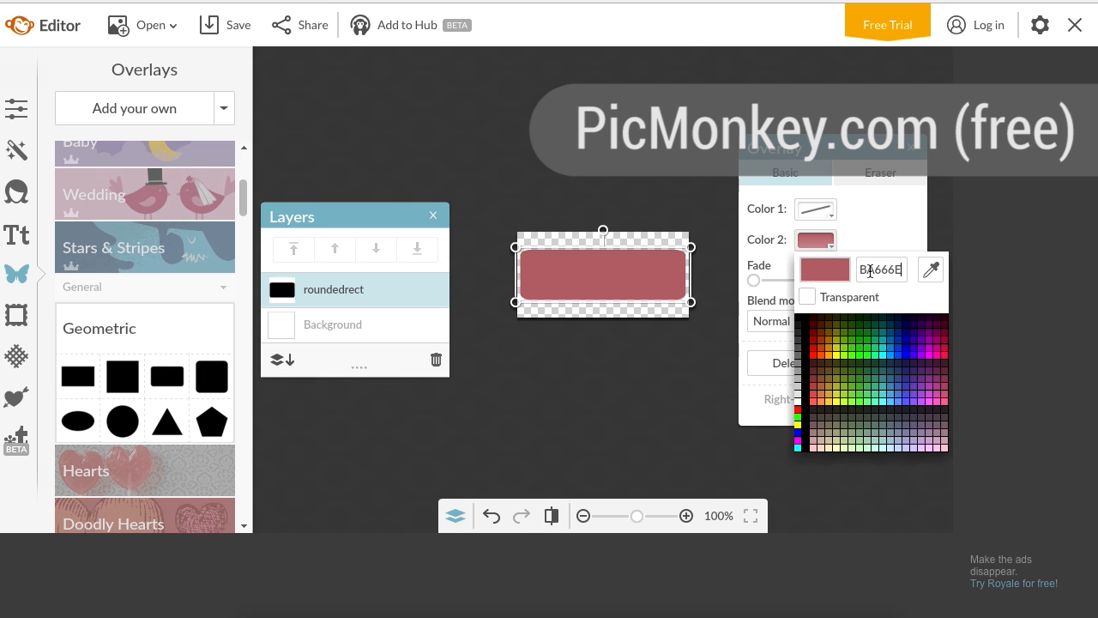
left_click(16, 236)
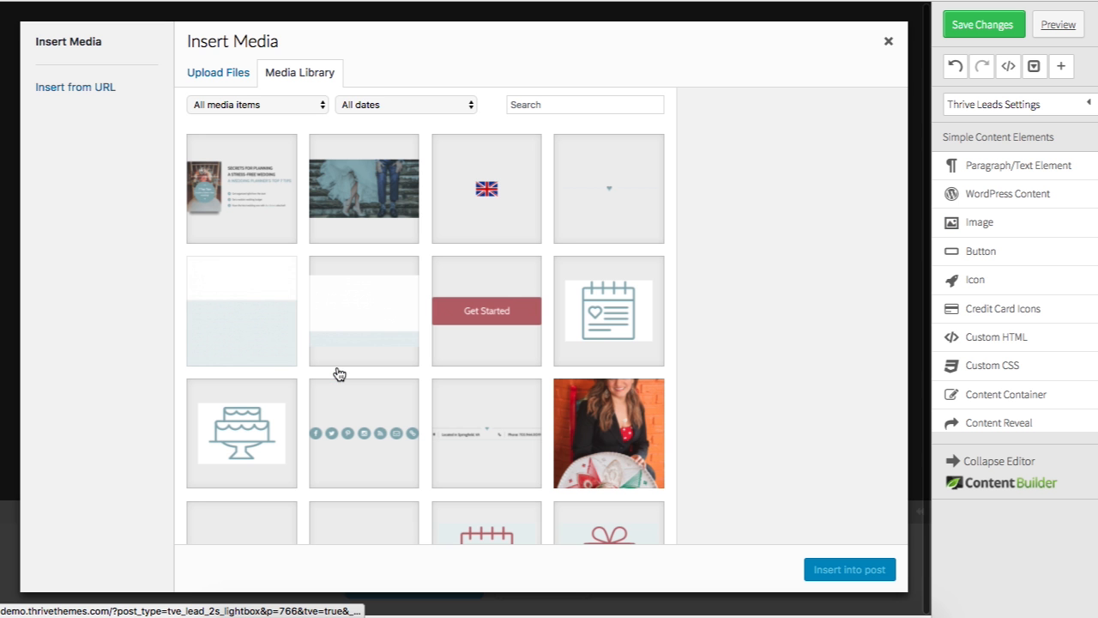
Insert button.png from the Media Library below the caption and select it
left_click(486, 311)
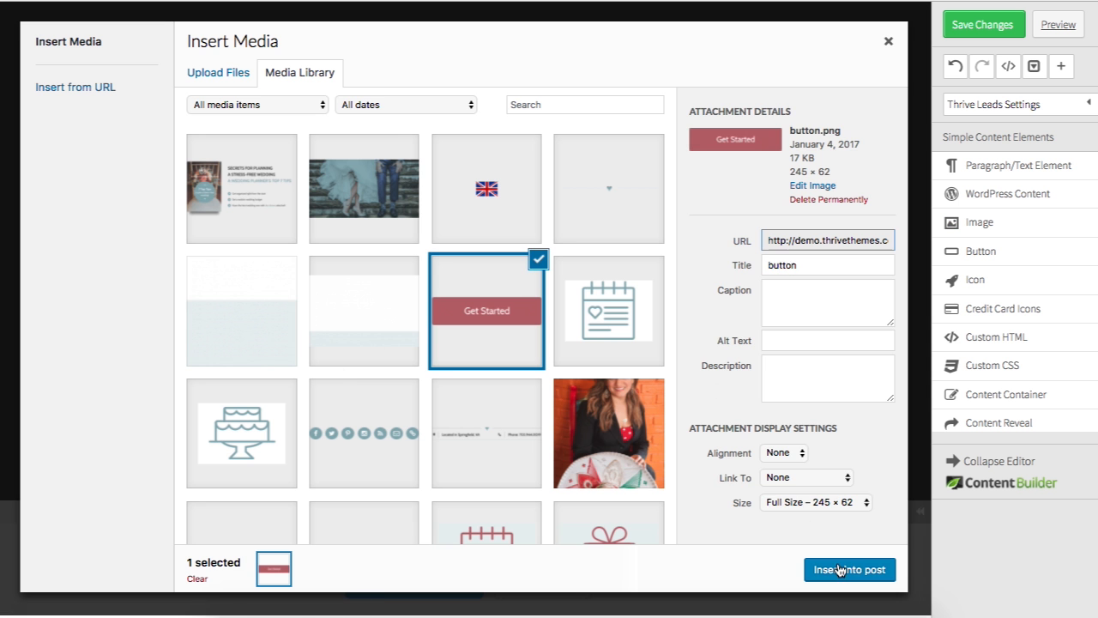
left_click(850, 570)
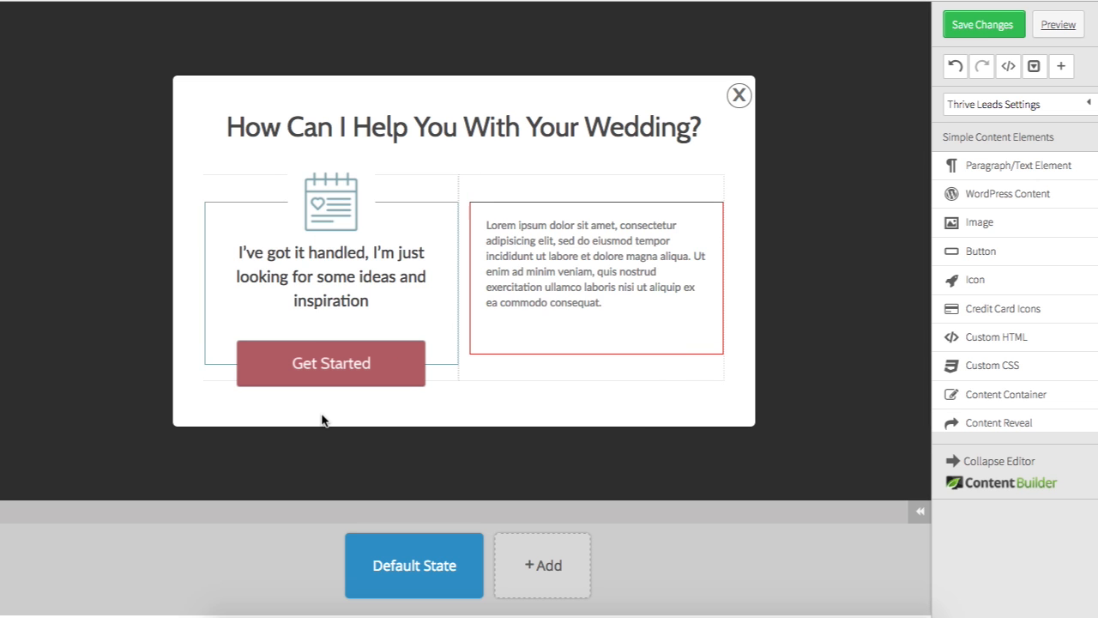
left_click(330, 362)
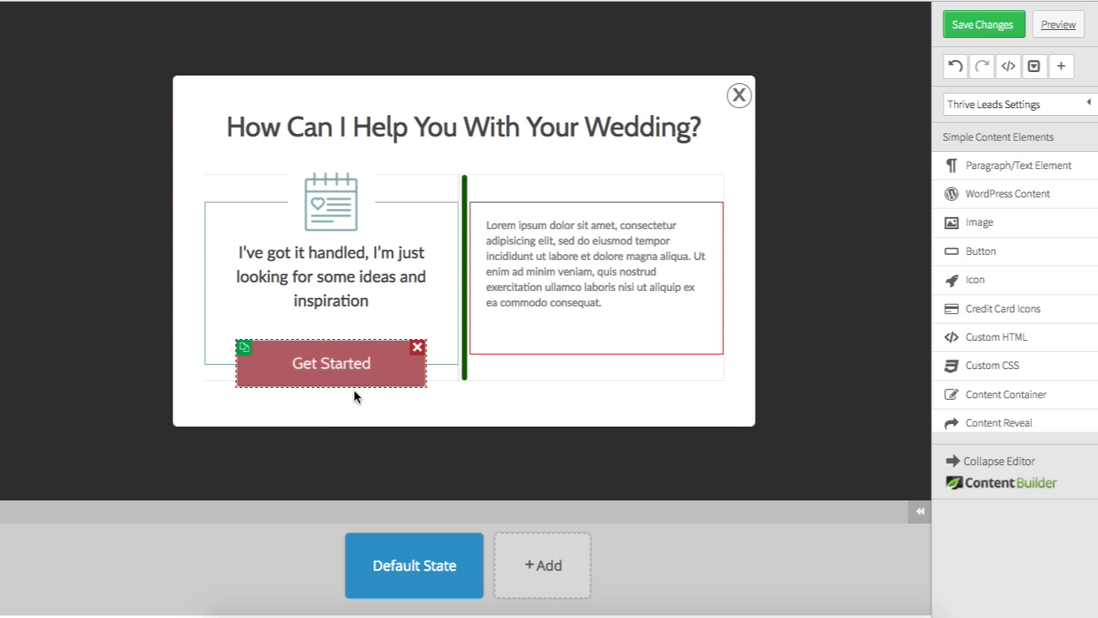
mouse_move(367, 369)
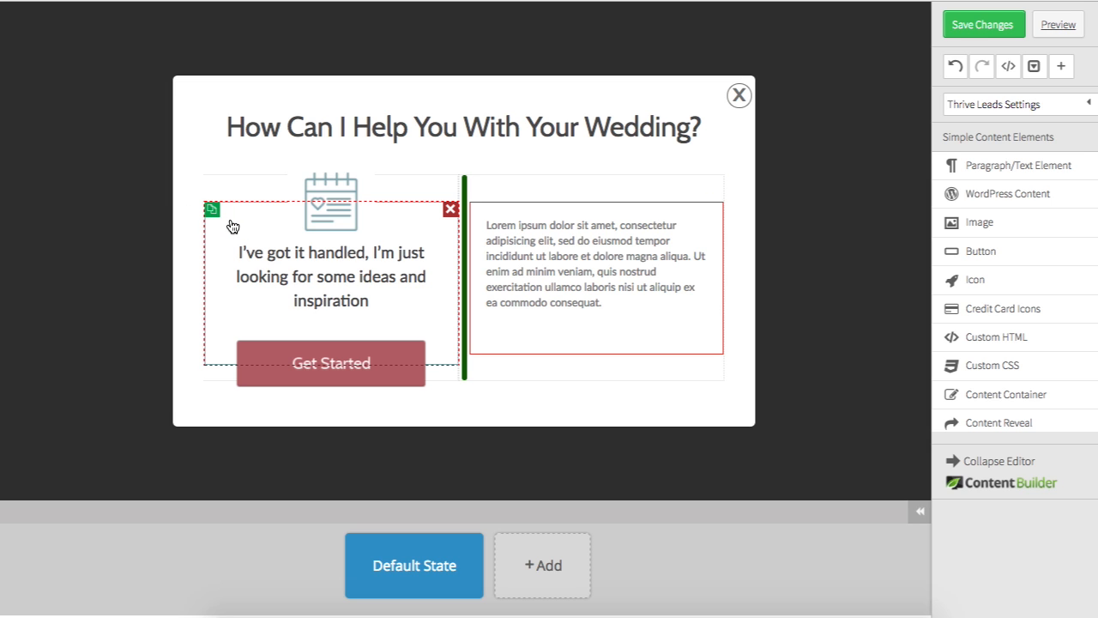
mouse_move(237, 228)
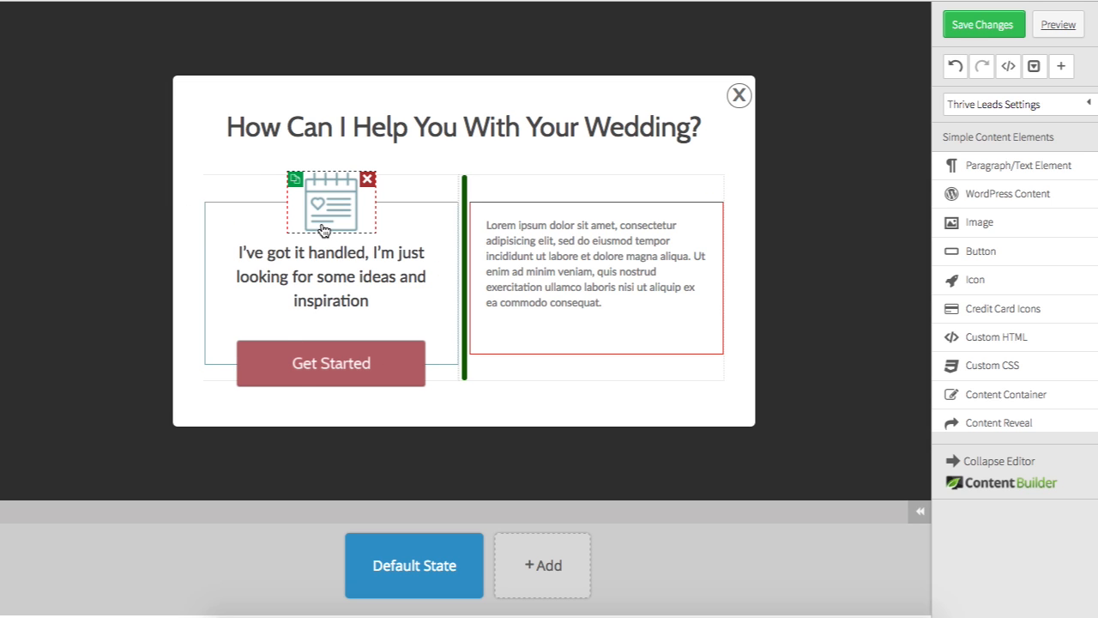
Select the left caption about ideas and inspiration for editing
left_click(330, 276)
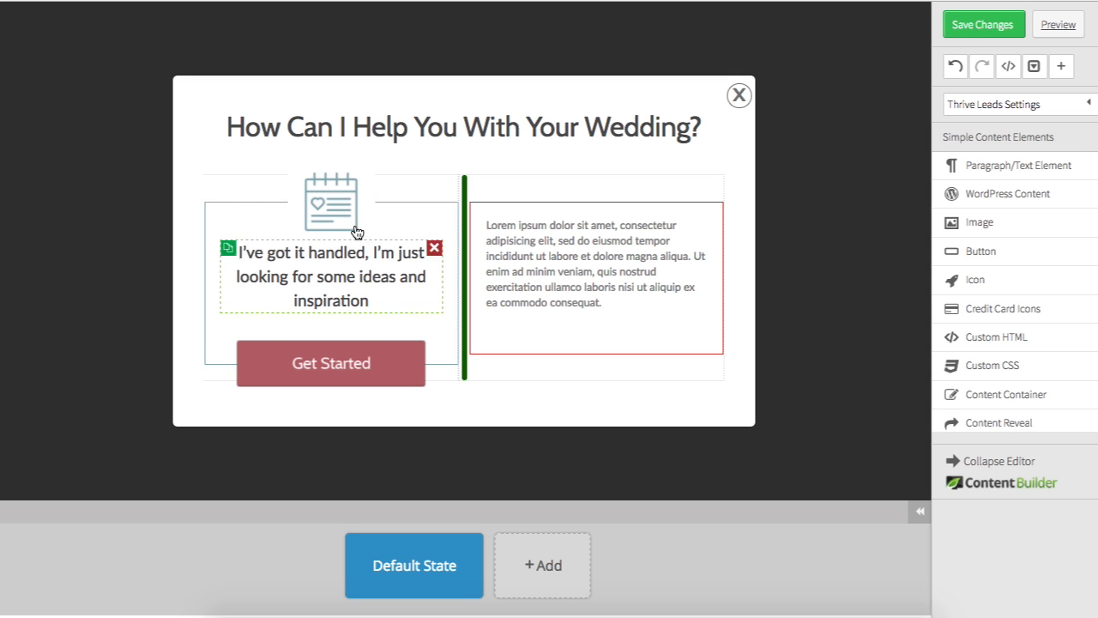
left_click(331, 362)
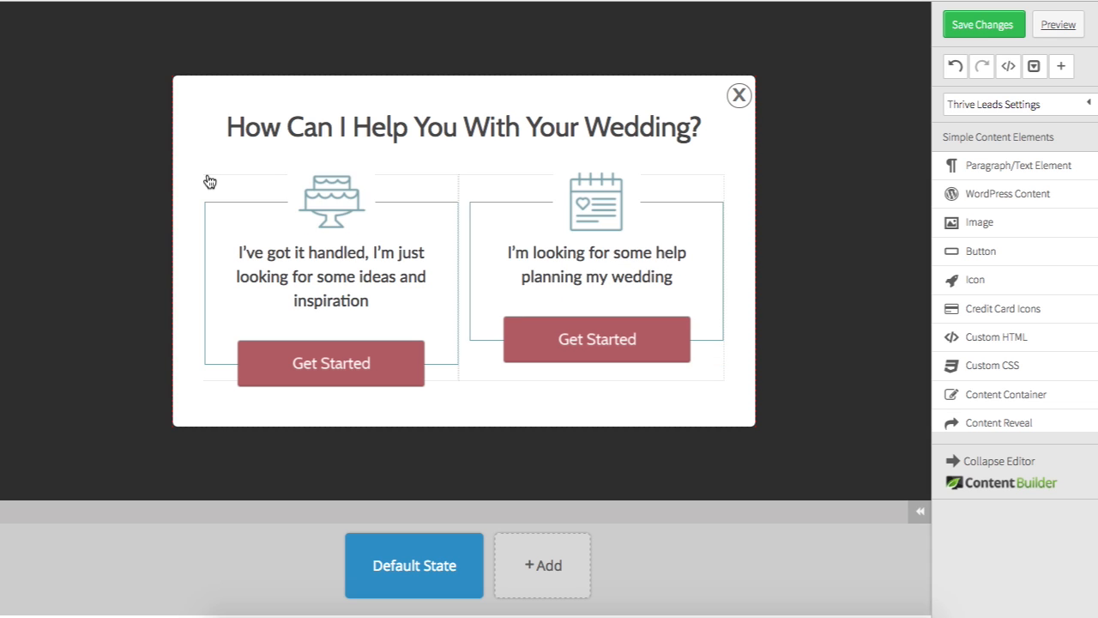
left_click(331, 277)
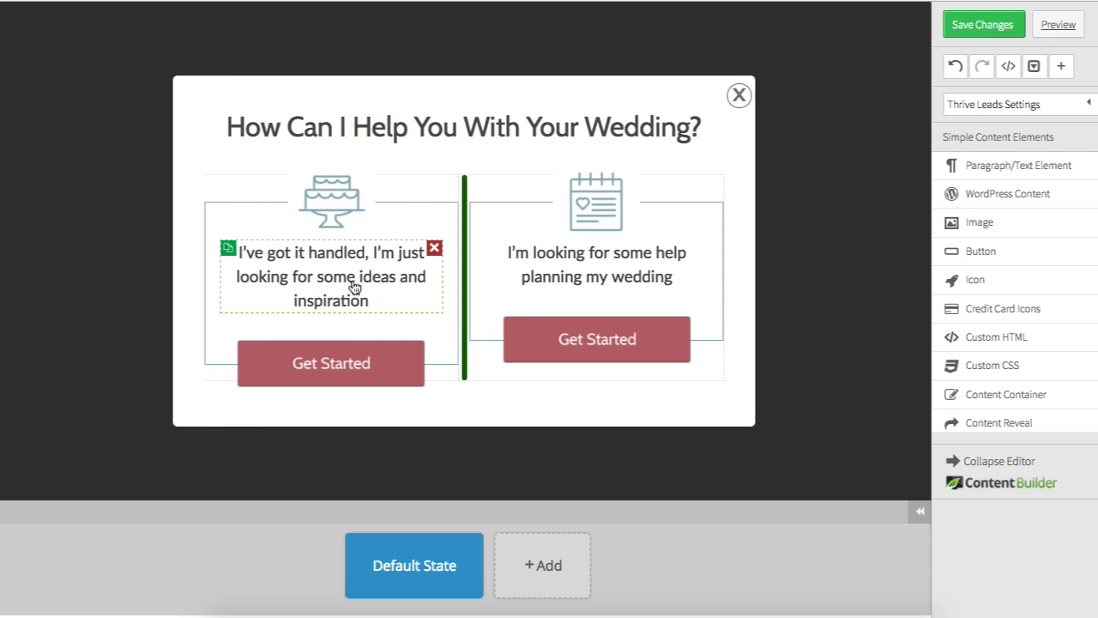
left_click(331, 277)
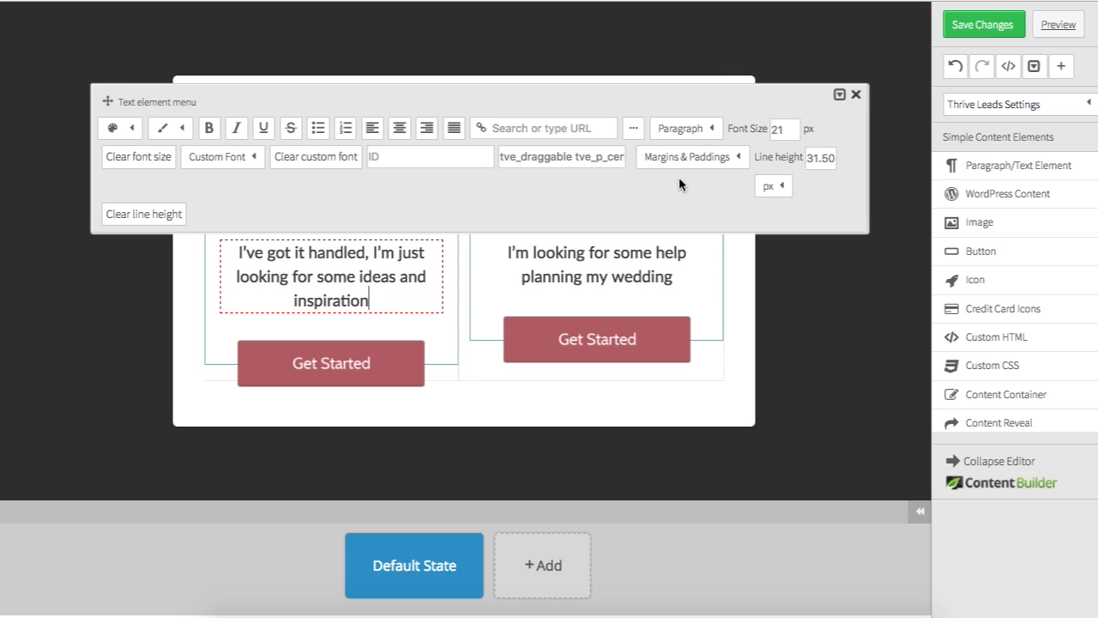
Set the left caption's margins to 10 and a -15 left margin, widening it
left_click(692, 156)
type("-")
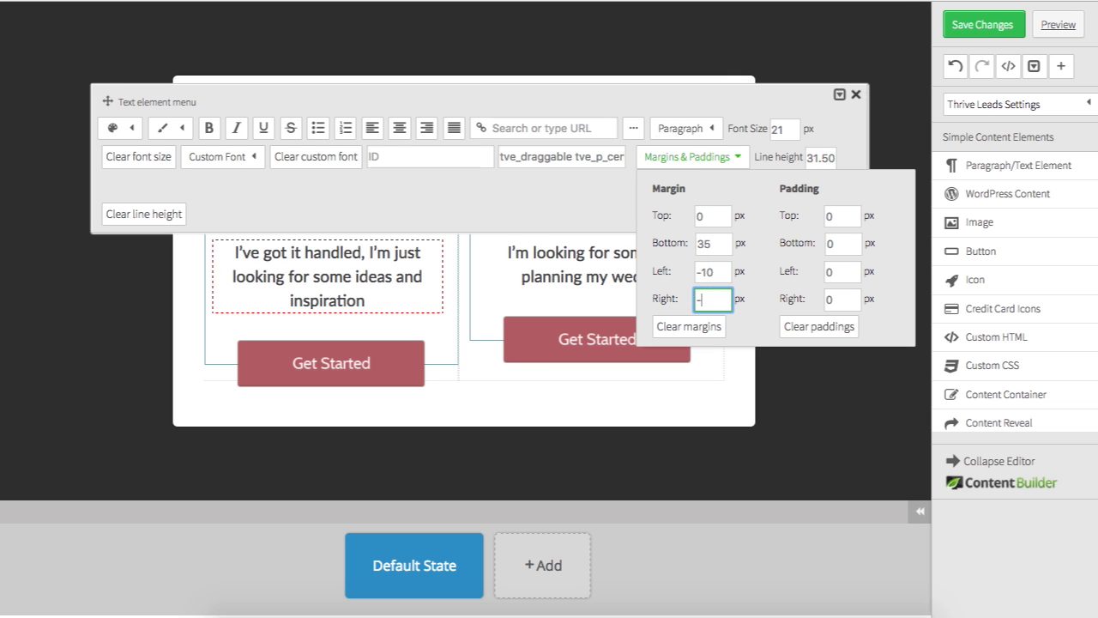
type("10")
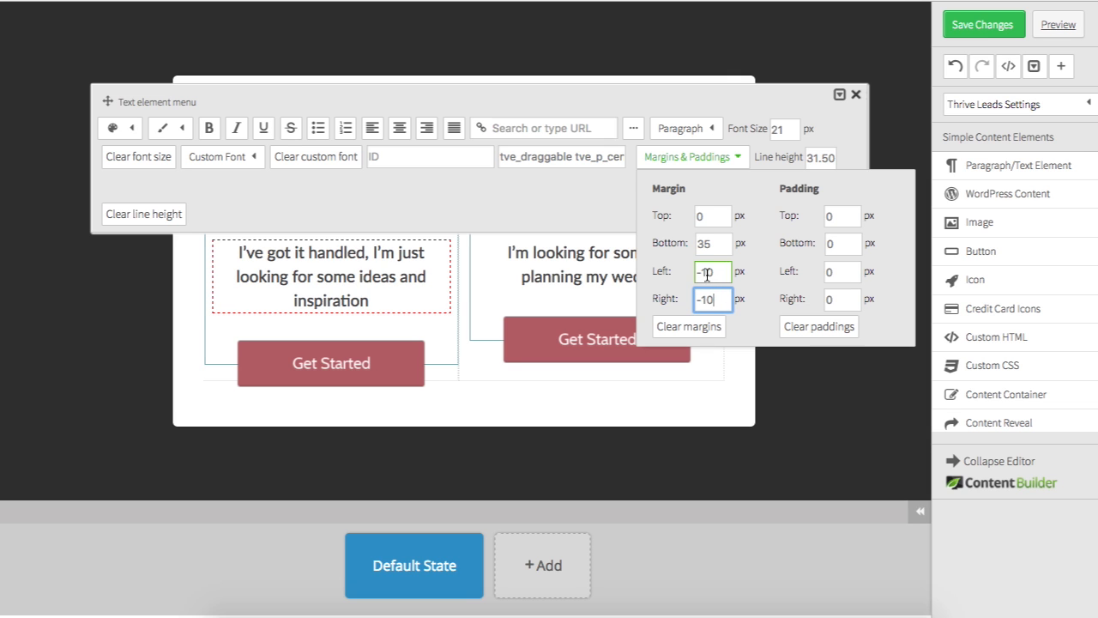
left_click(710, 299)
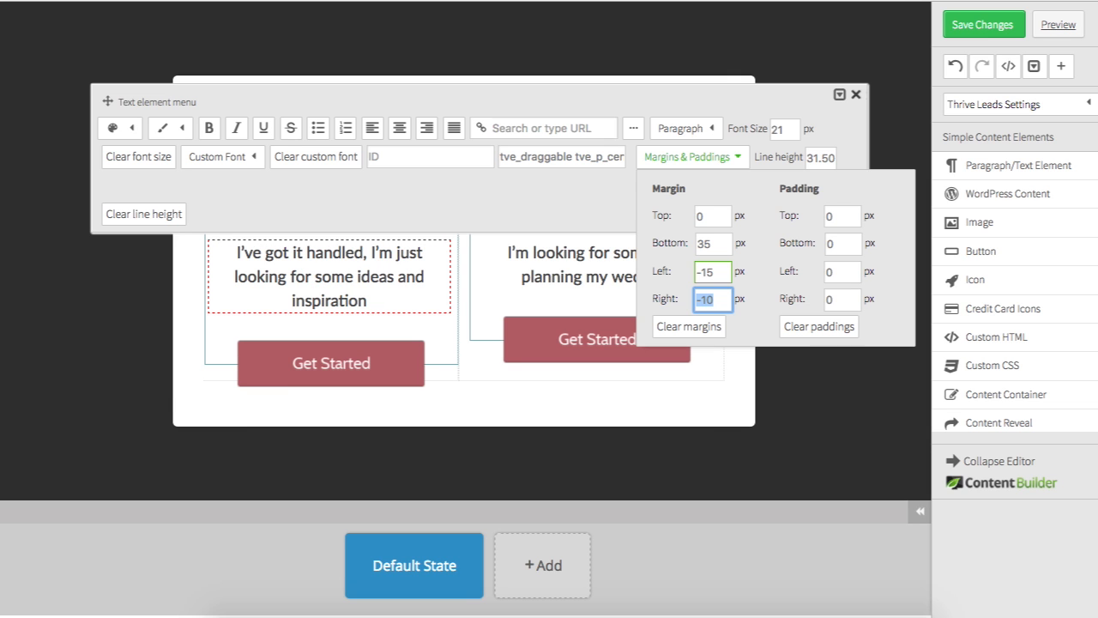
type("-15")
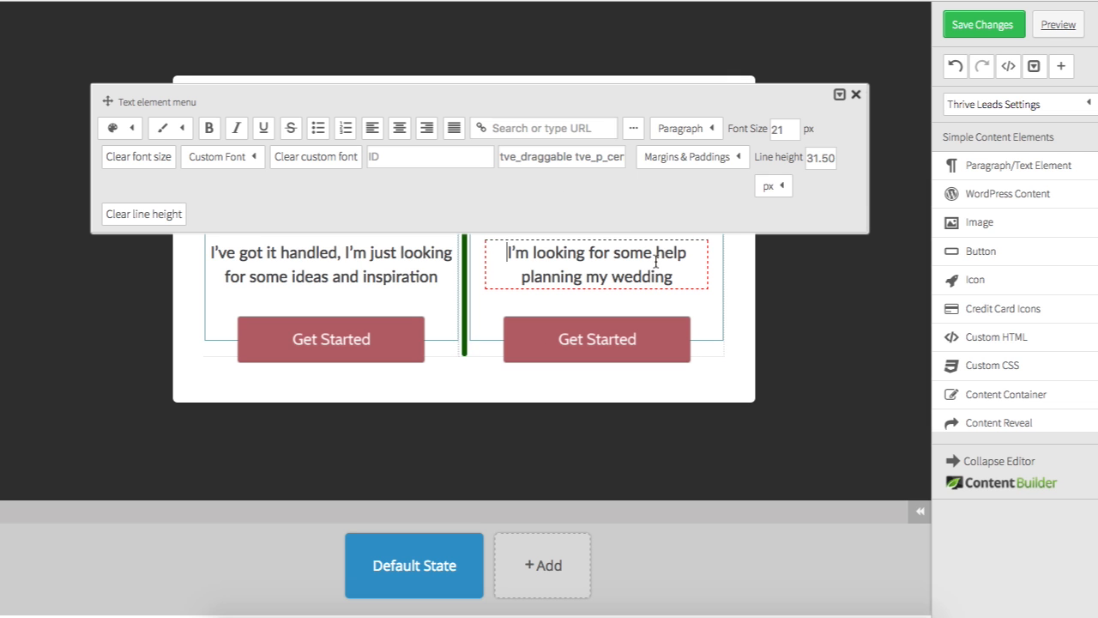
left_click(331, 264)
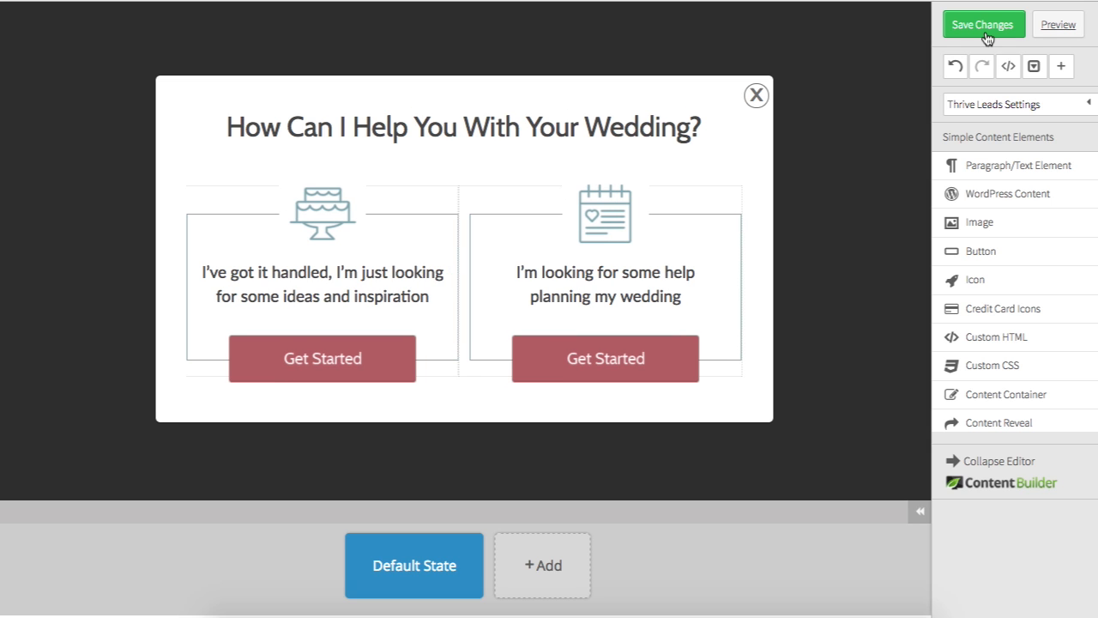
mouse_move(984, 24)
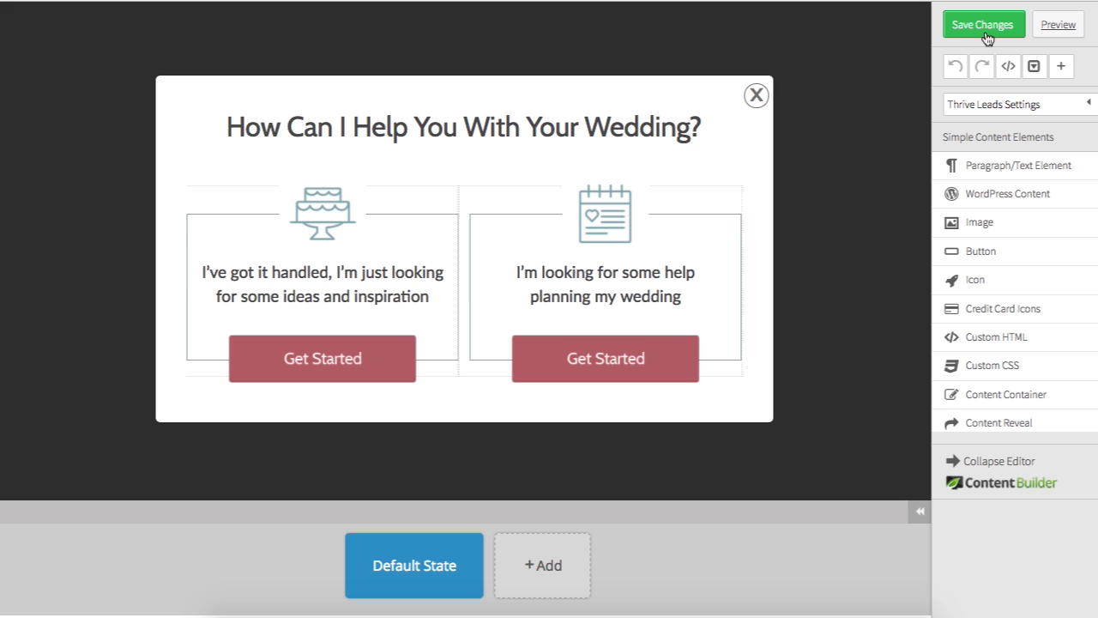
mouse_move(597, 503)
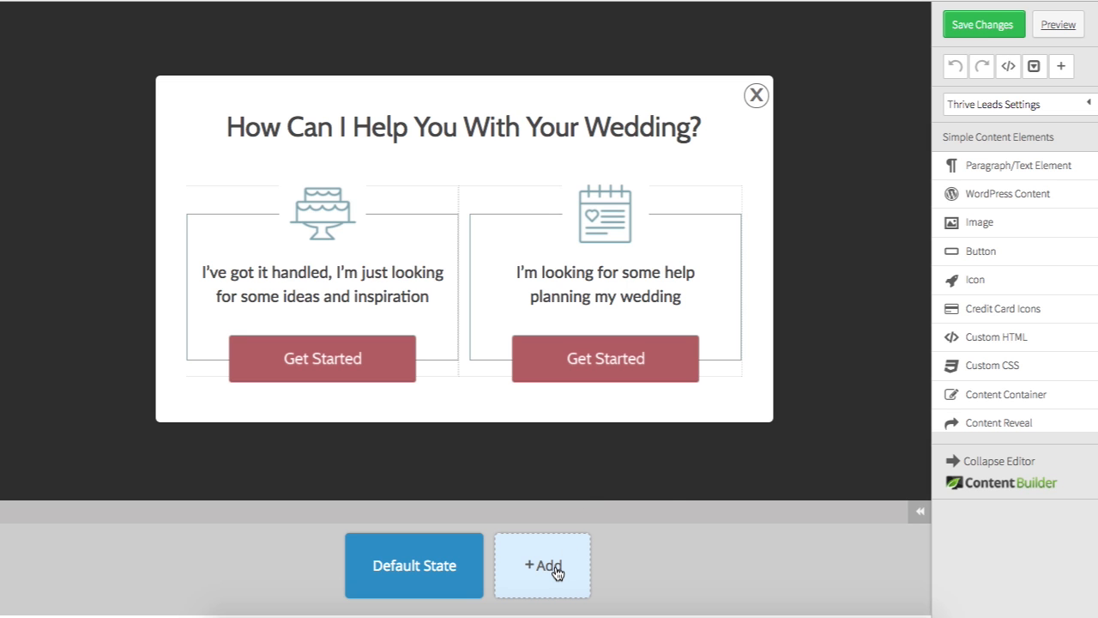
Create a new lightbox state from + Add in the states bar
left_click(542, 565)
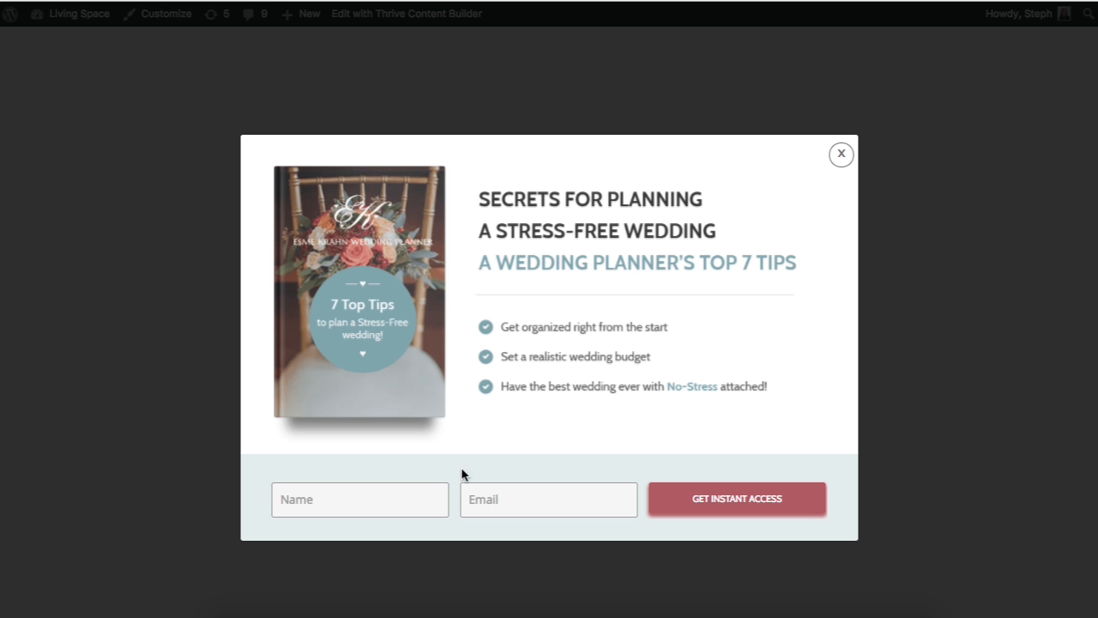
mouse_move(489, 330)
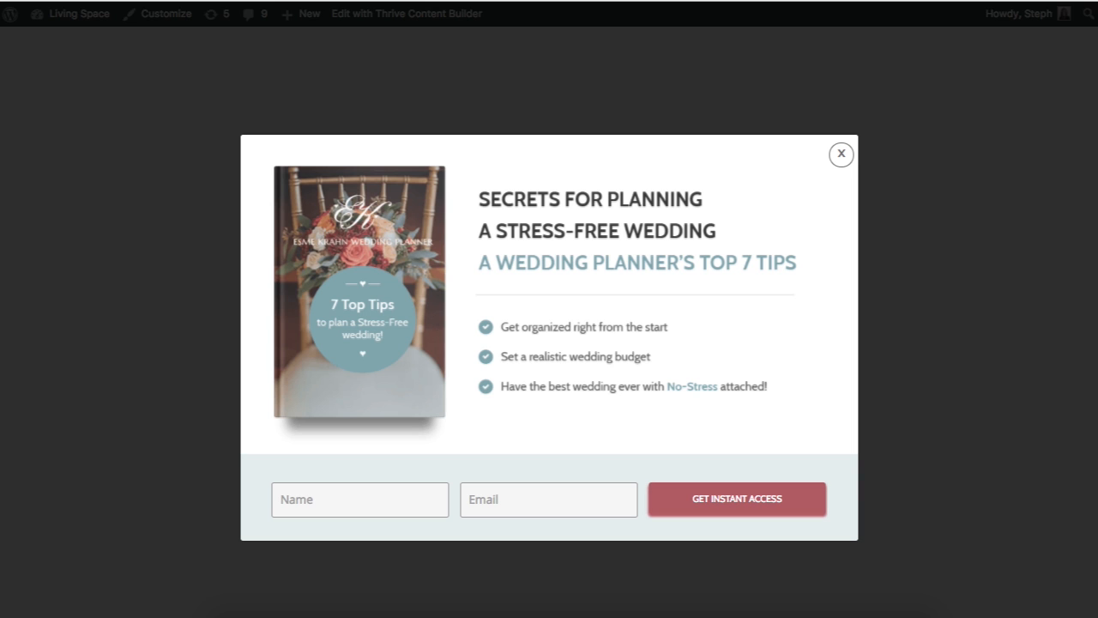
mouse_move(489, 250)
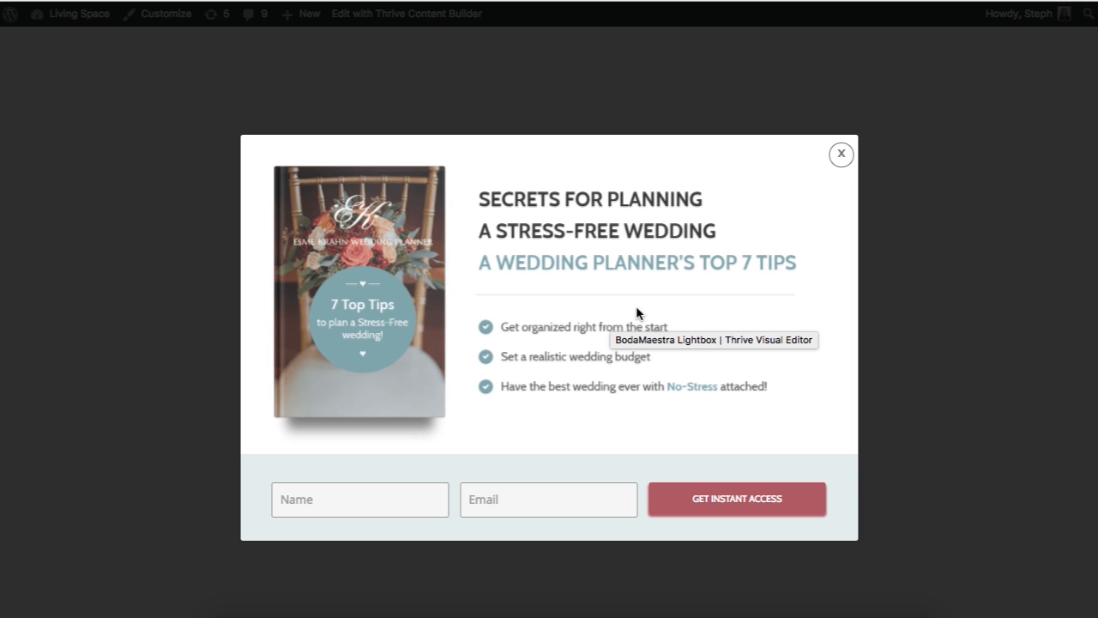
mouse_move(671, 340)
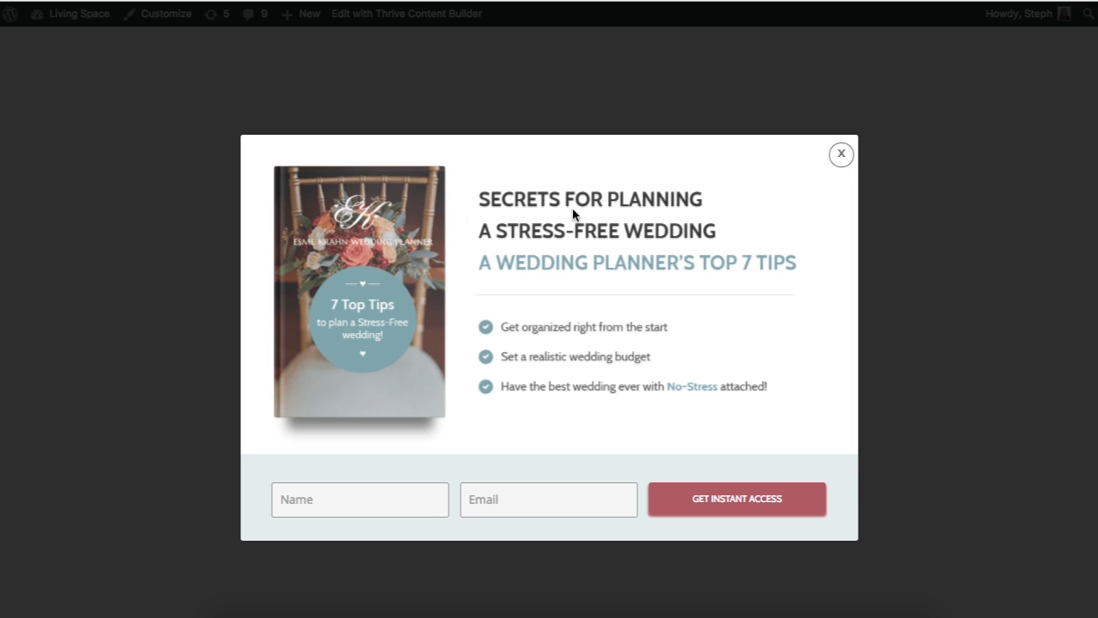
mouse_move(314, 236)
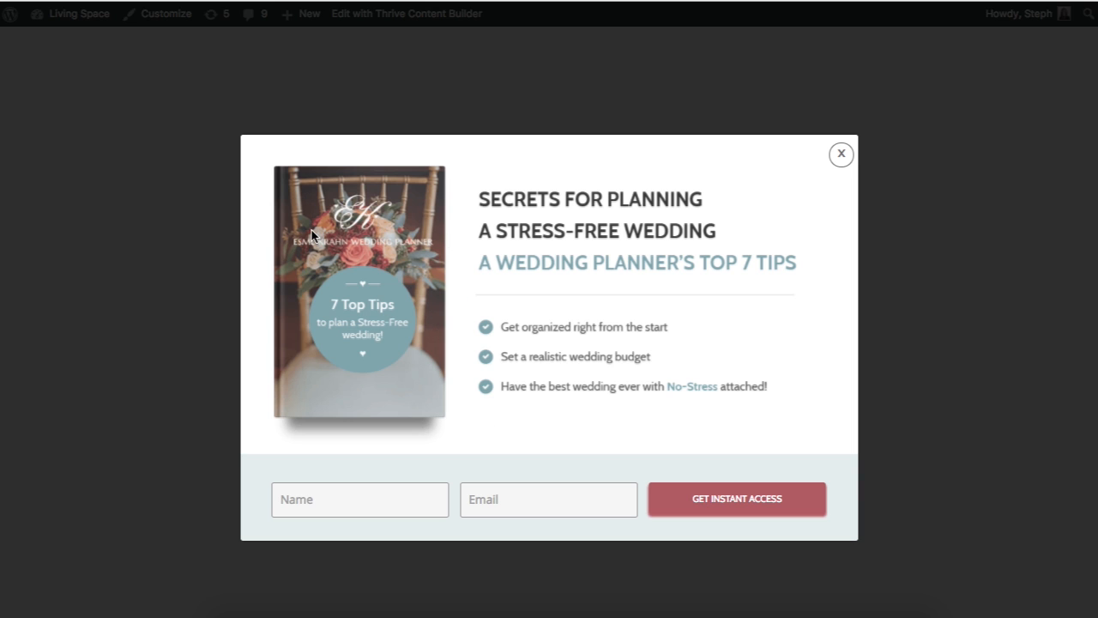
mouse_move(639, 348)
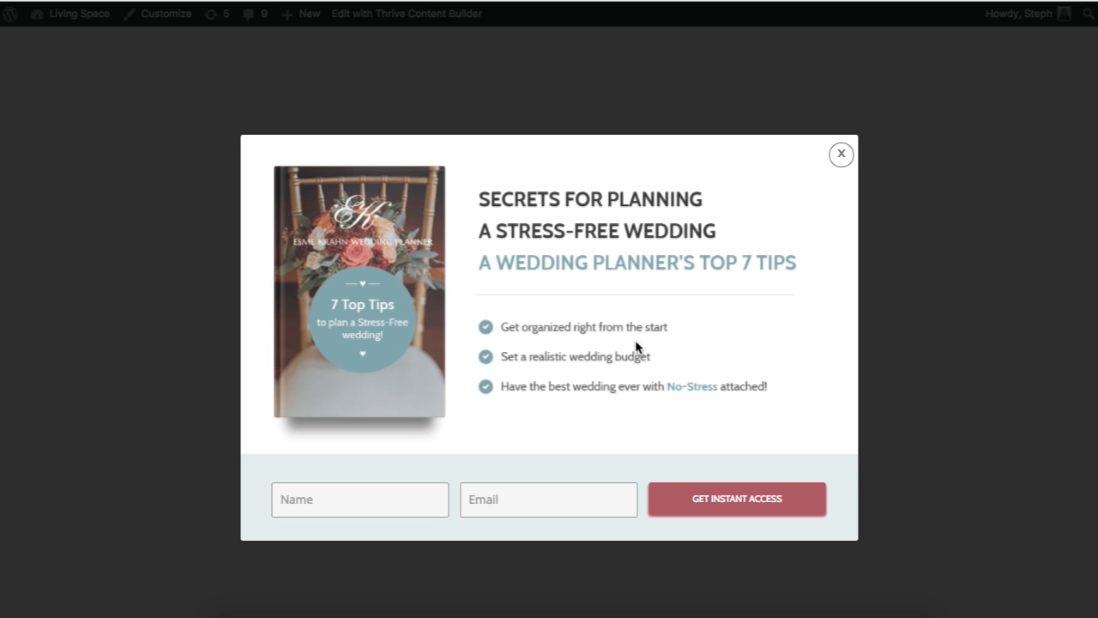
mouse_move(660, 211)
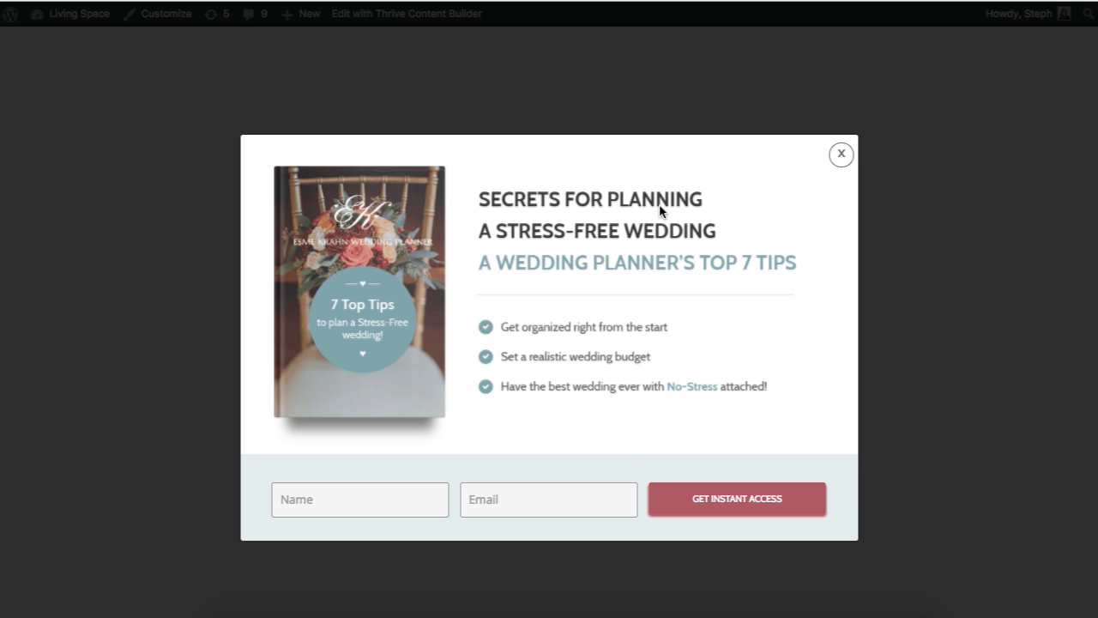
mouse_move(391, 307)
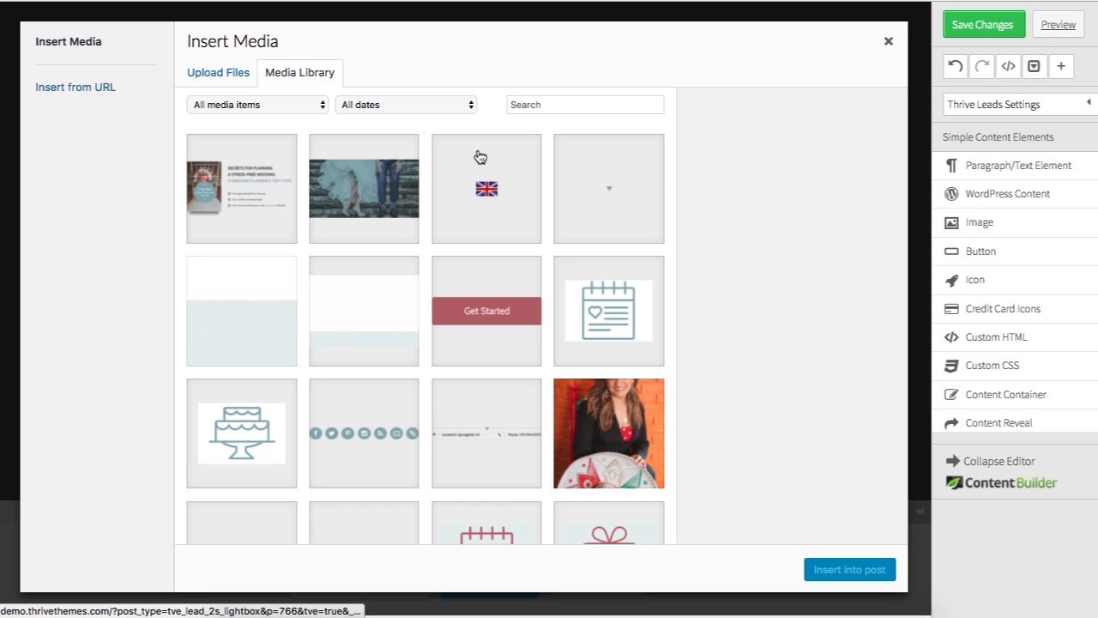
Insert the stress-free wedding top 7 tips book image into State 1
left_click(241, 188)
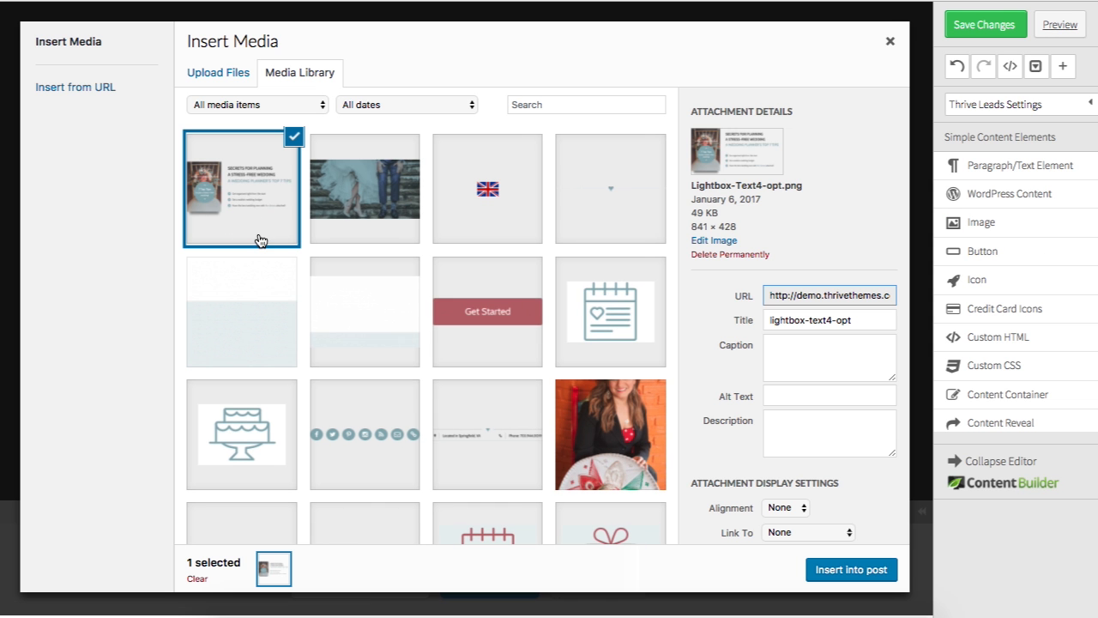
mouse_move(692, 468)
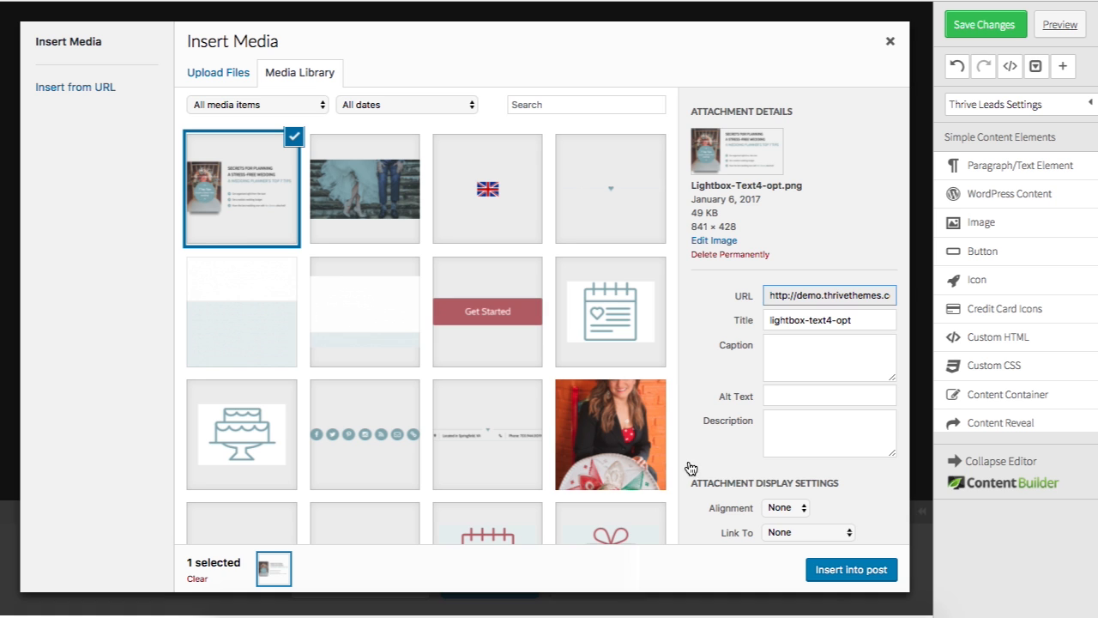
left_click(850, 569)
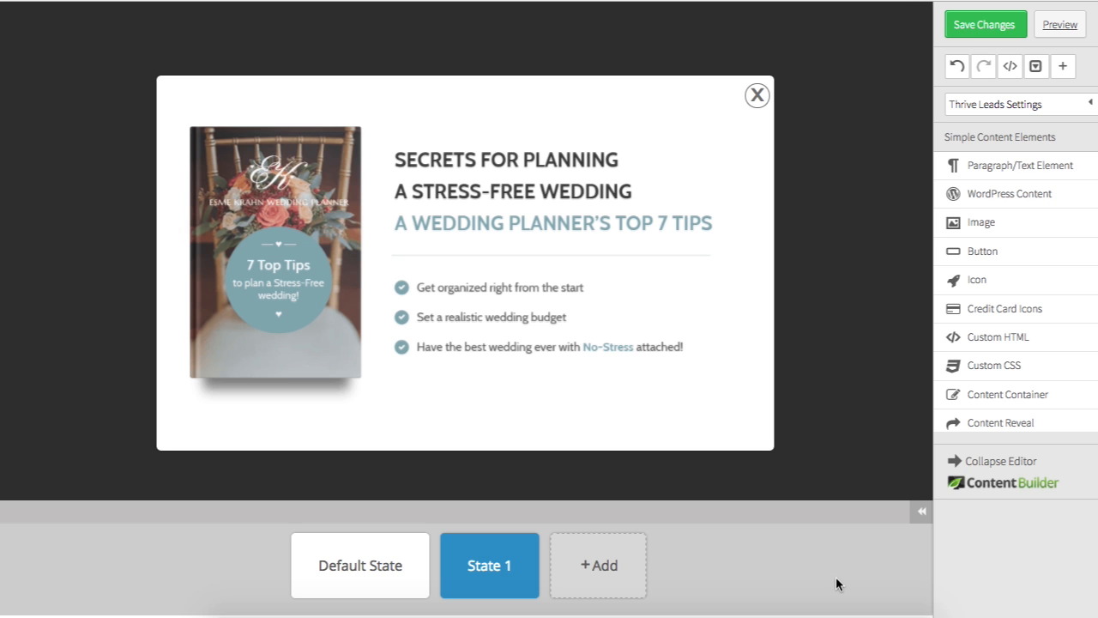
left_click(511, 259)
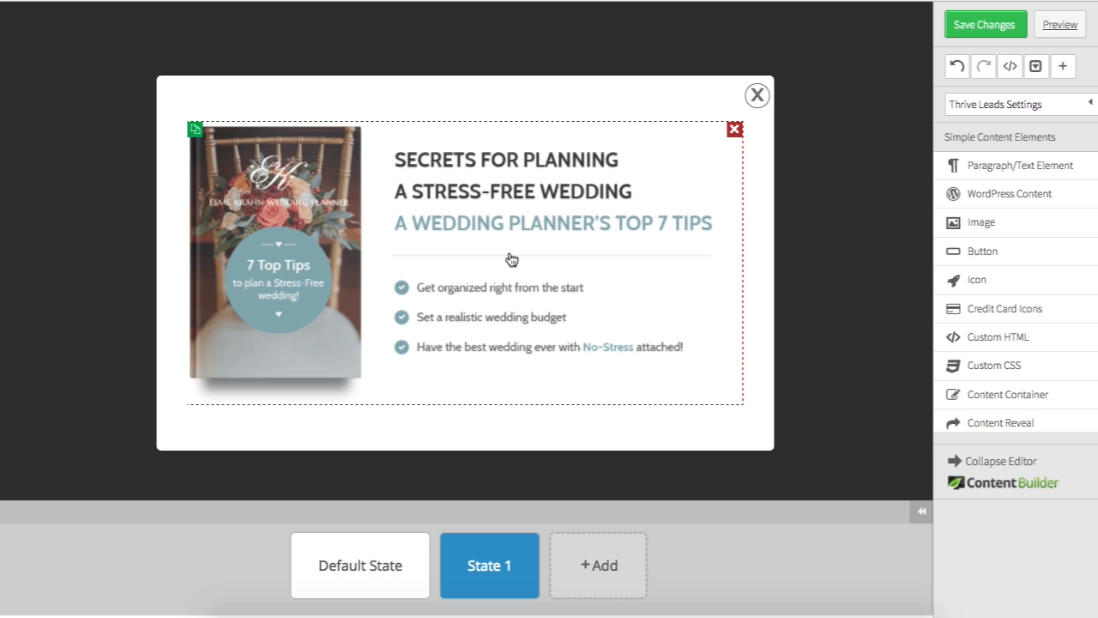
mouse_move(643, 279)
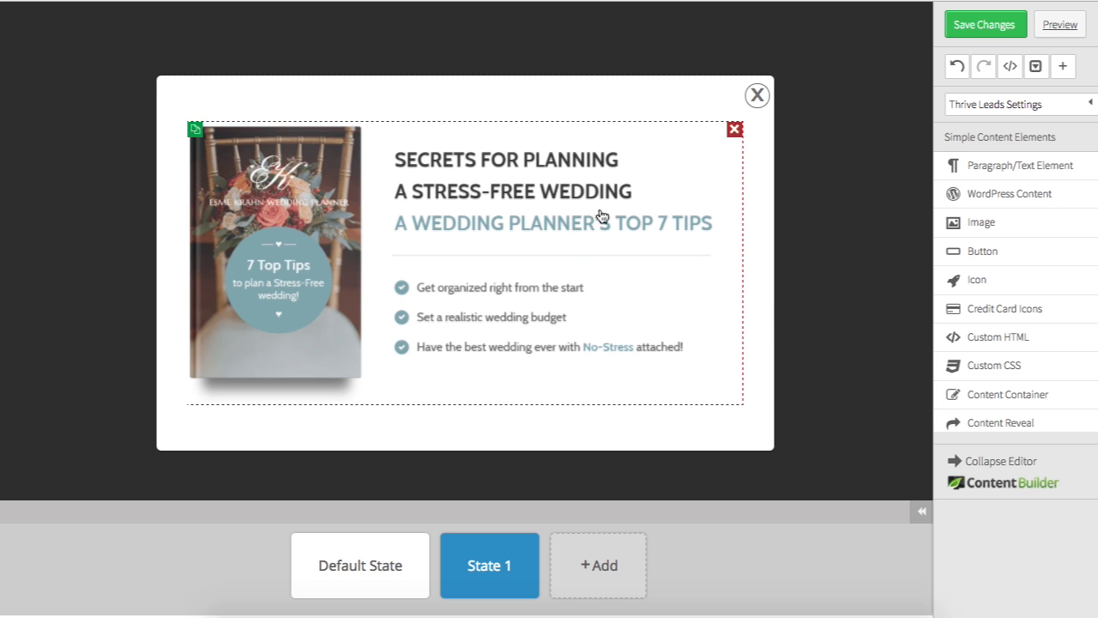
mouse_move(544, 258)
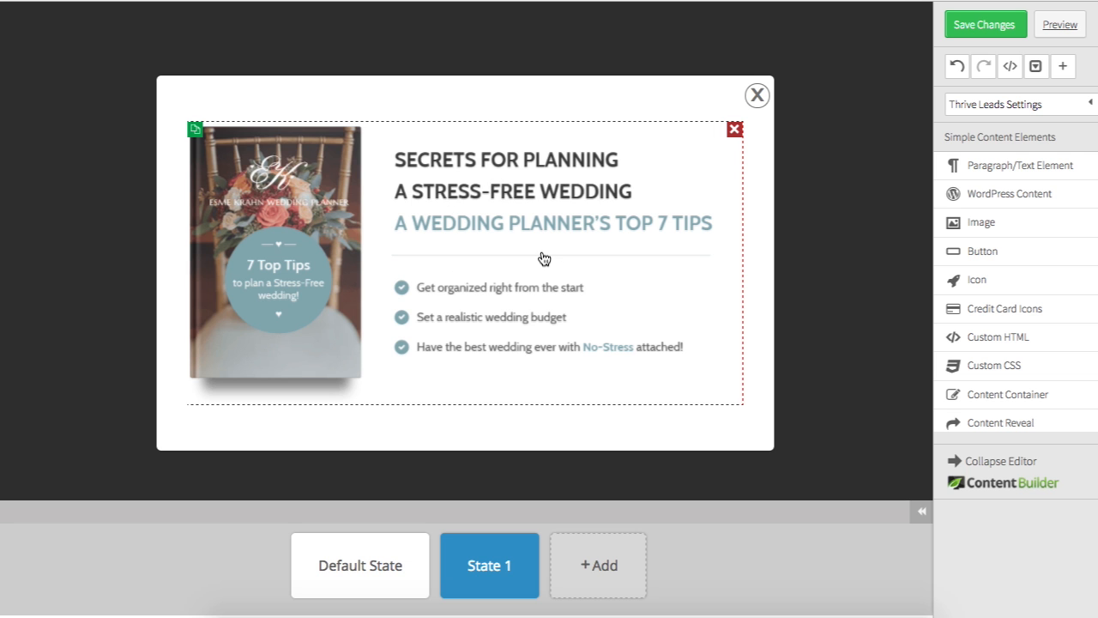
mouse_move(583, 250)
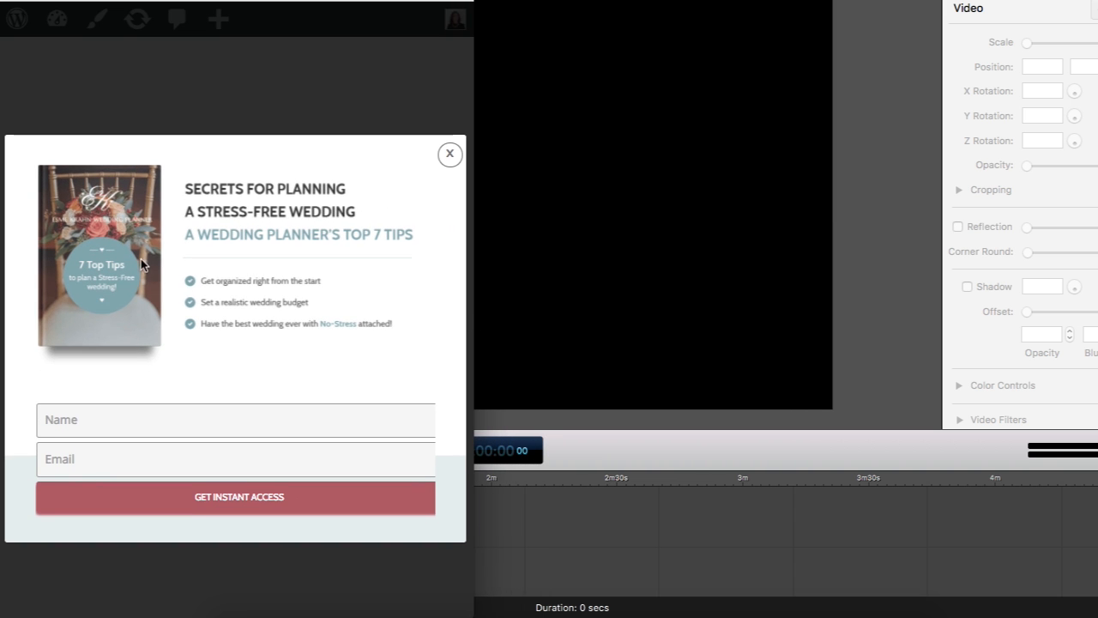
mouse_move(470, 358)
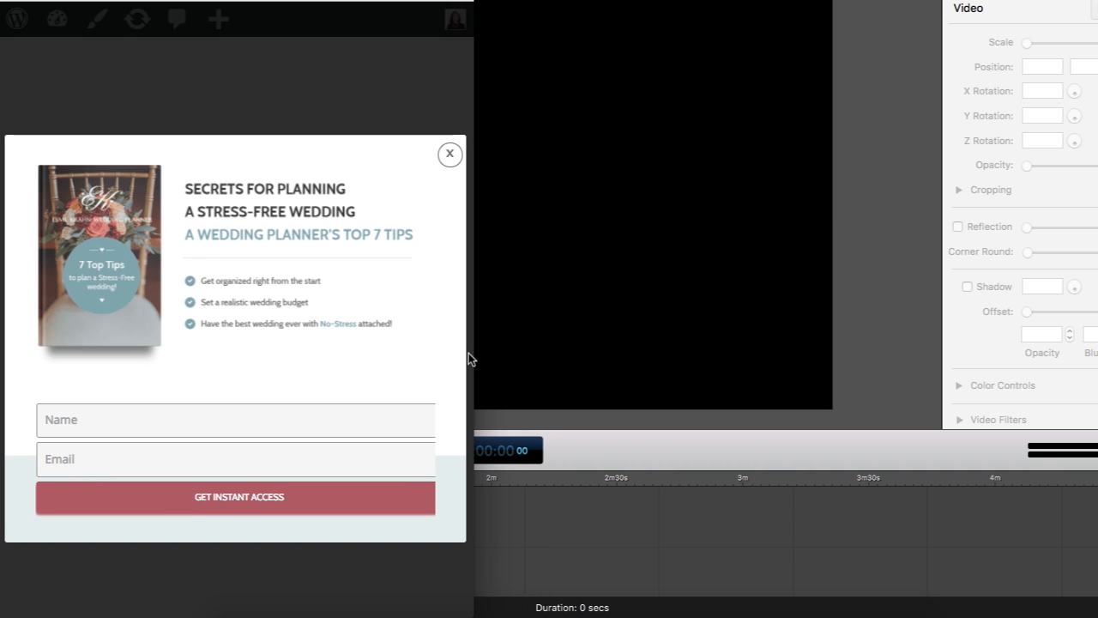
mouse_move(455, 344)
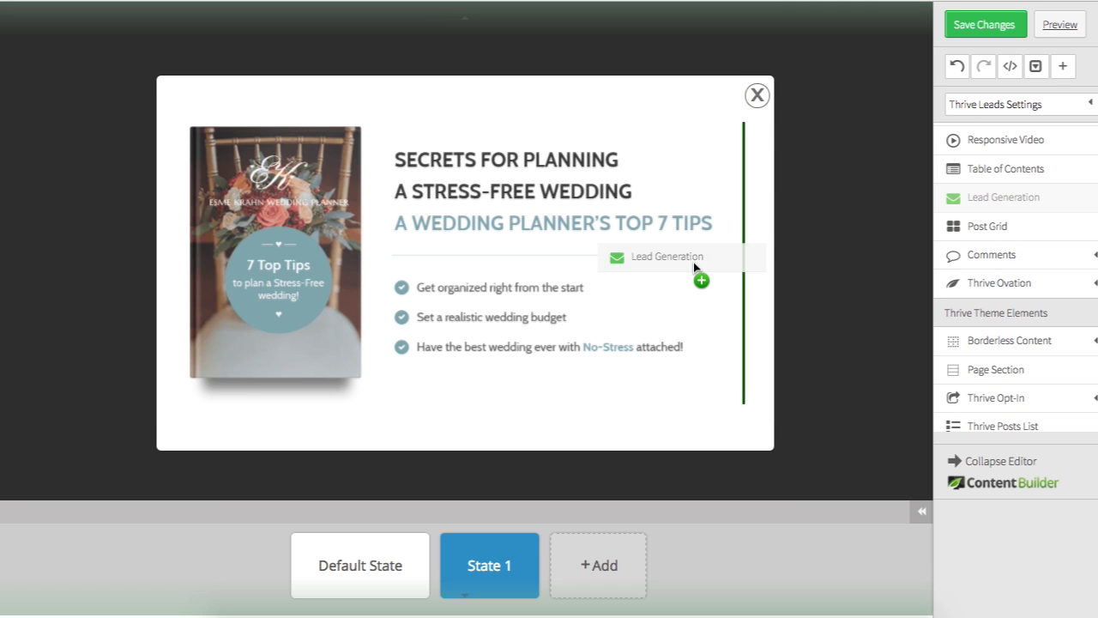
Drop a Lead Generation form with two fields and Sign Up button below the tips
left_click(667, 257)
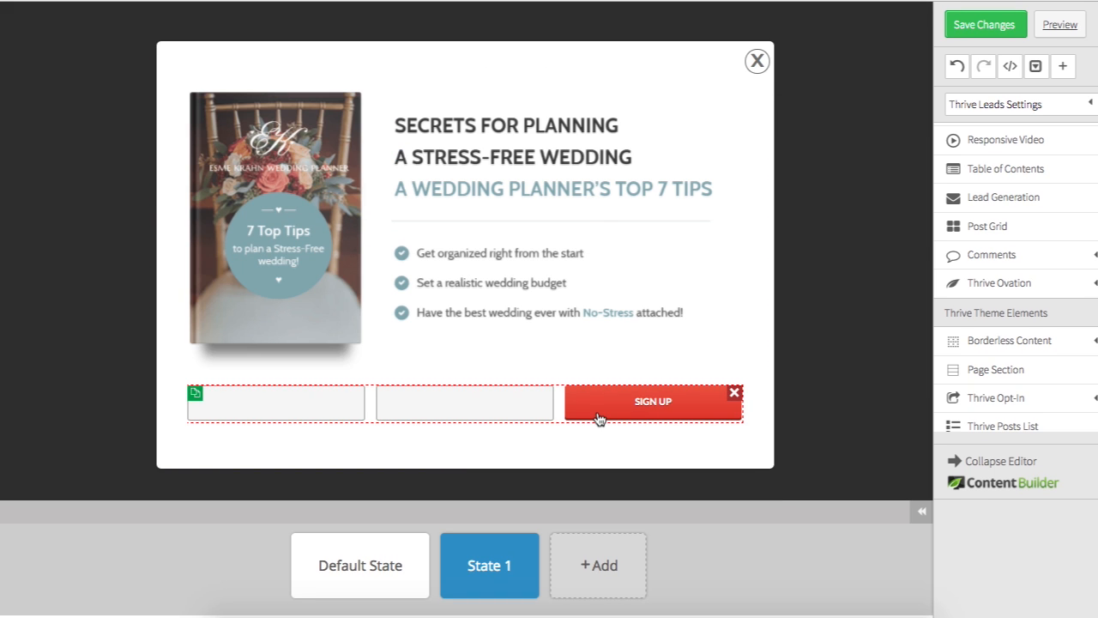
mouse_move(627, 406)
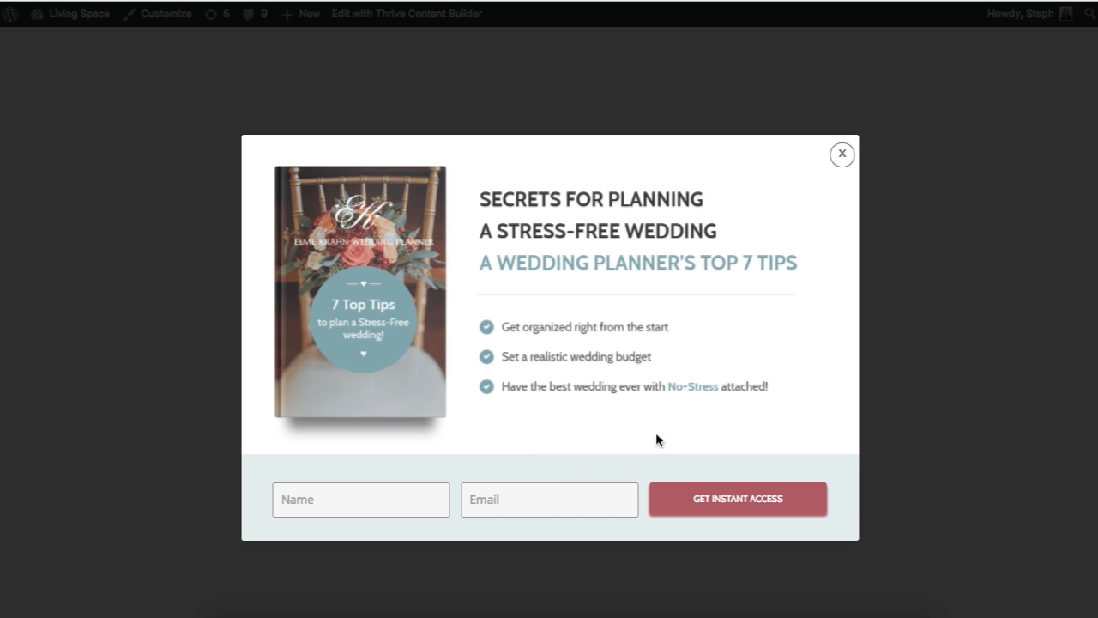
mouse_move(660, 461)
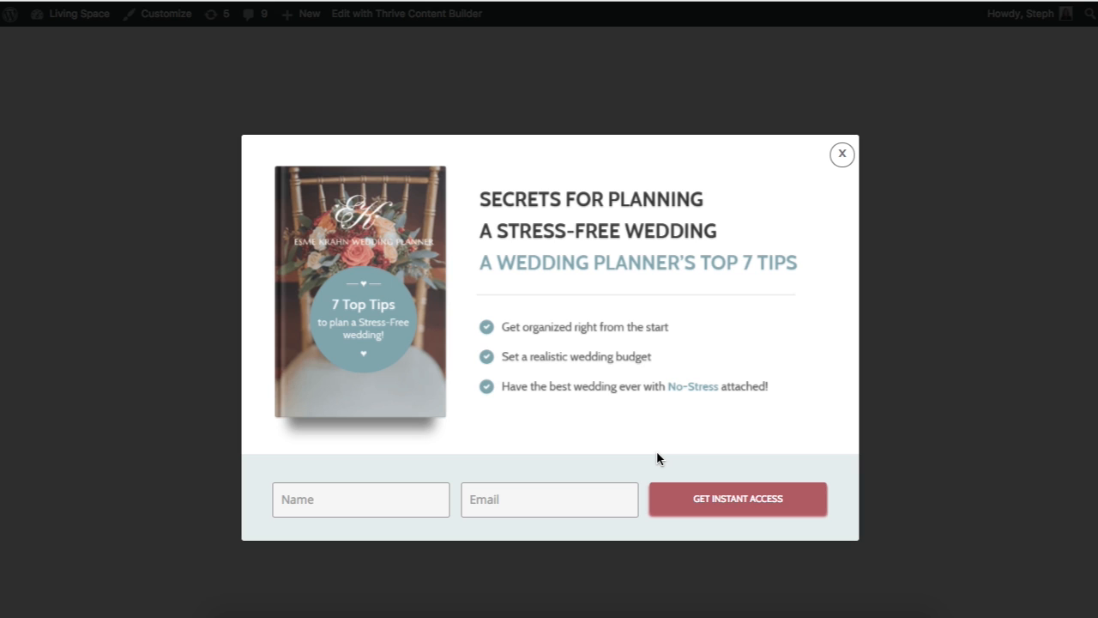
mouse_move(710, 399)
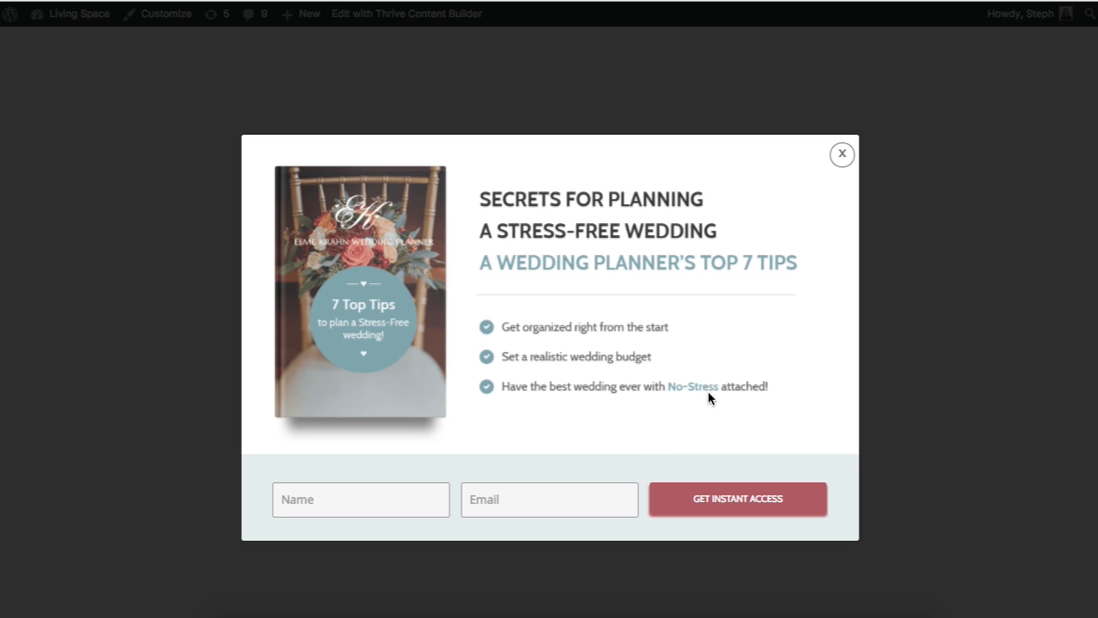
mouse_move(769, 436)
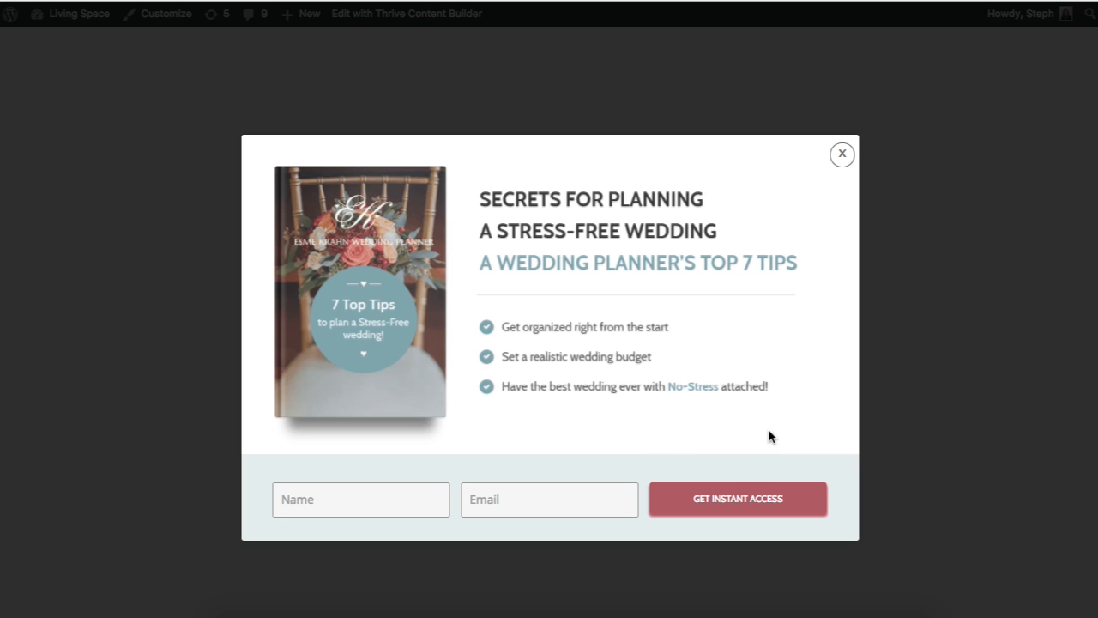
mouse_move(764, 465)
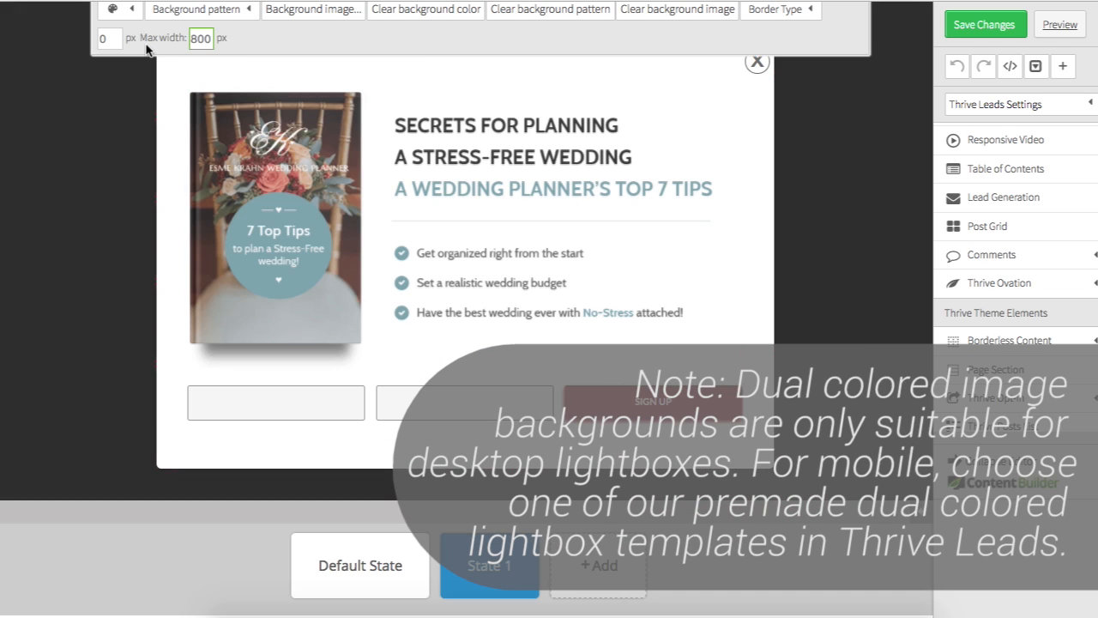
Set 20 px top and bottom margins on the State 1 sign-up form
left_click(201, 38)
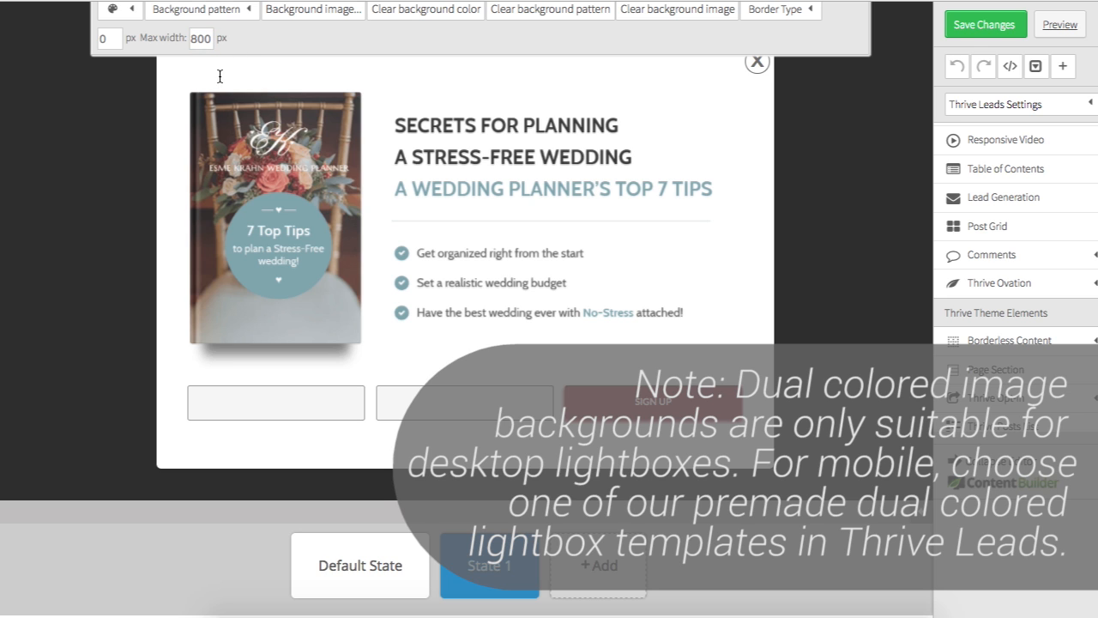
mouse_move(215, 164)
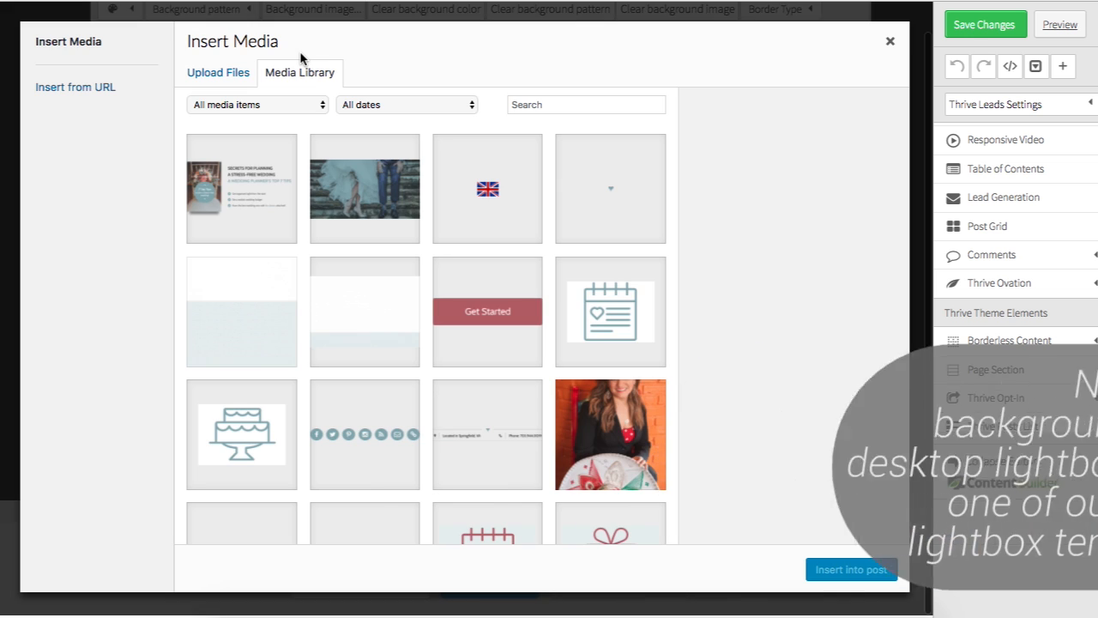
left_click(364, 311)
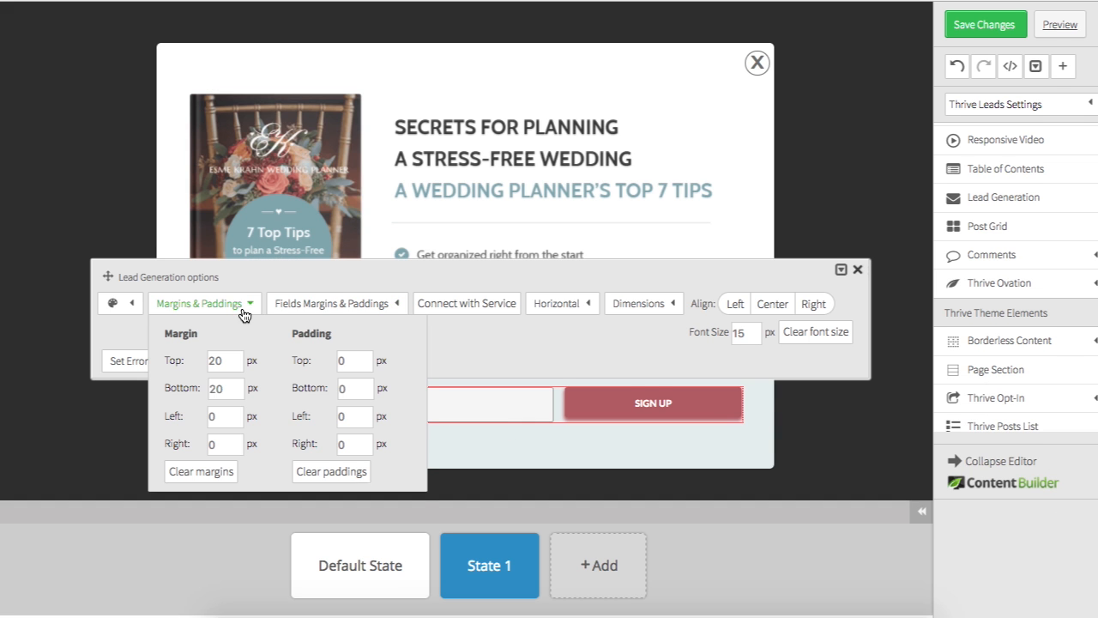
left_click(331, 303)
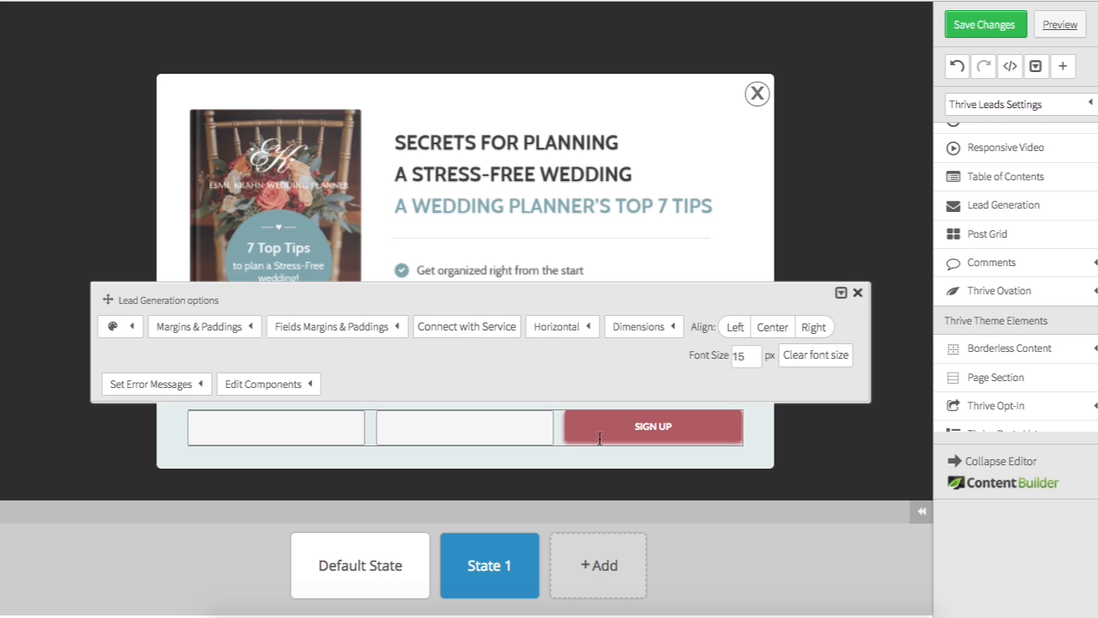
Dismiss the new service connection setup unconnected and return to the Default State
left_click(466, 326)
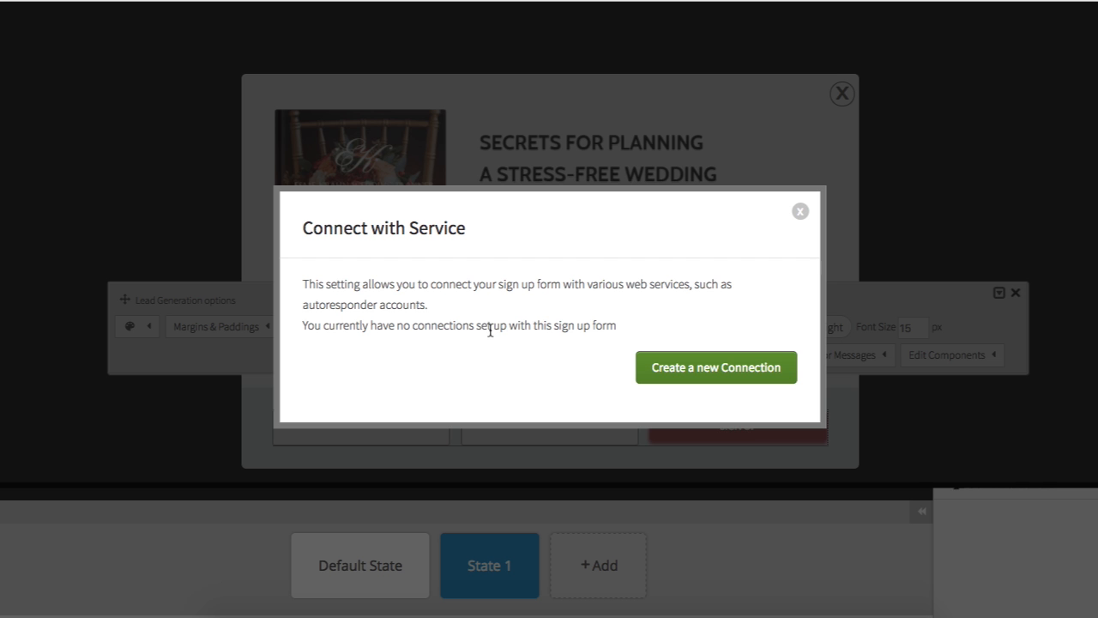
left_click(716, 367)
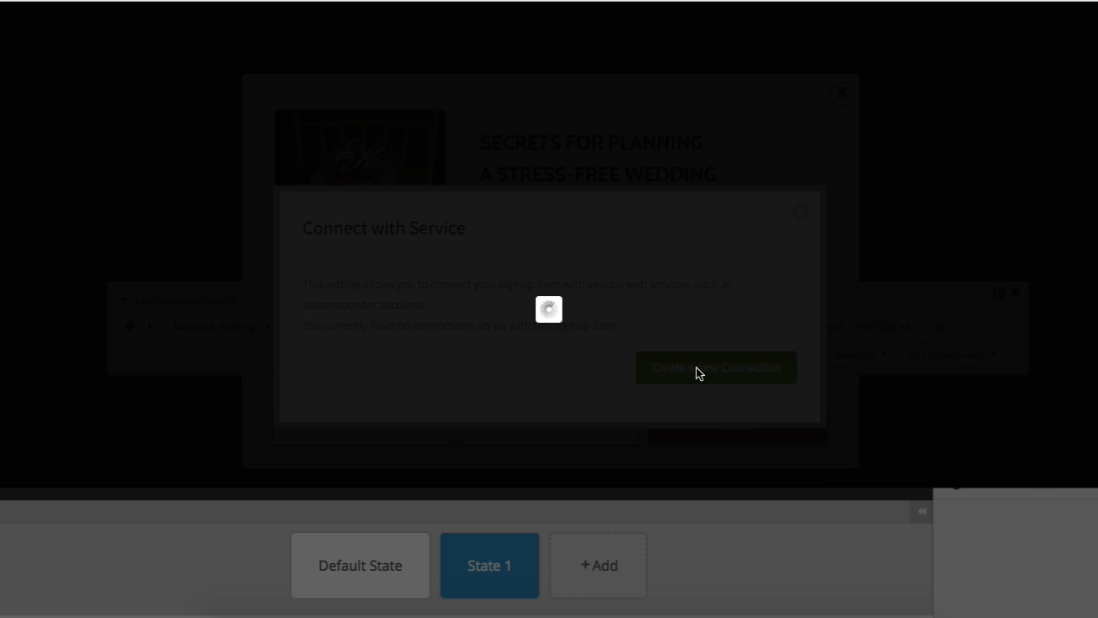
left_click(715, 367)
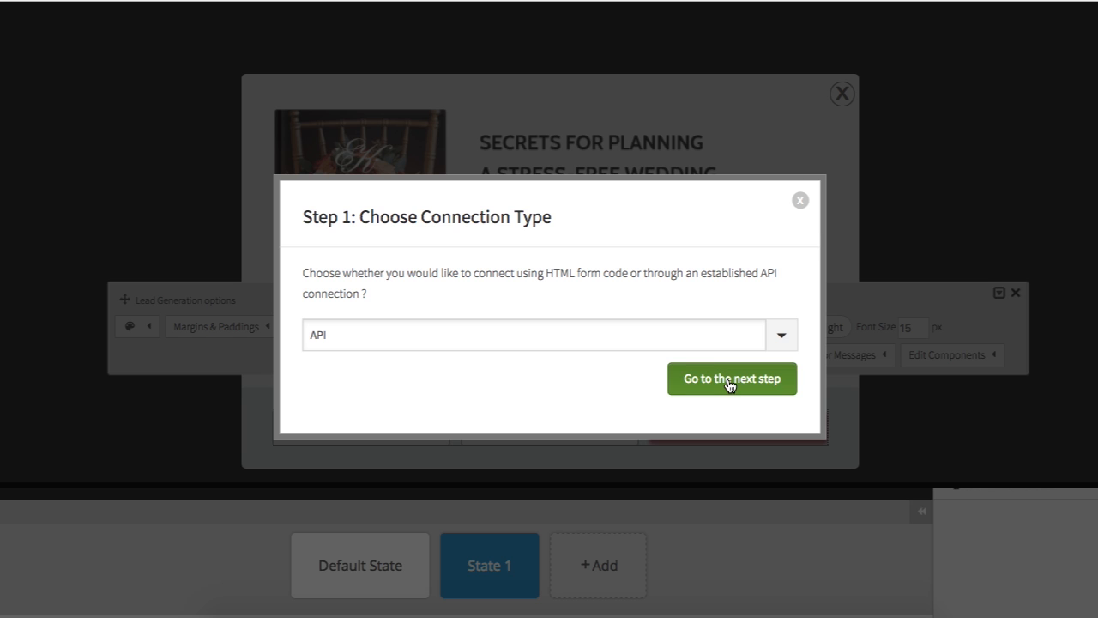
mouse_move(671, 119)
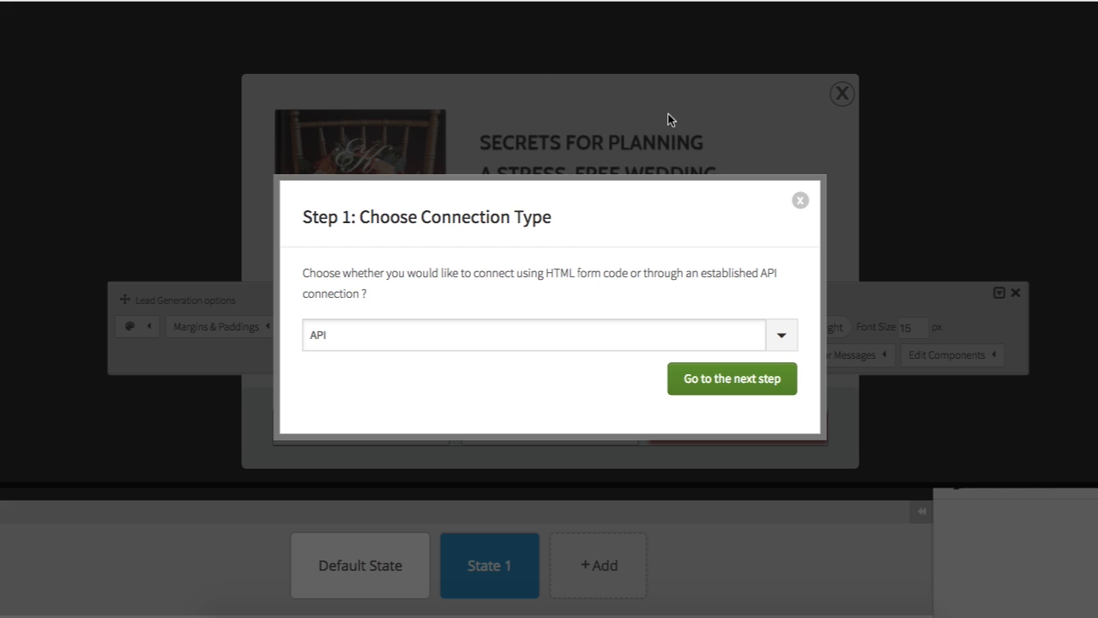
mouse_move(574, 174)
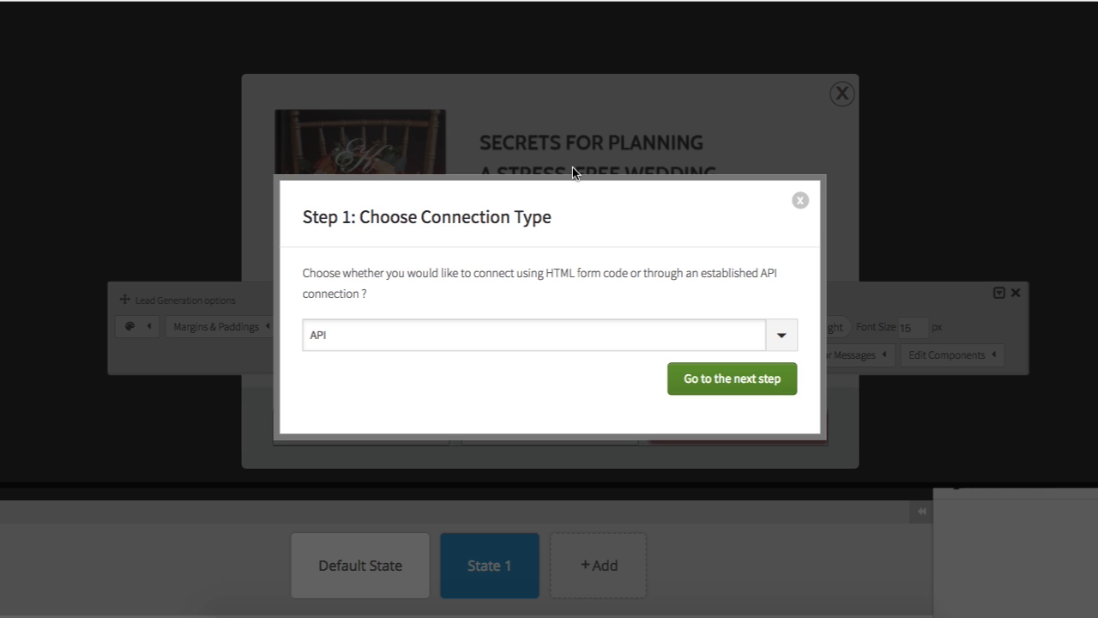
left_click(800, 200)
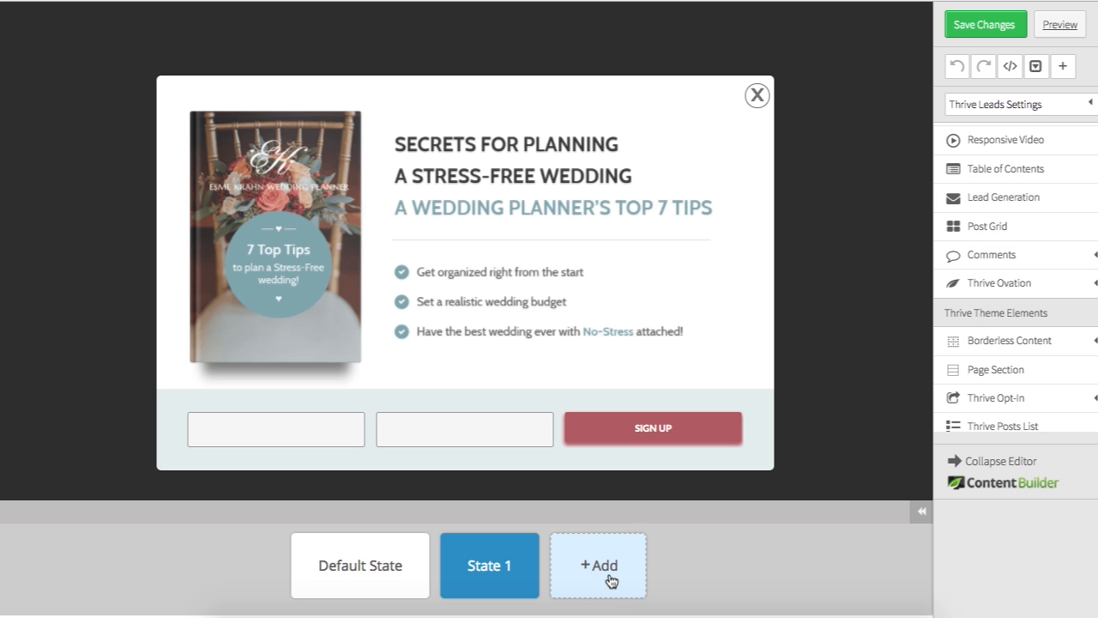
left_click(359, 565)
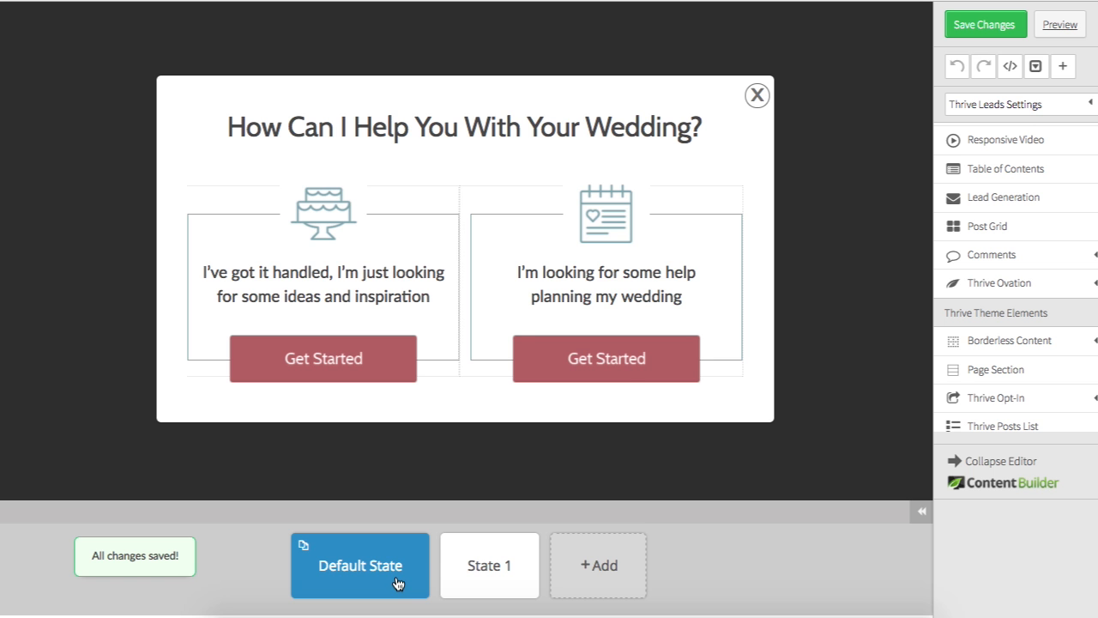
Create a brand-new State 2 from the + Add menu
left_click(606, 358)
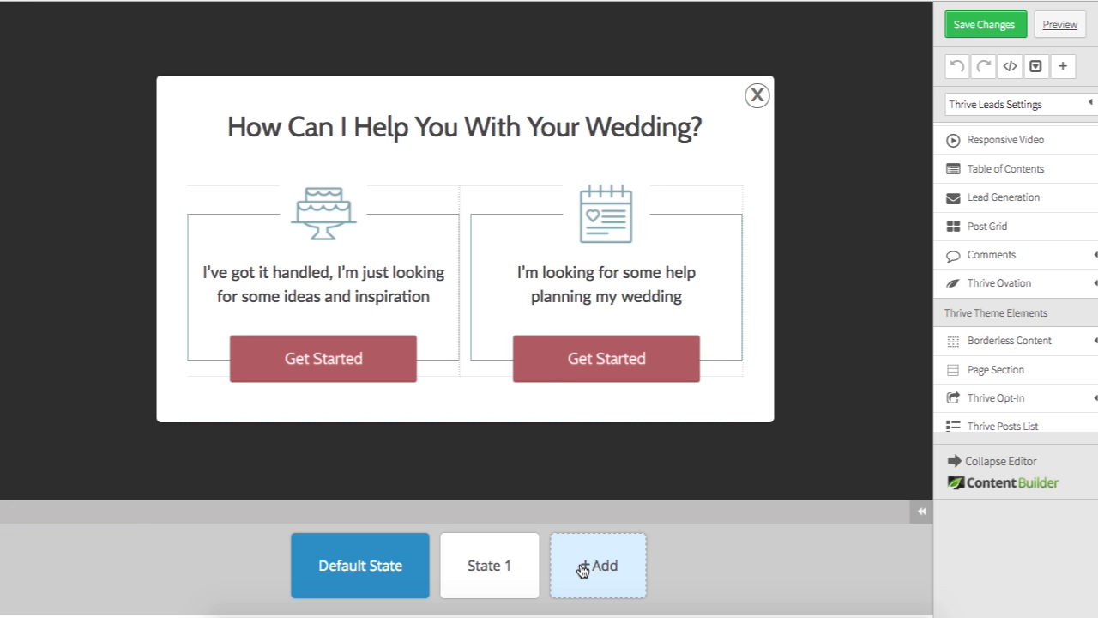
left_click(598, 564)
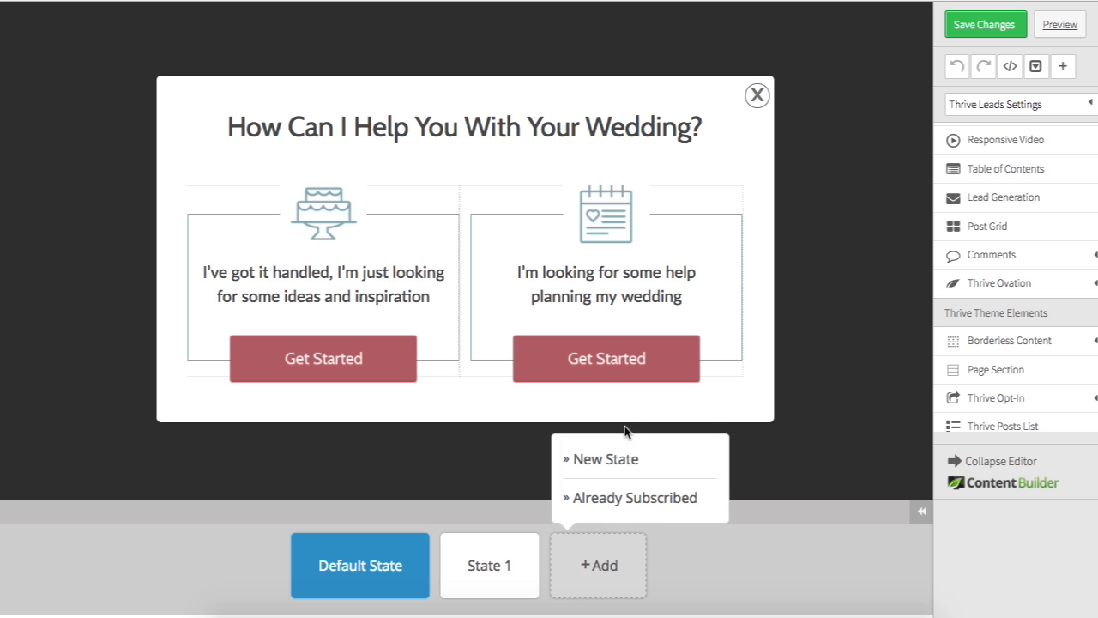
left_click(605, 458)
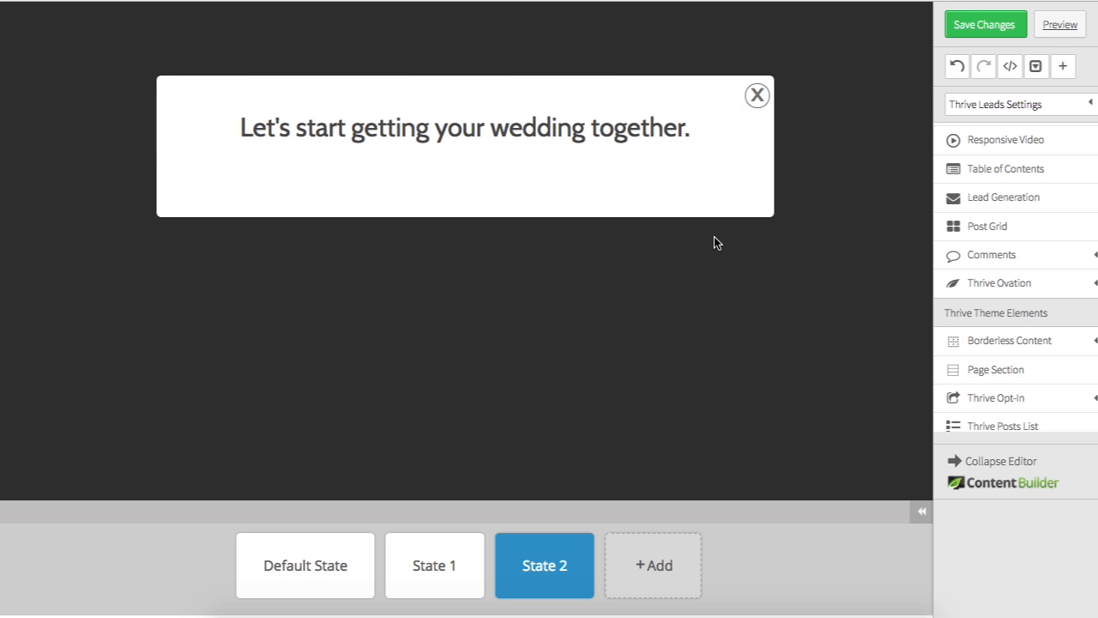
mouse_move(685, 237)
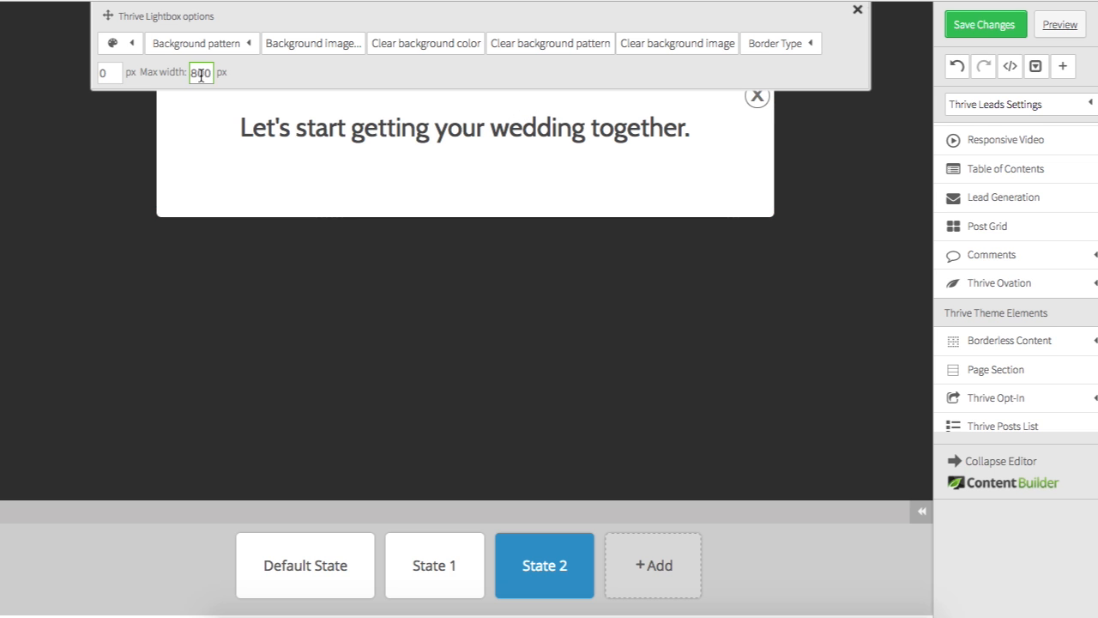
Set the State 2 lightbox max width to 500 px and add a heart image below the heading
type("500")
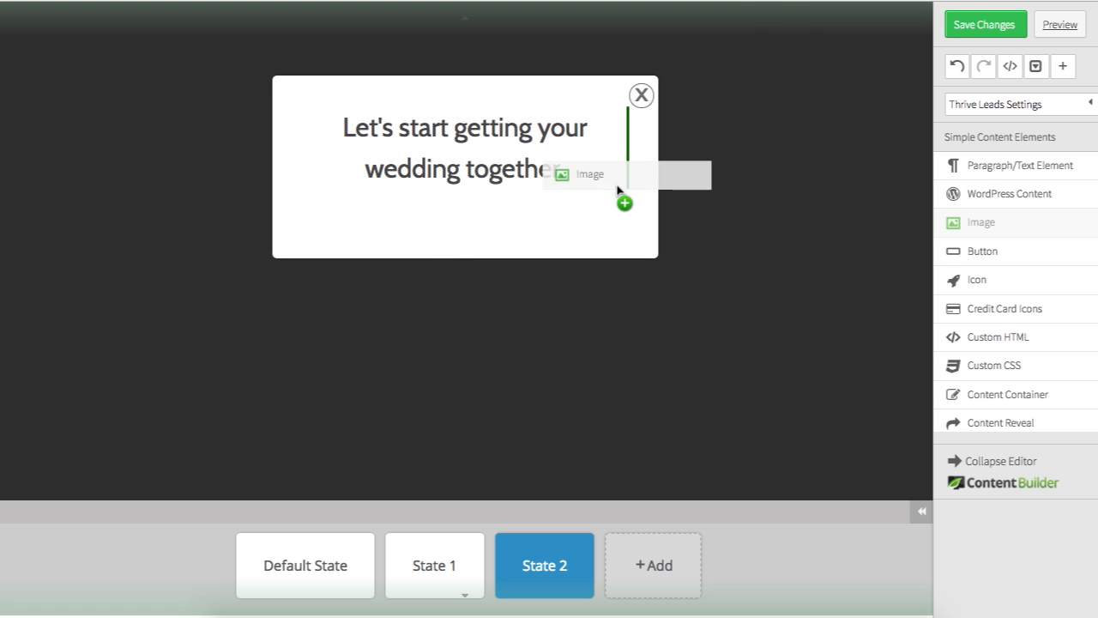
left_click(624, 204)
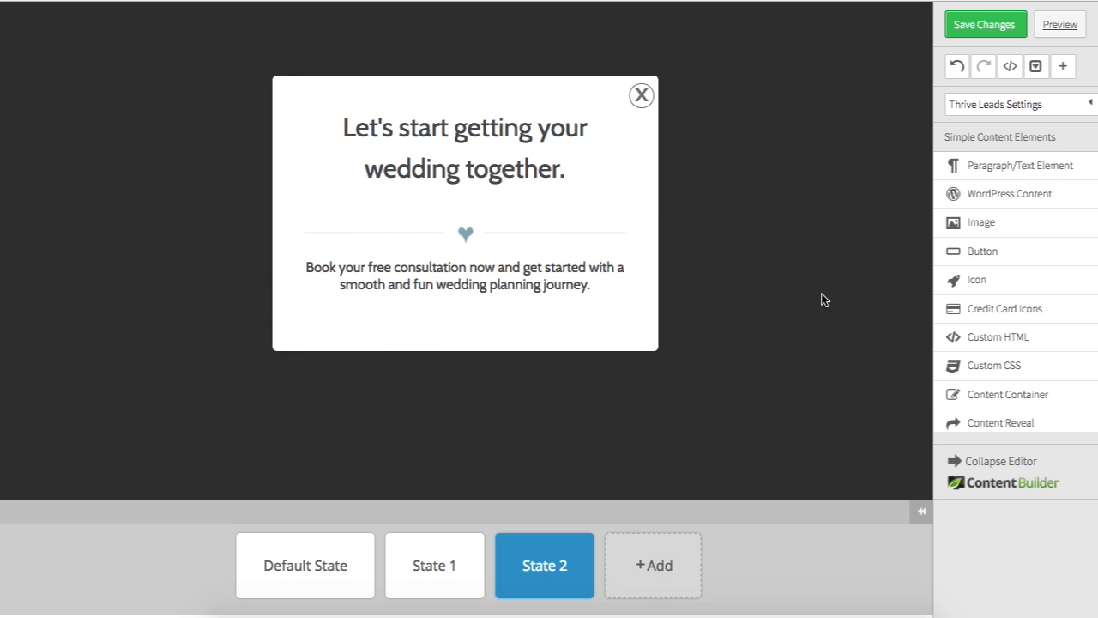
scroll("down", 3)
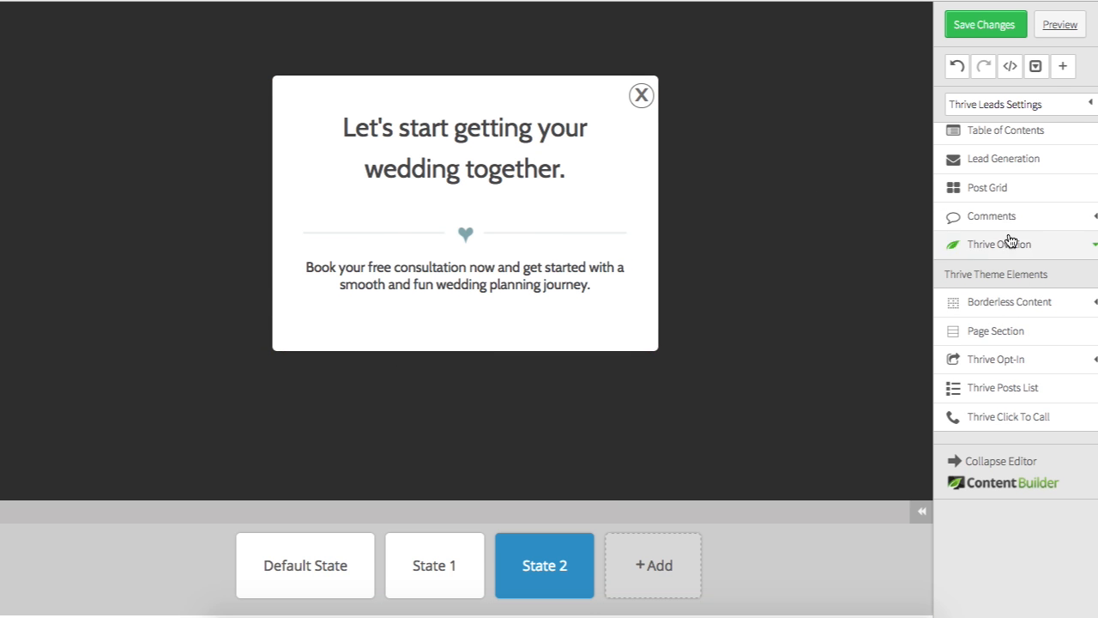
scroll("down", 3)
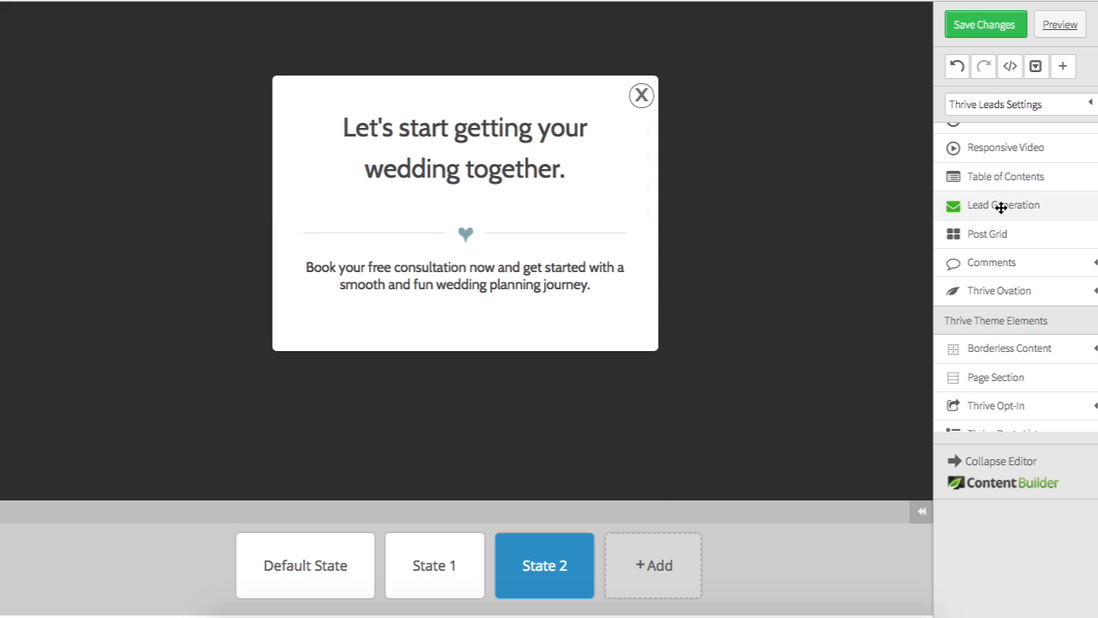
Add a sign-up form to State 2, connect it via API to a Mailchimp list, and show Name
left_click(1002, 204)
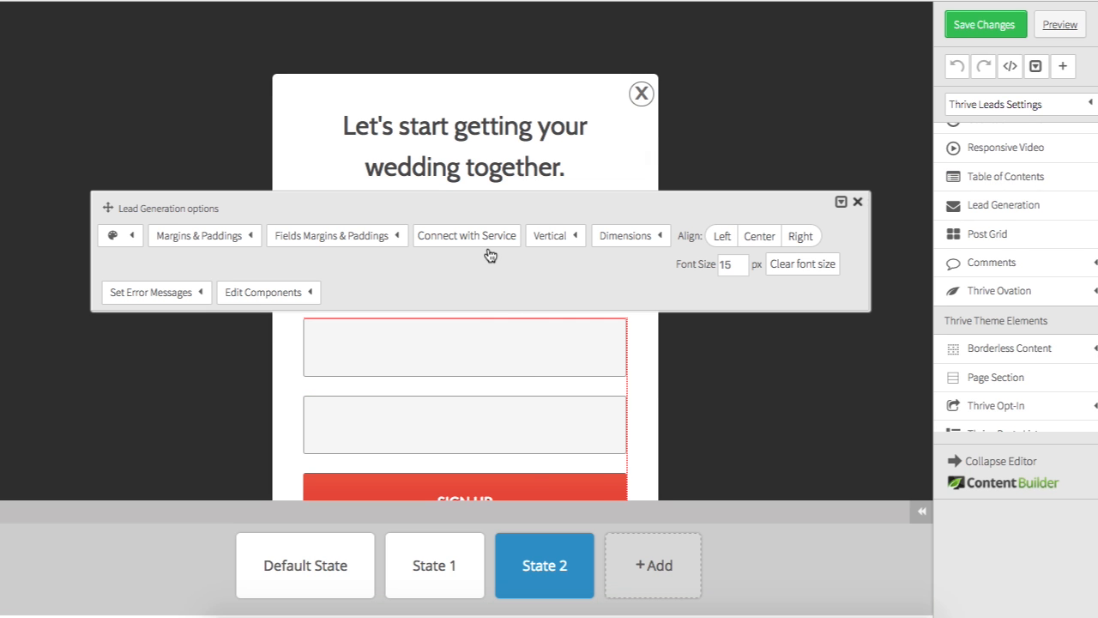
left_click(467, 235)
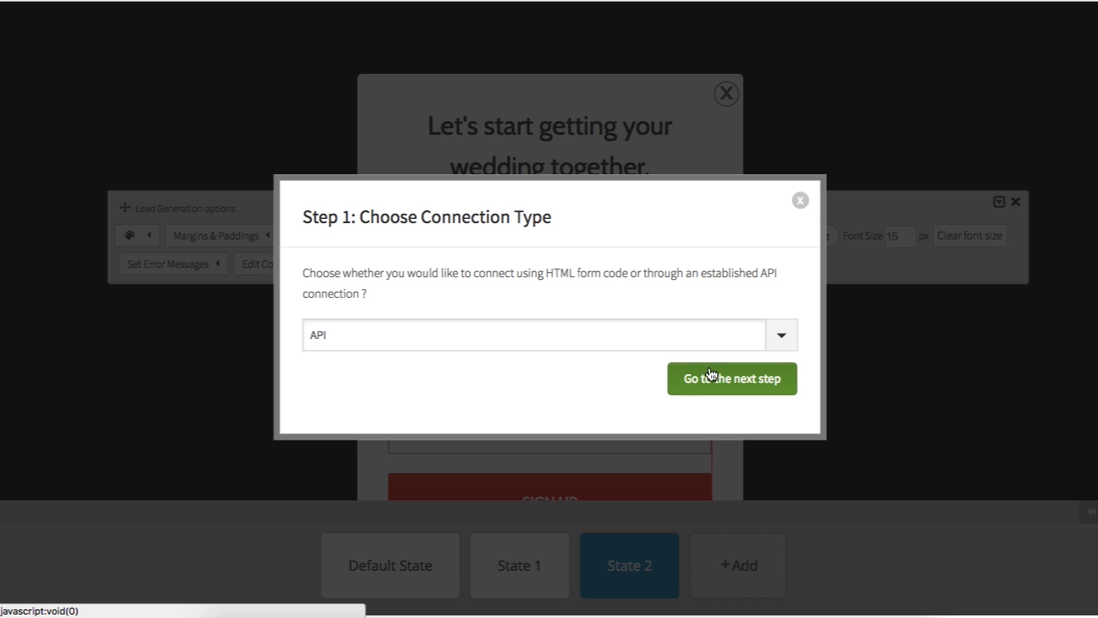
left_click(731, 379)
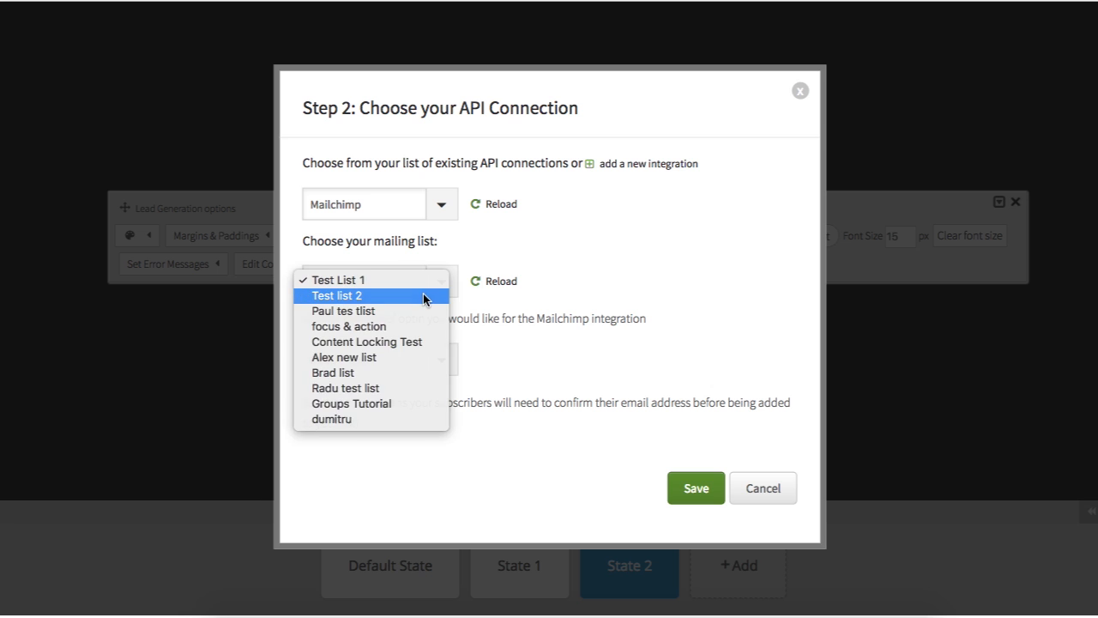
left_click(695, 487)
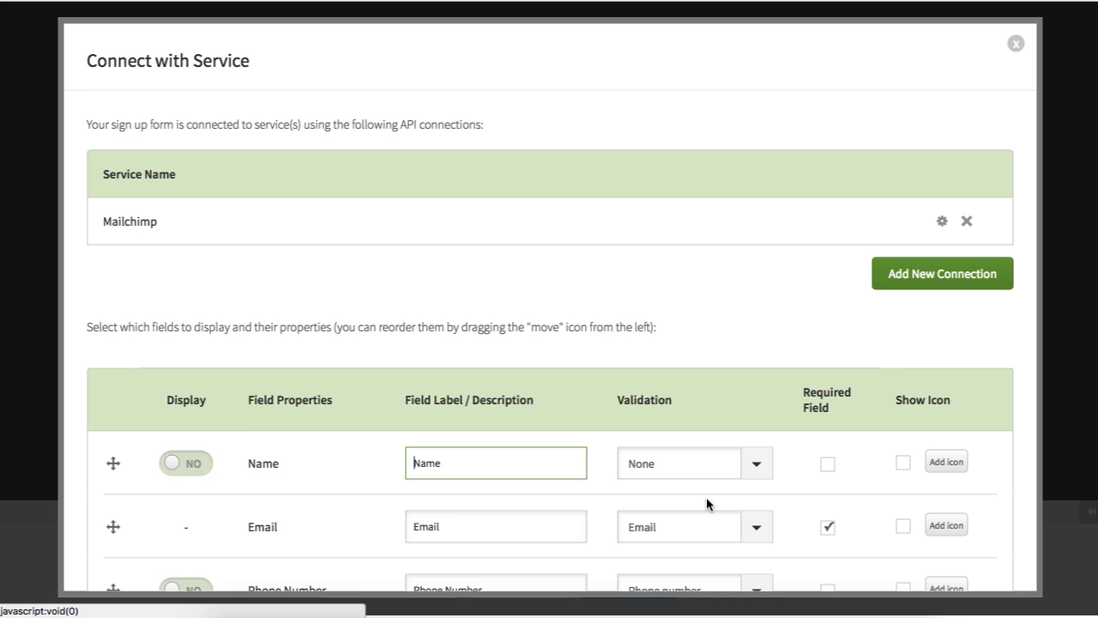
left_click(186, 463)
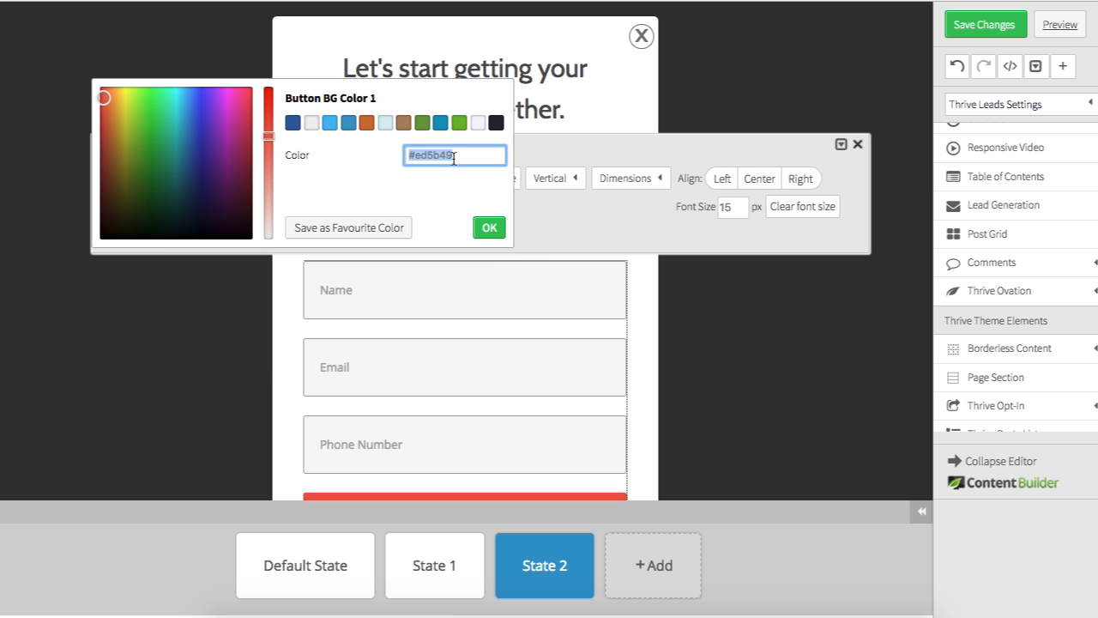
Give the form a rose Sign Up button and insert a pale background image
left_click(488, 228)
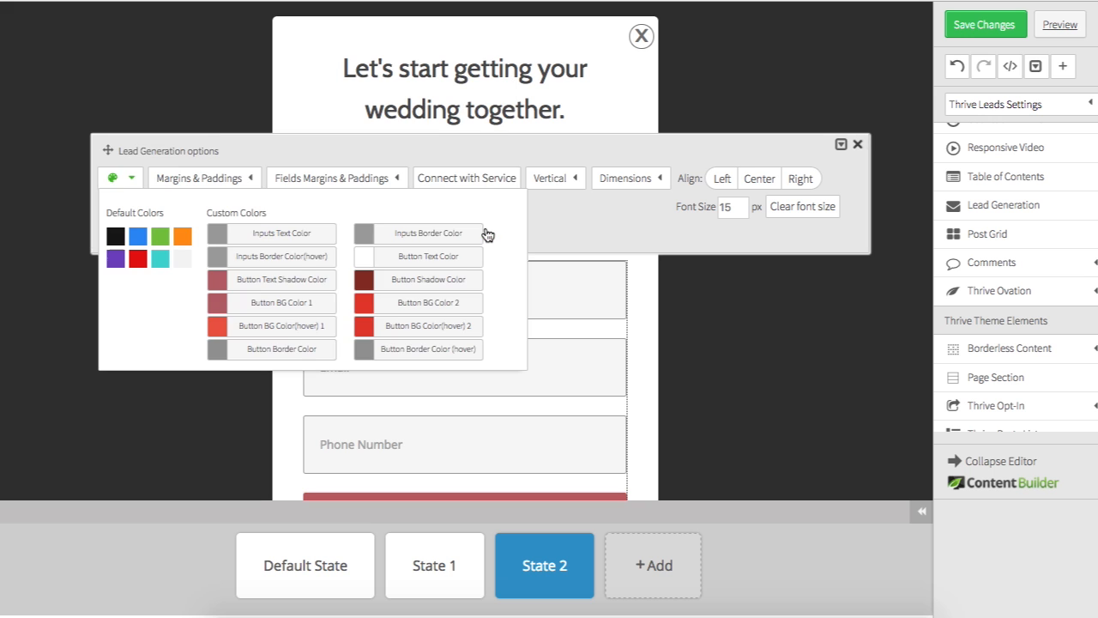
left_click(857, 144)
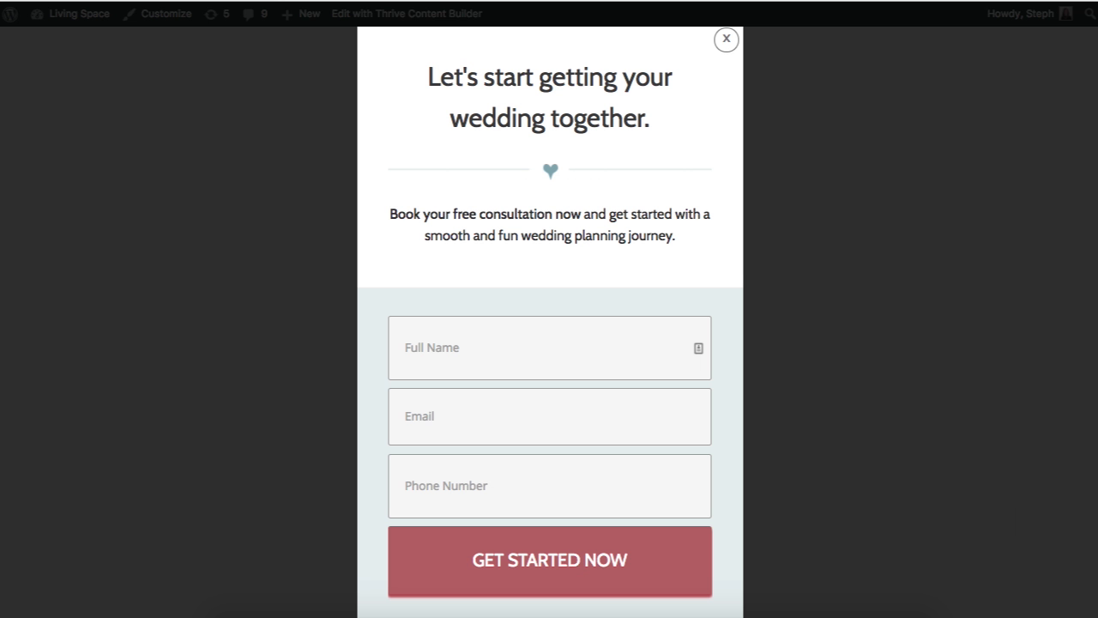
mouse_move(573, 299)
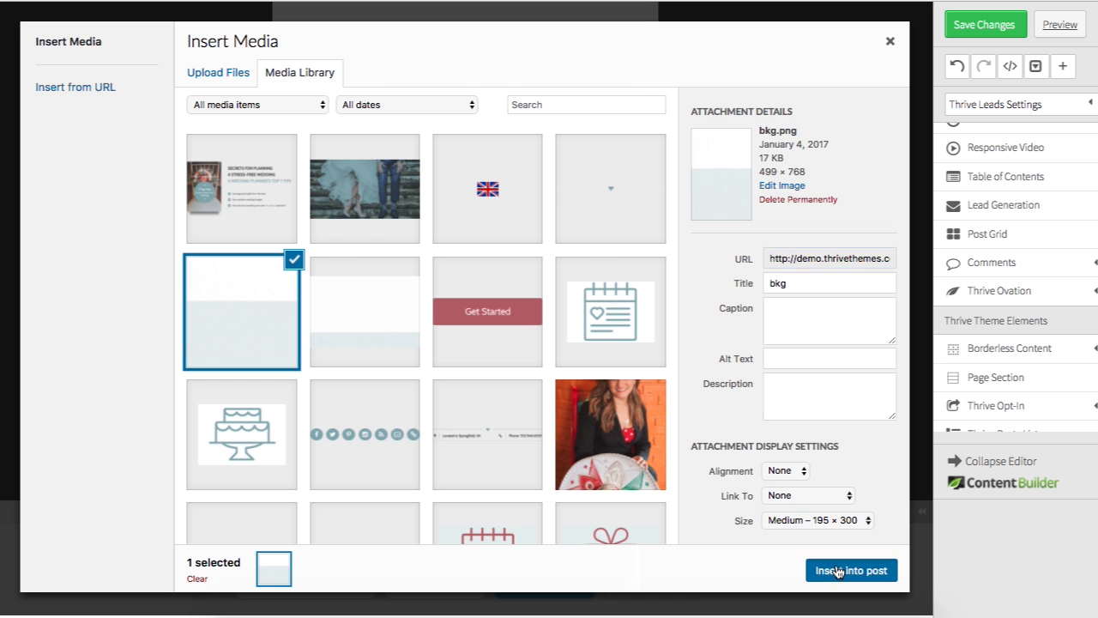
left_click(851, 570)
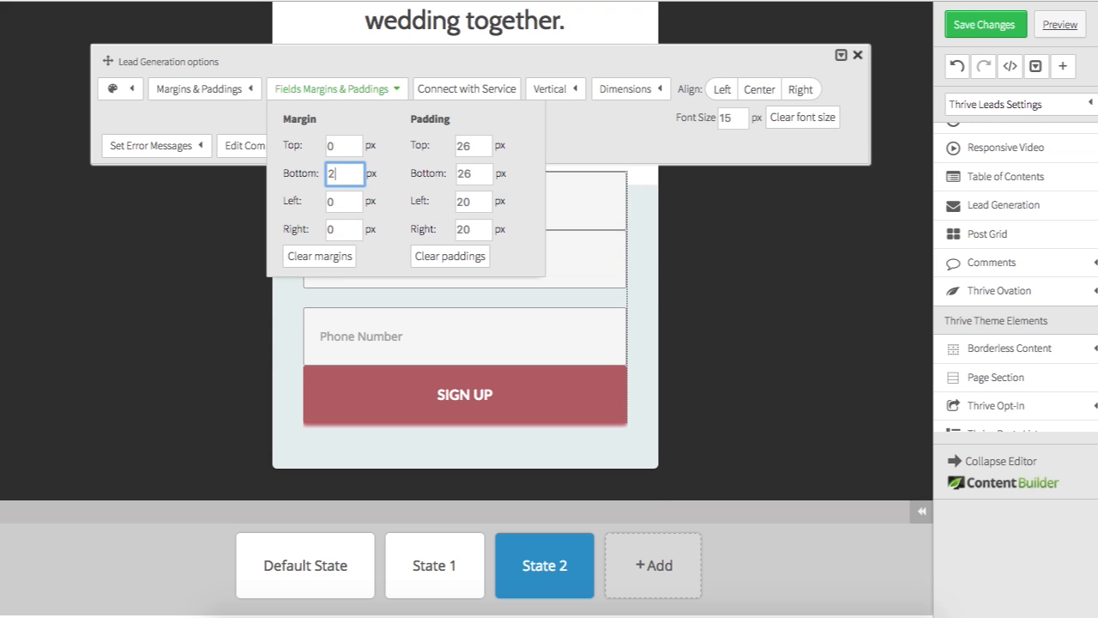
Open the form's Text Inputs component settings, then close the form settings
left_click(268, 104)
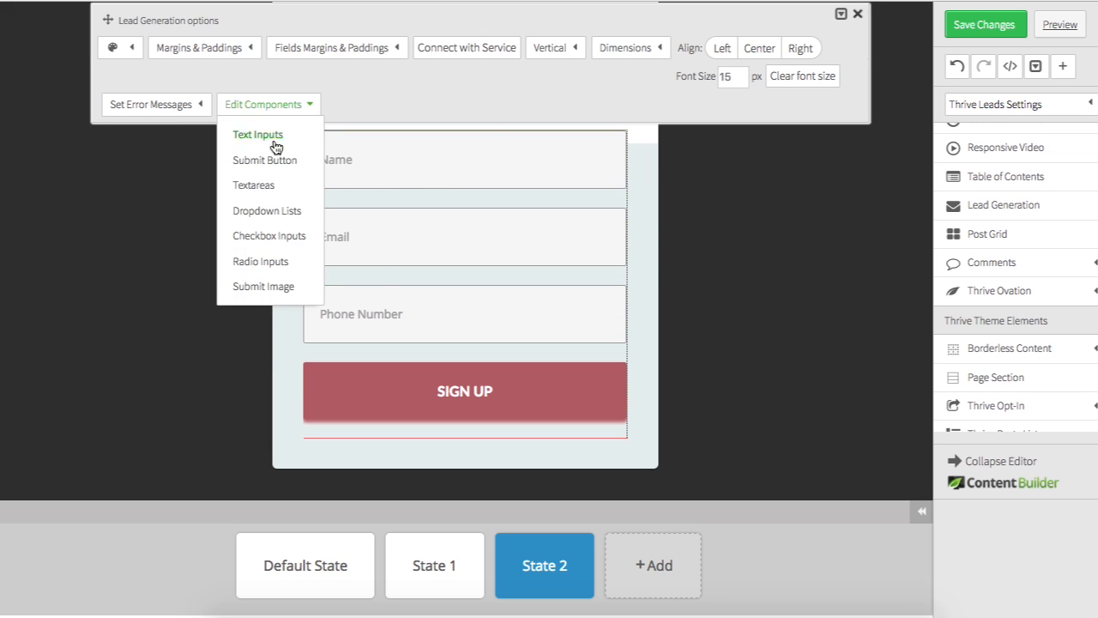
left_click(257, 134)
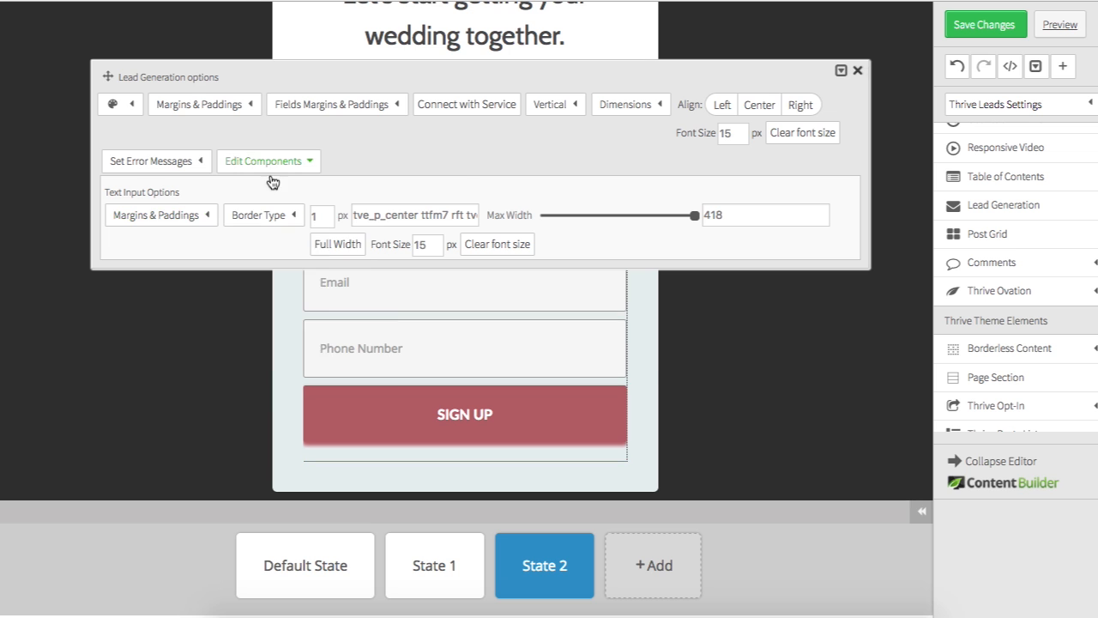
left_click(857, 70)
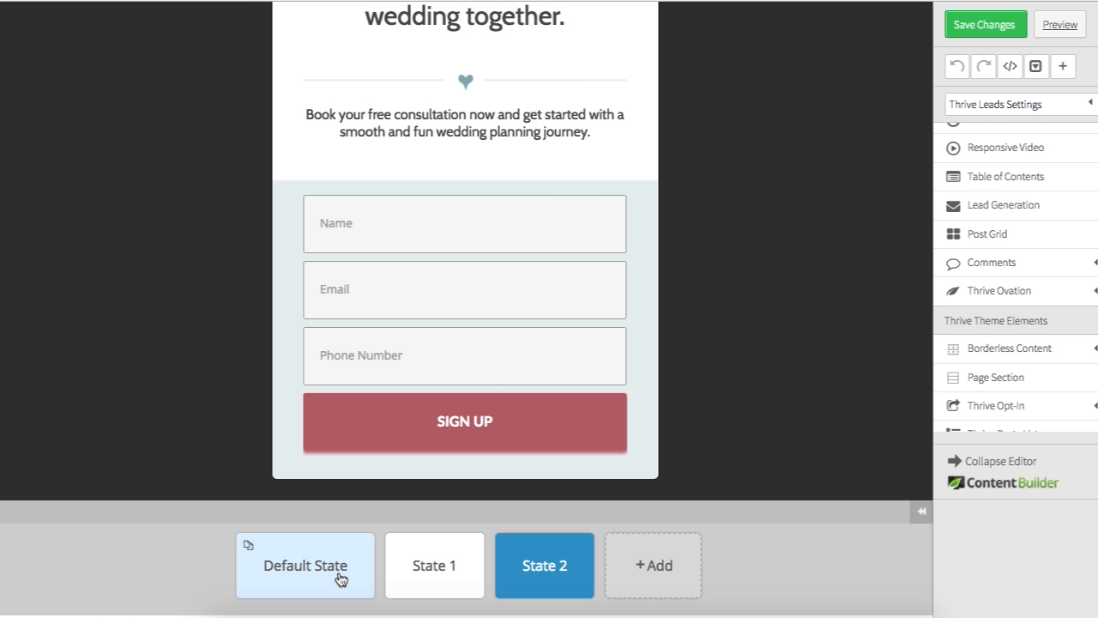
Return to the Default State and select the first Get Started button
left_click(305, 565)
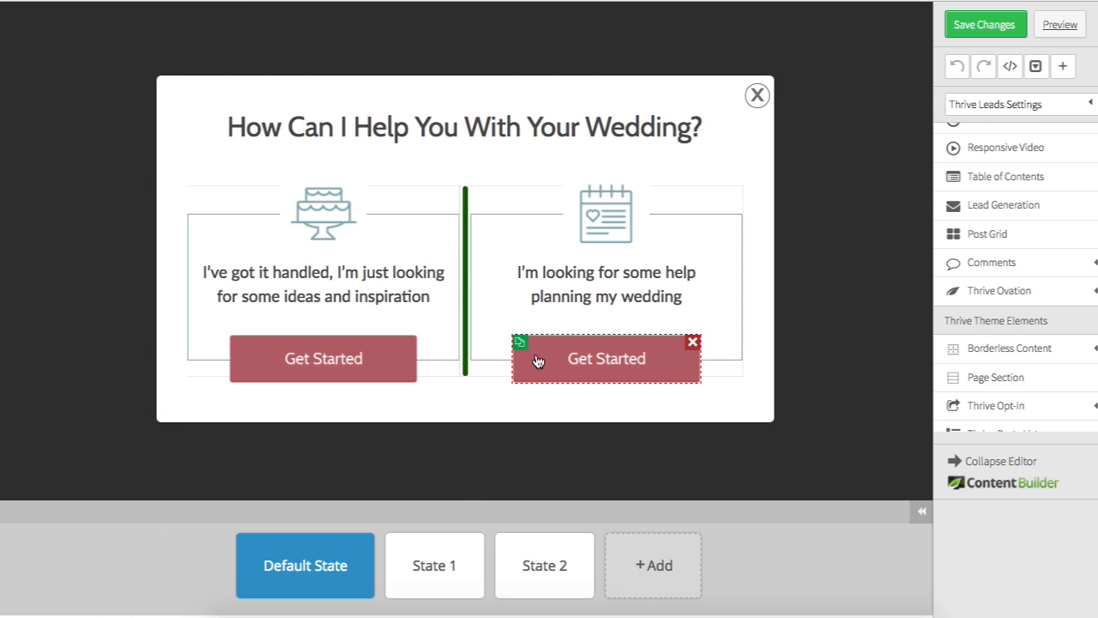
left_click(434, 564)
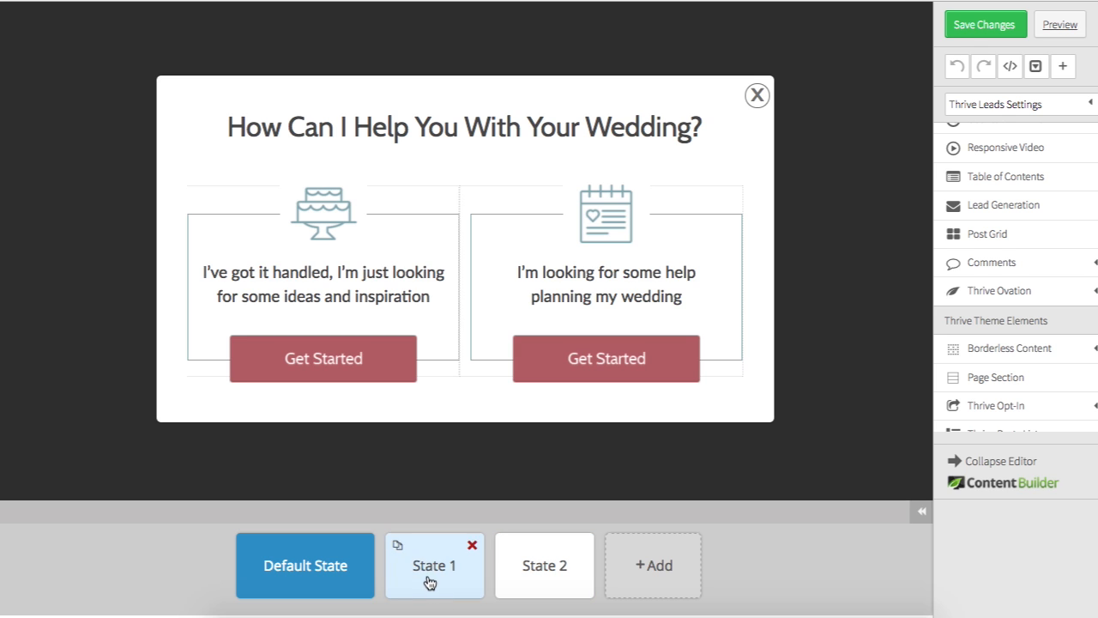
left_click(323, 213)
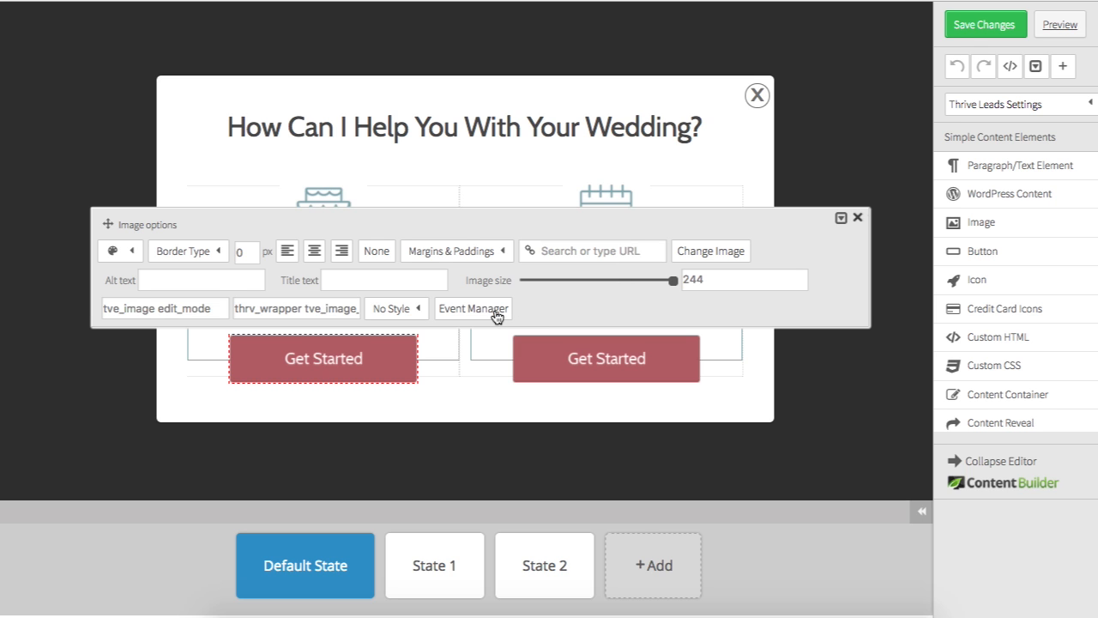
Add a Click event with a Switch state action that shows State 1
left_click(473, 308)
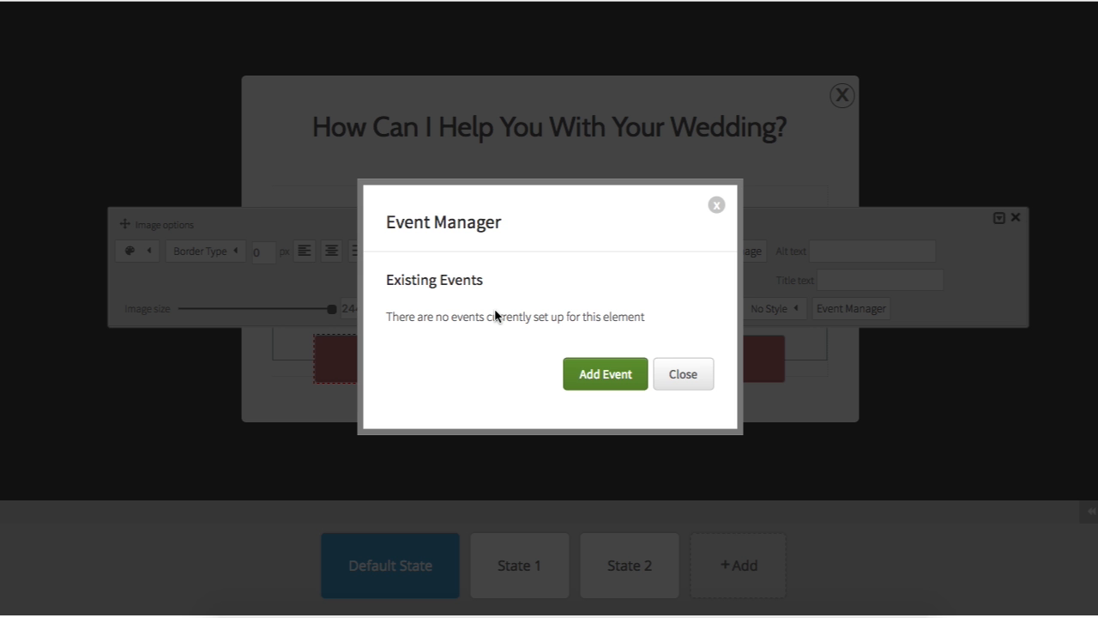
left_click(605, 373)
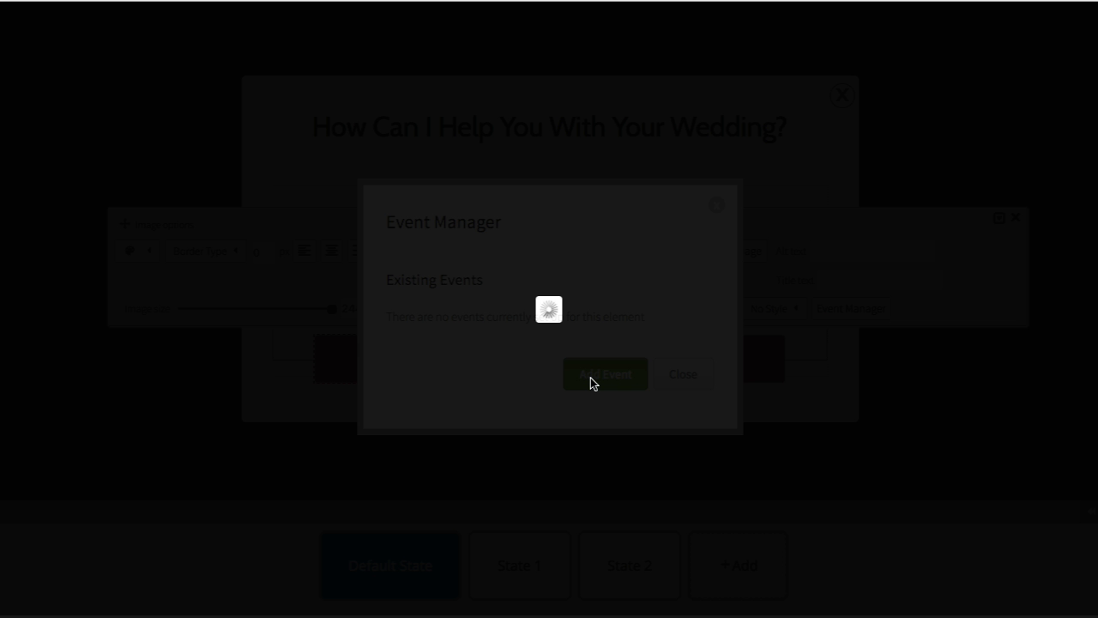
left_click(605, 374)
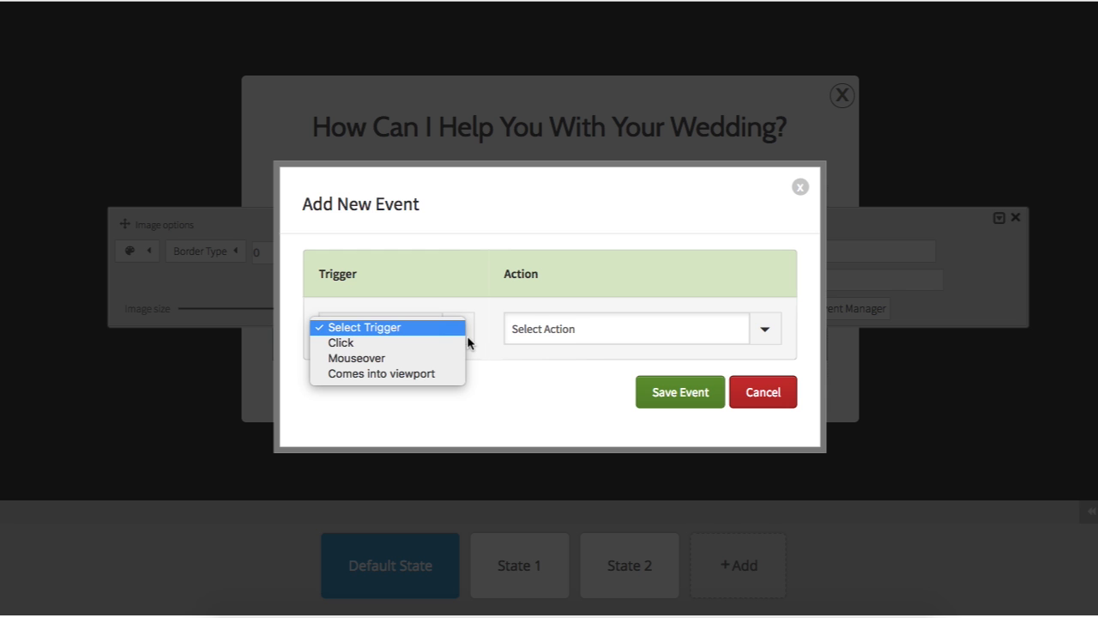
left_click(341, 343)
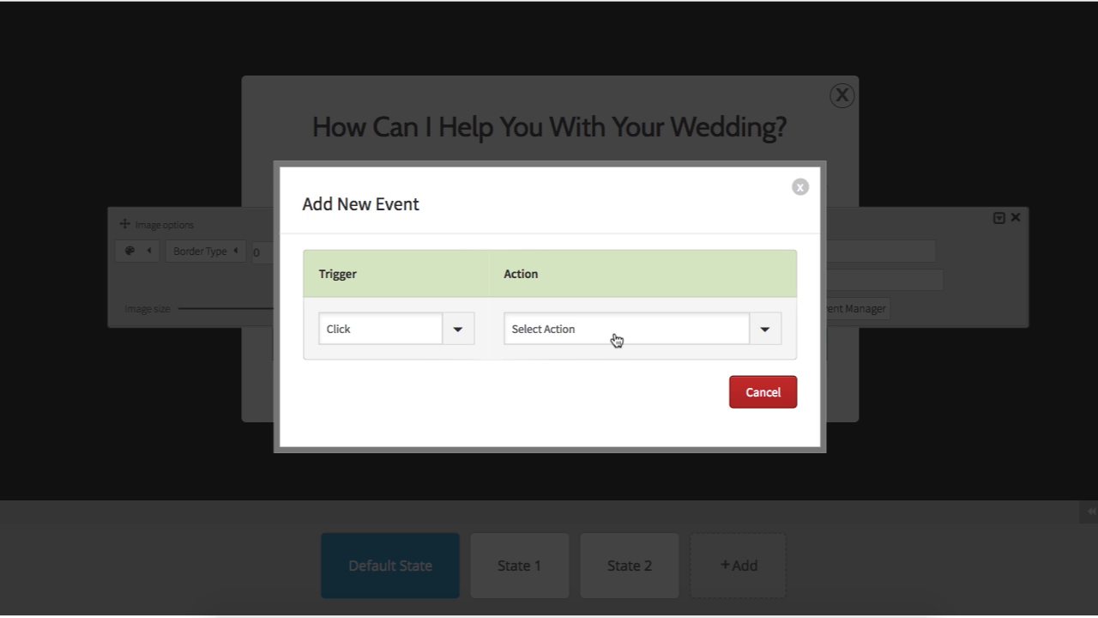
left_click(627, 328)
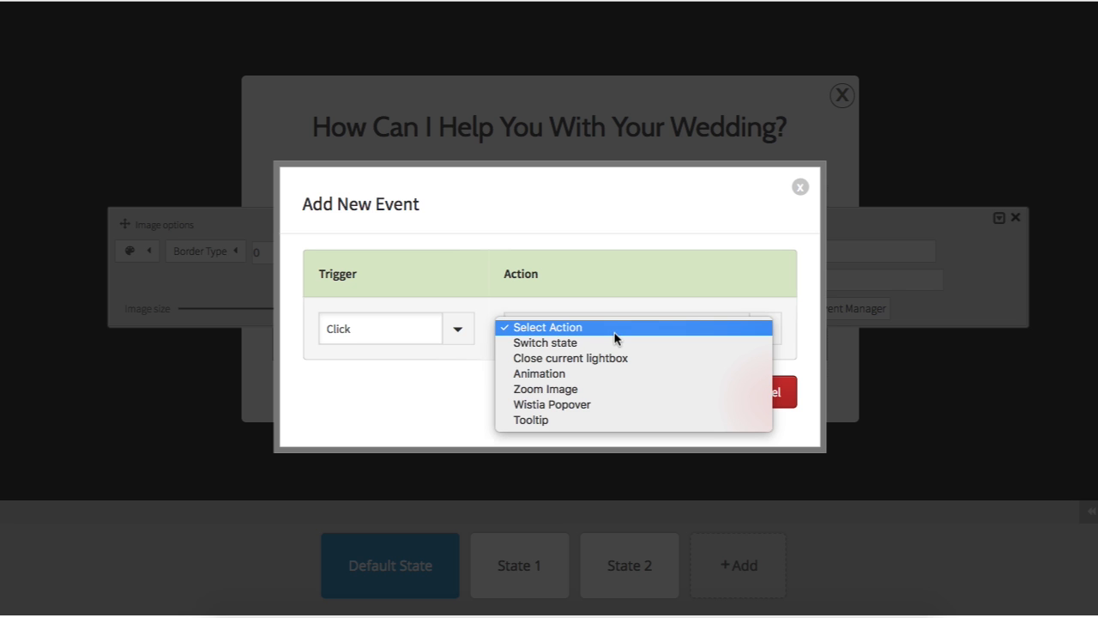
mouse_move(544, 343)
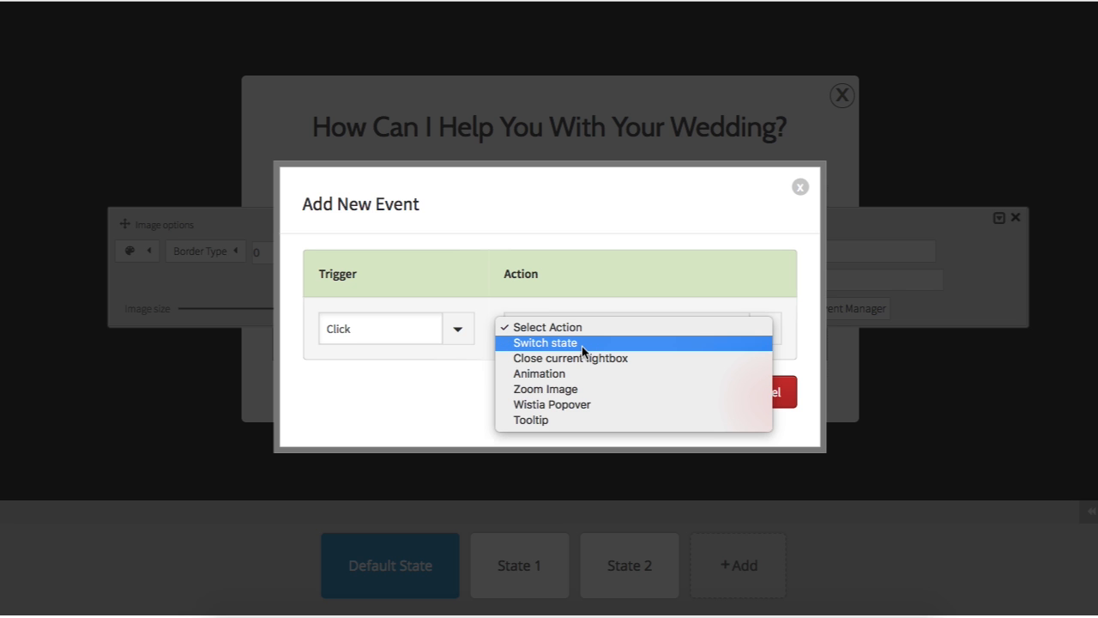
left_click(544, 343)
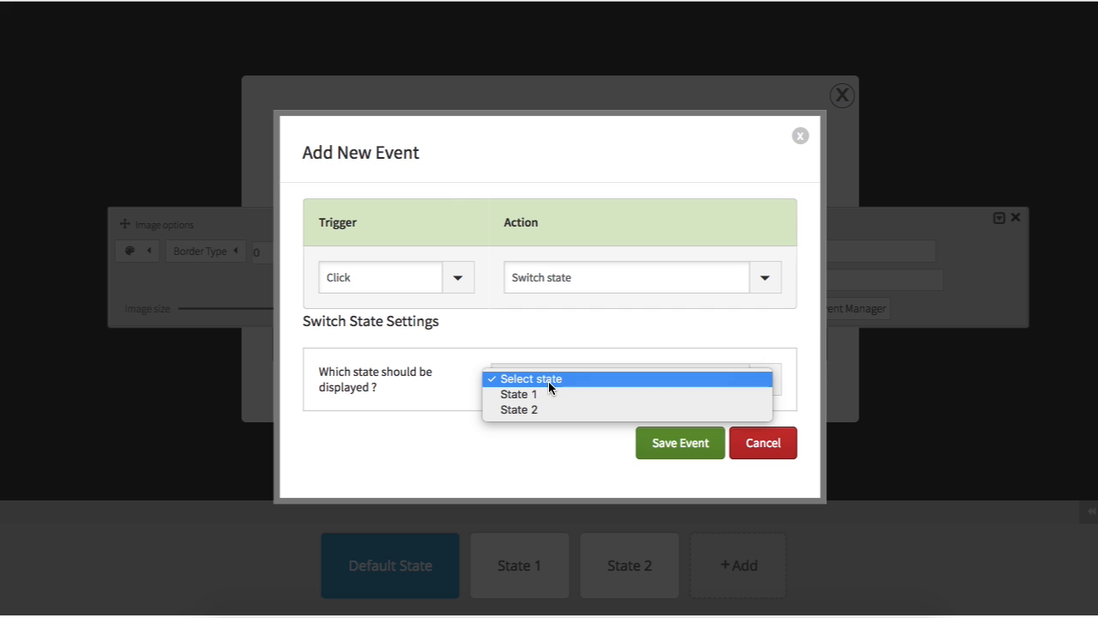
left_click(518, 394)
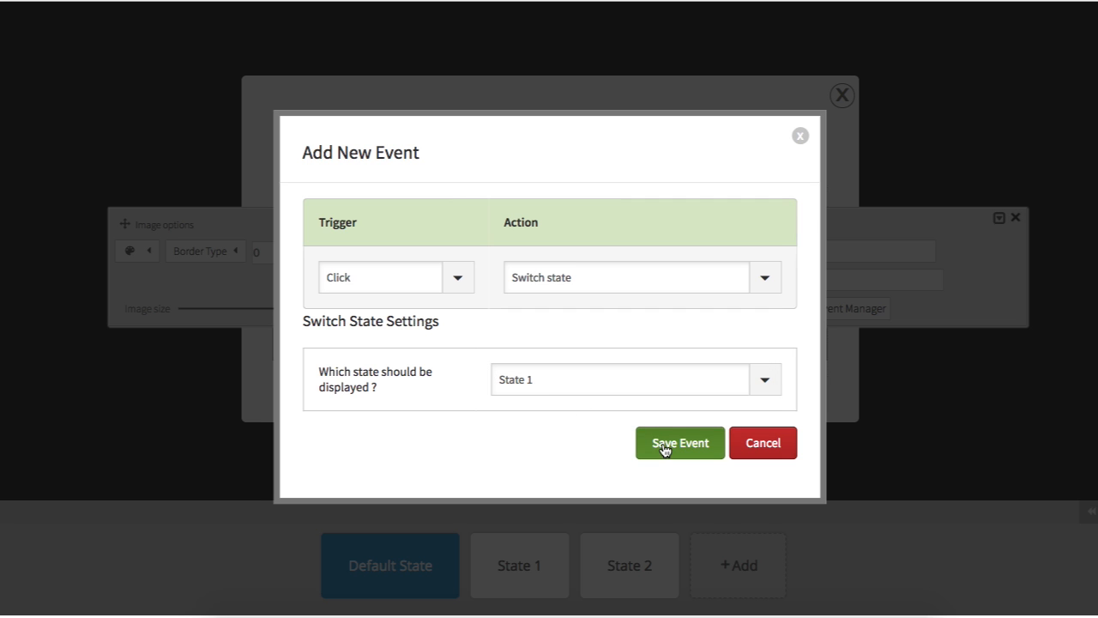
left_click(679, 443)
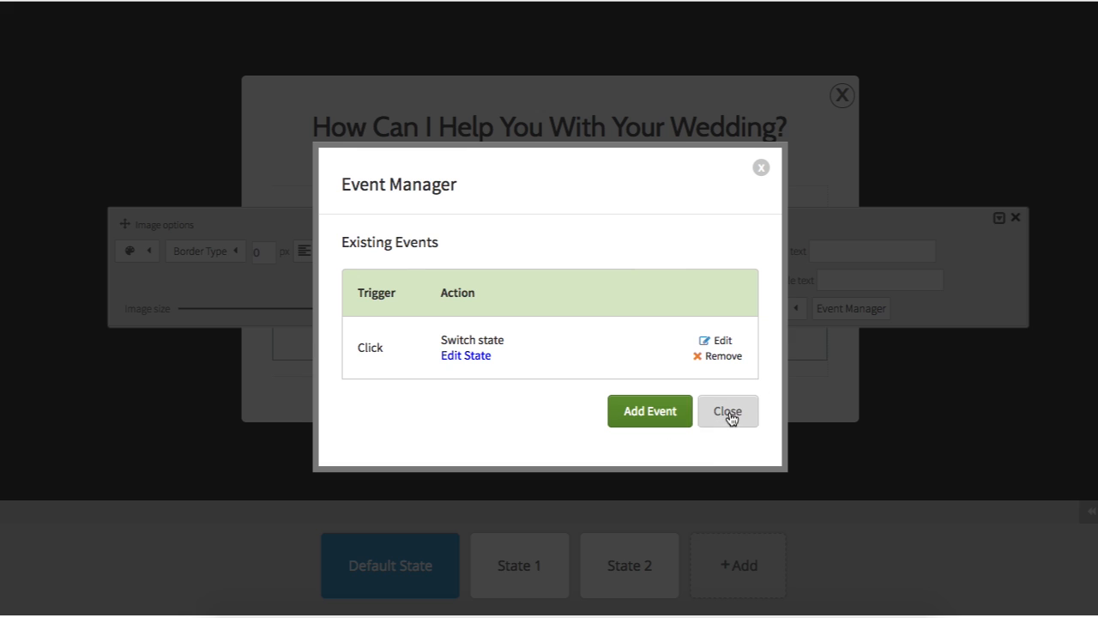
Give the second Get Started button a click event that switches to State 2
left_click(728, 412)
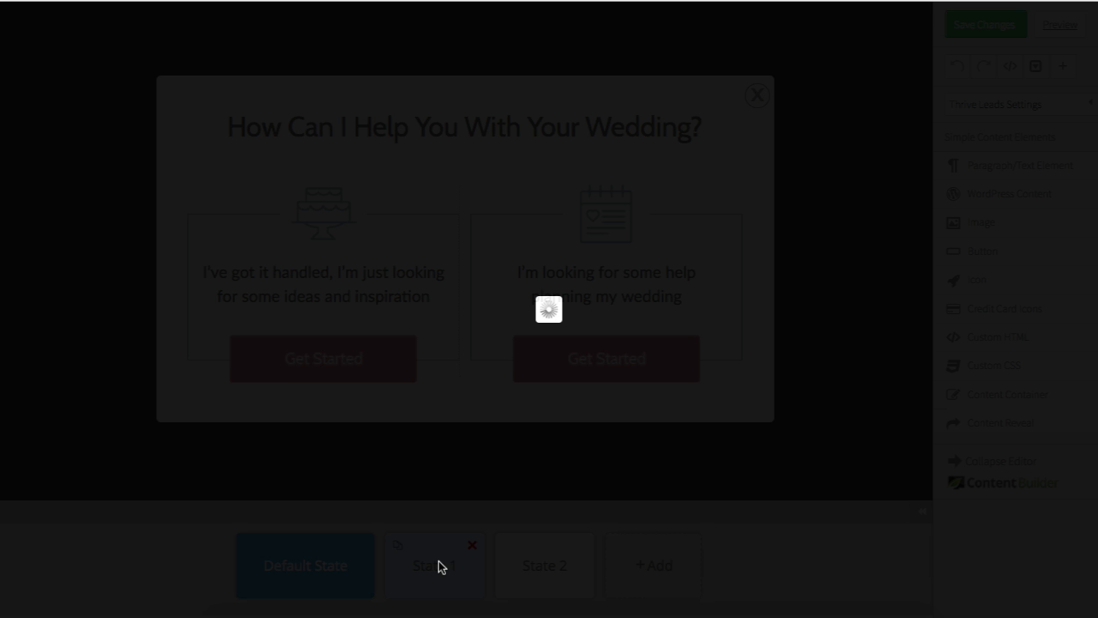
left_click(435, 565)
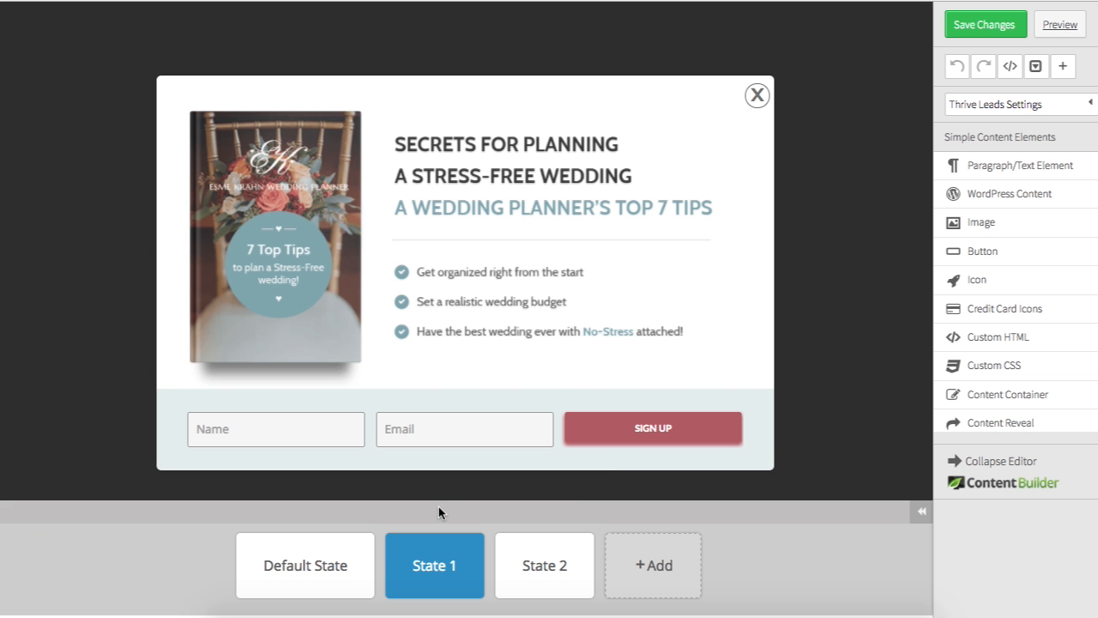
left_click(304, 565)
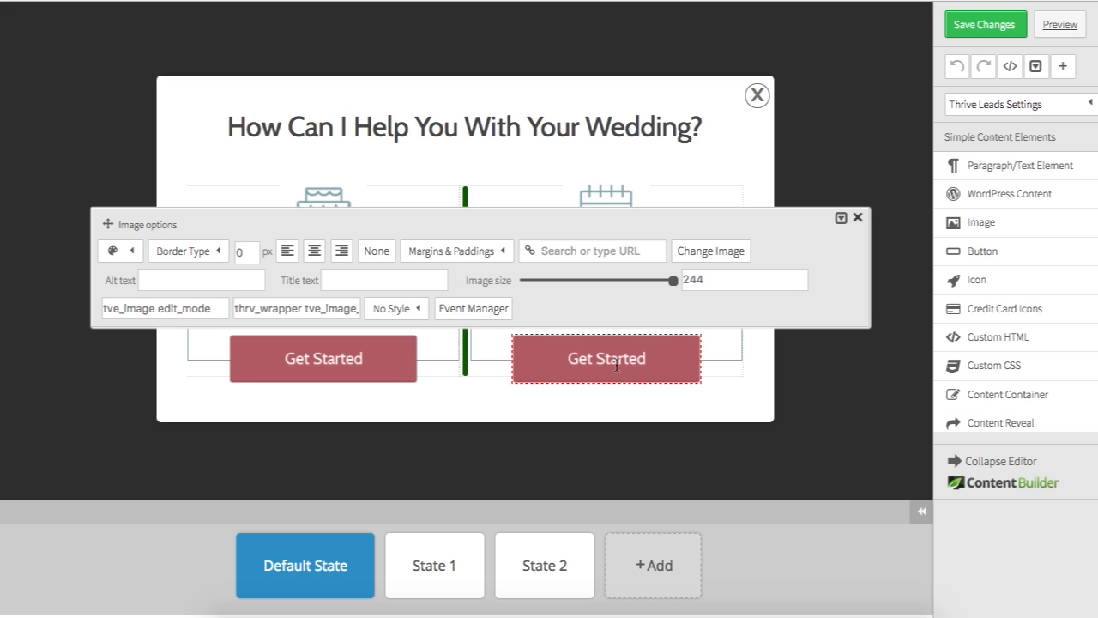
left_click(473, 308)
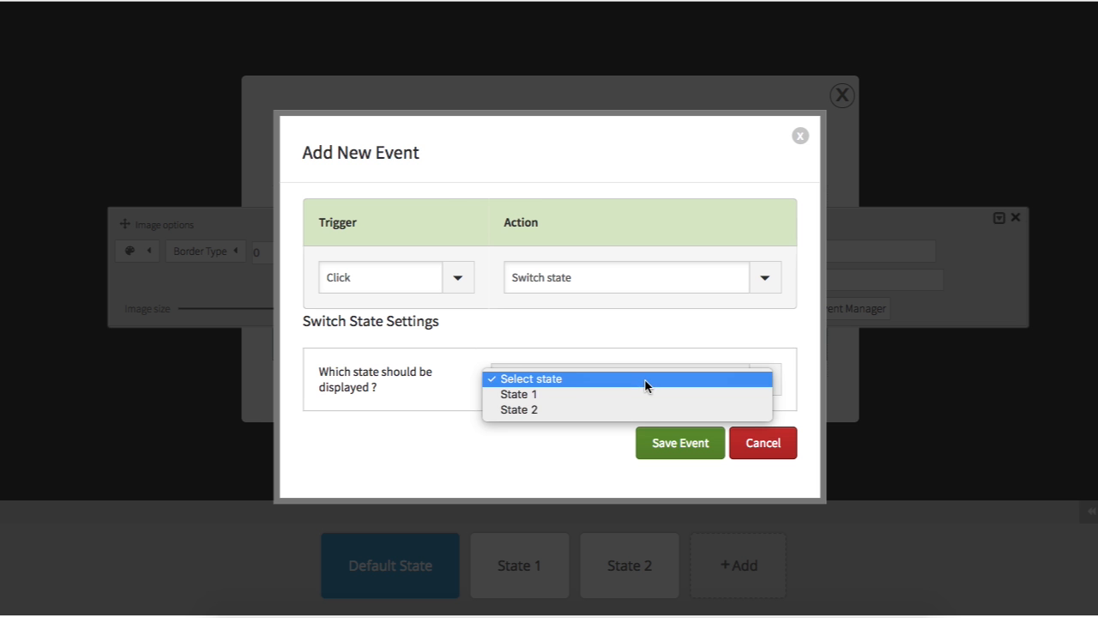
left_click(519, 409)
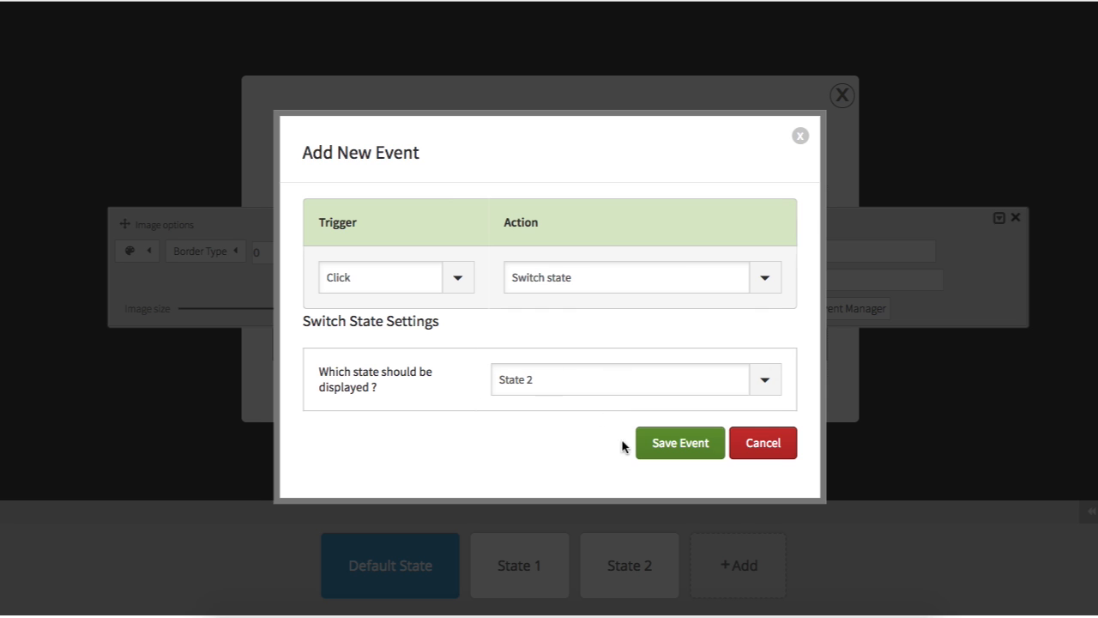
left_click(680, 442)
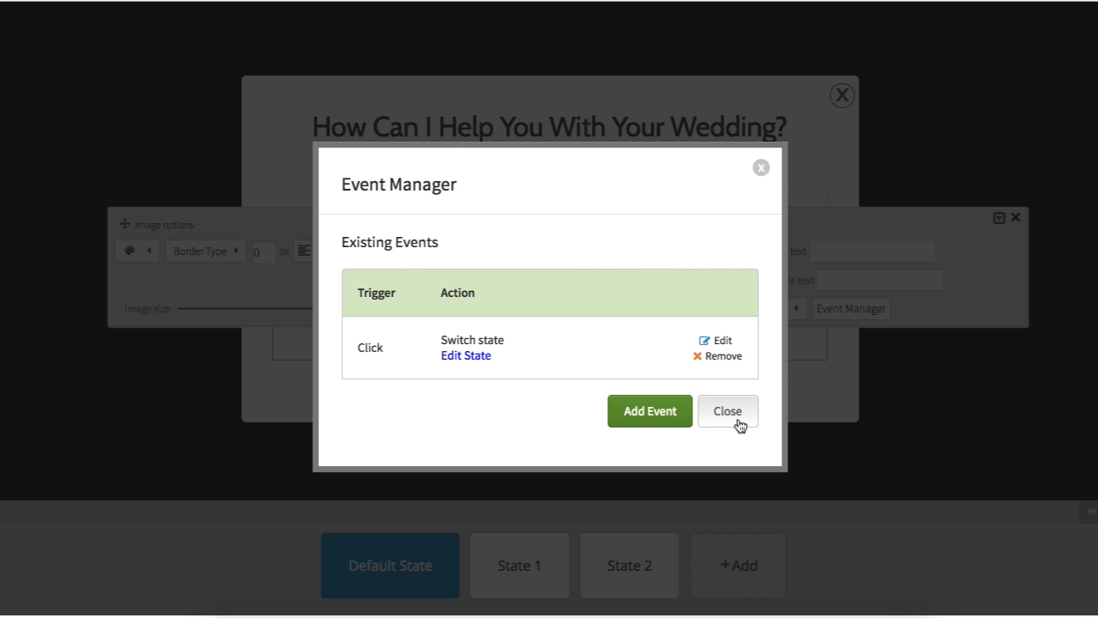
left_click(728, 410)
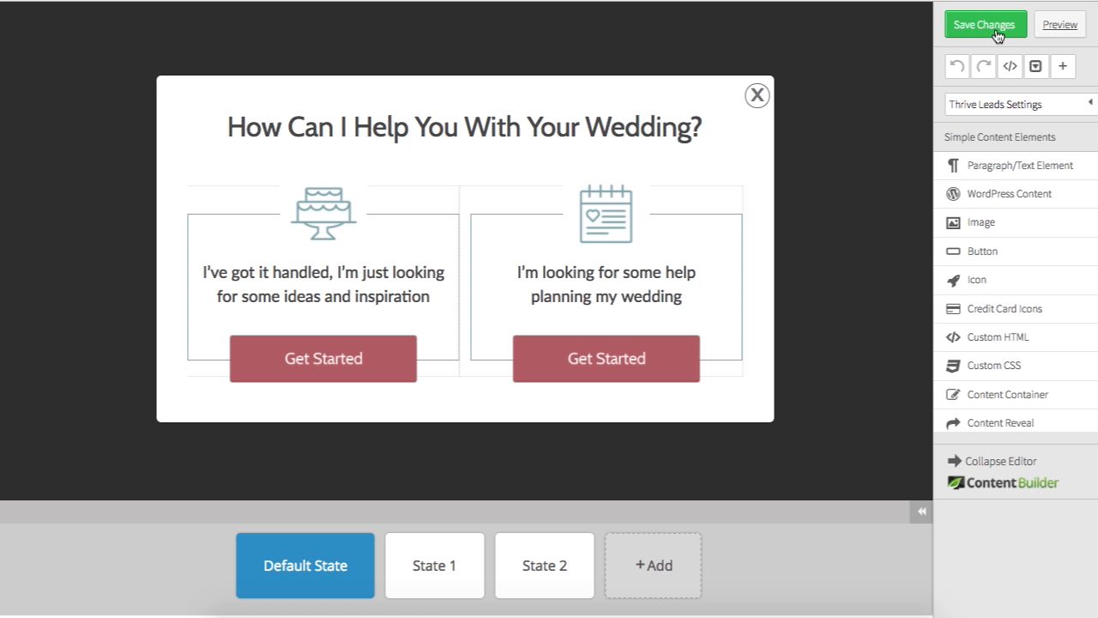
Save the lightbox, then test a Get Started button on the live site
left_click(985, 24)
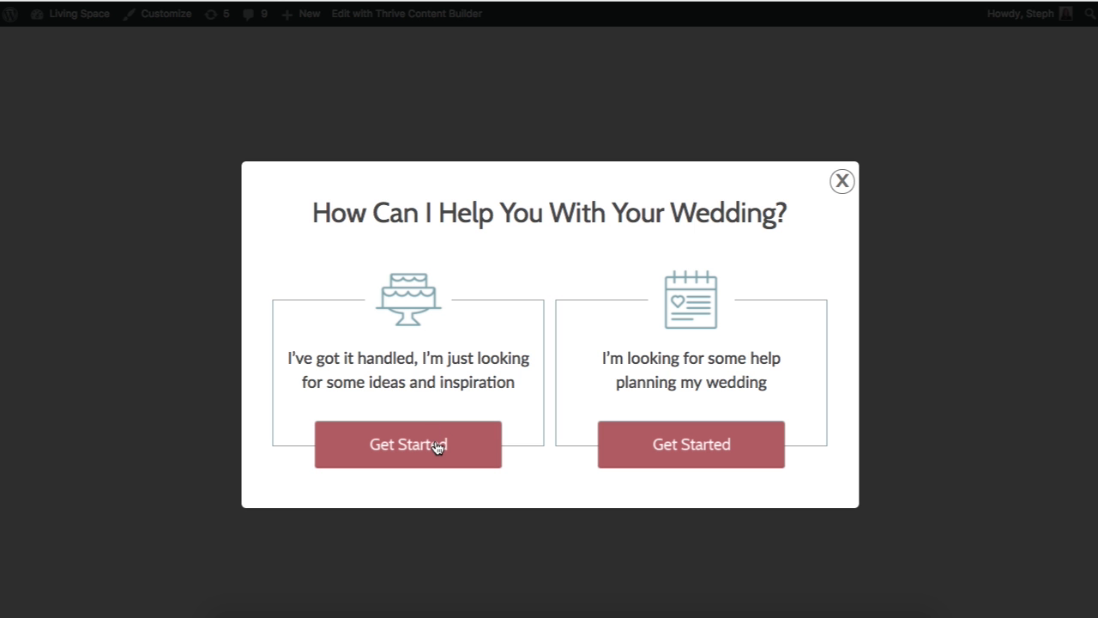
left_click(407, 443)
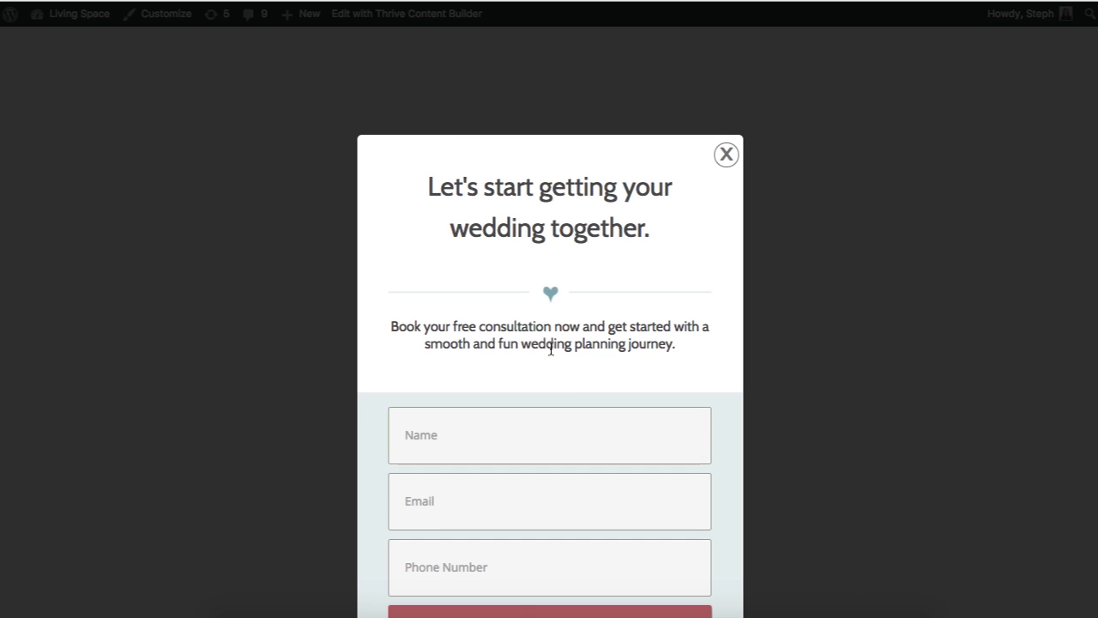
scroll("down", 3)
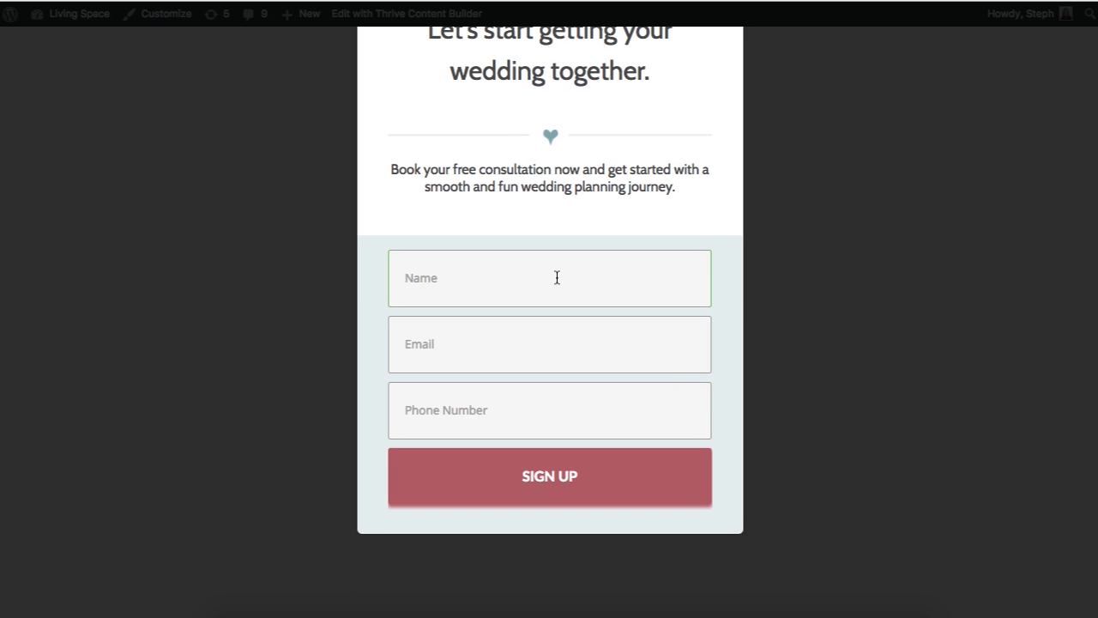